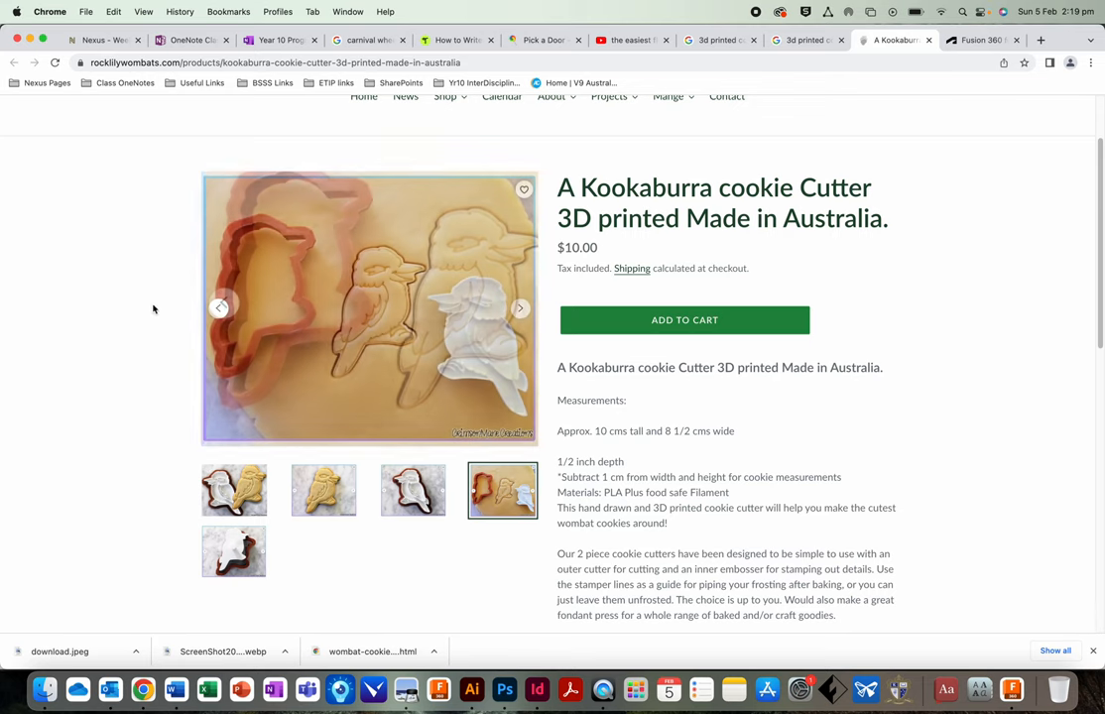
Browse the kookaburra cutter product photos, then switch to the reindeer model in Fusion 360
left_click(234, 490)
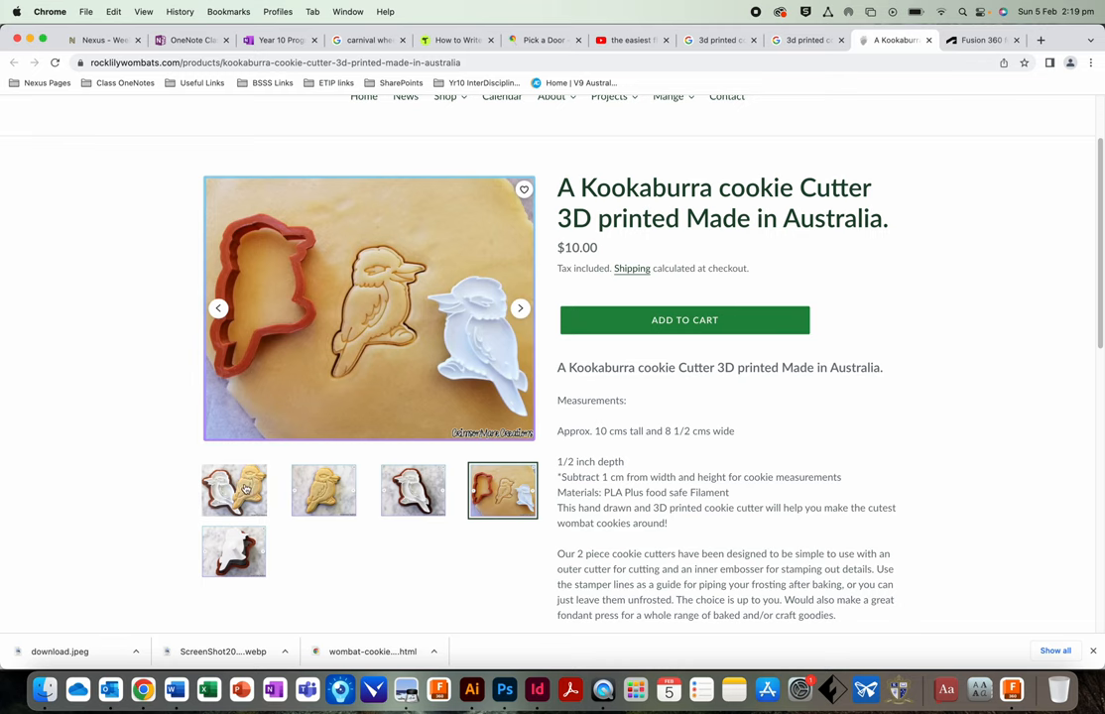
left_click(234, 490)
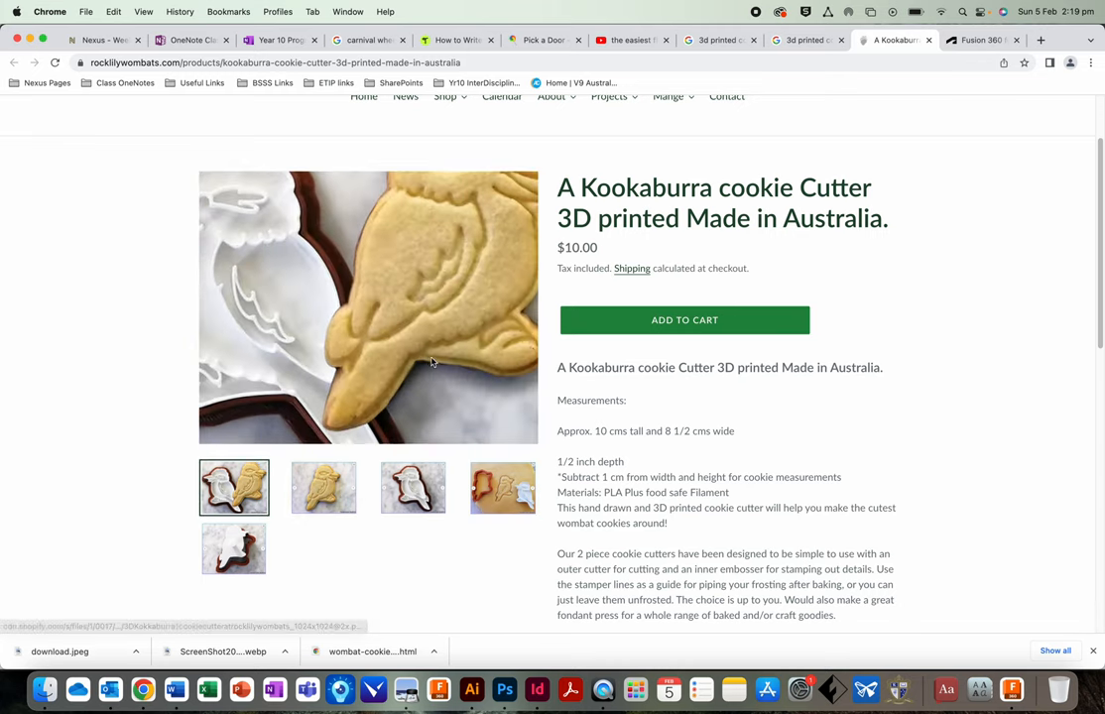
left_click(502, 489)
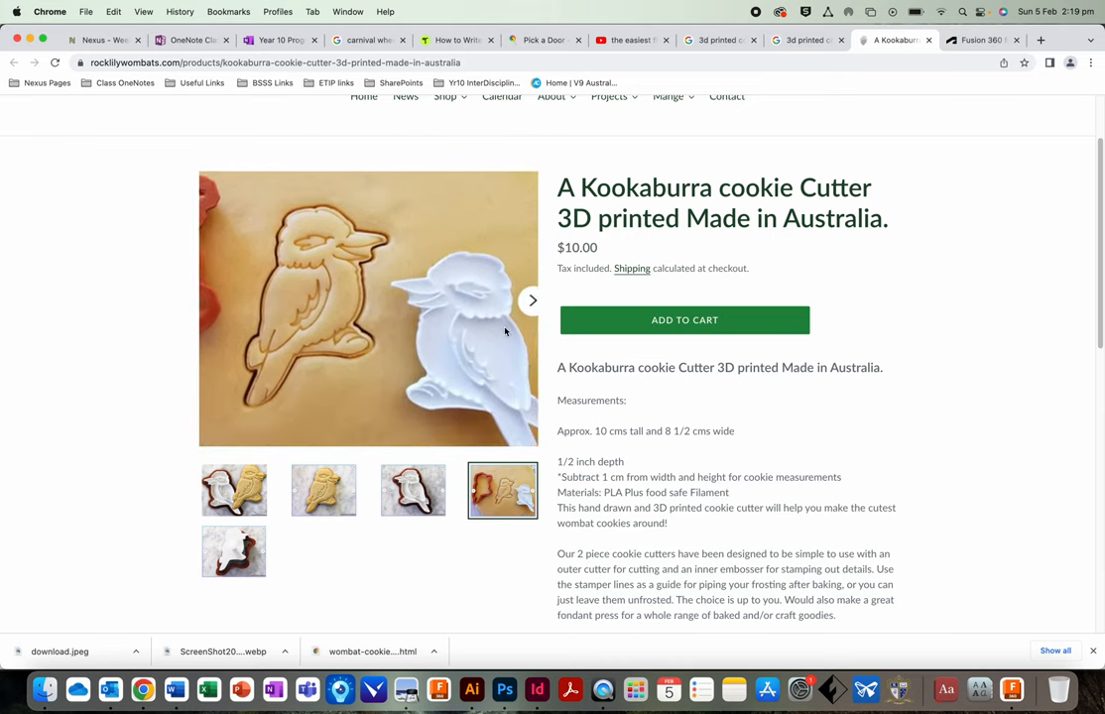
left_click(532, 300)
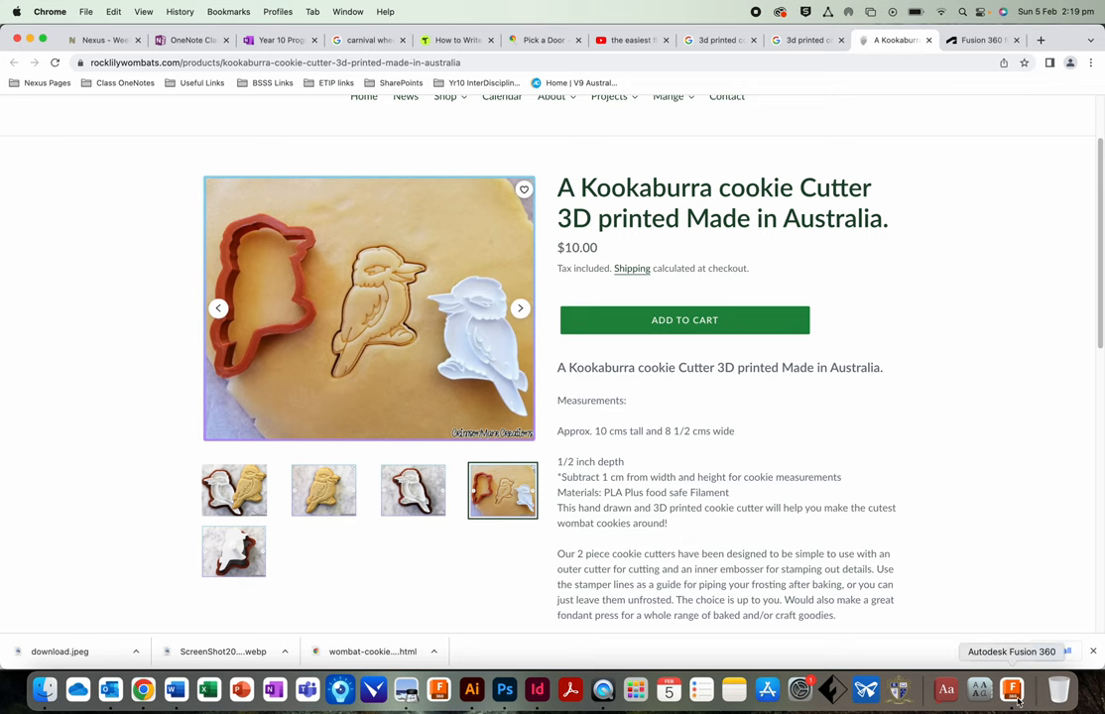
left_click(1012, 690)
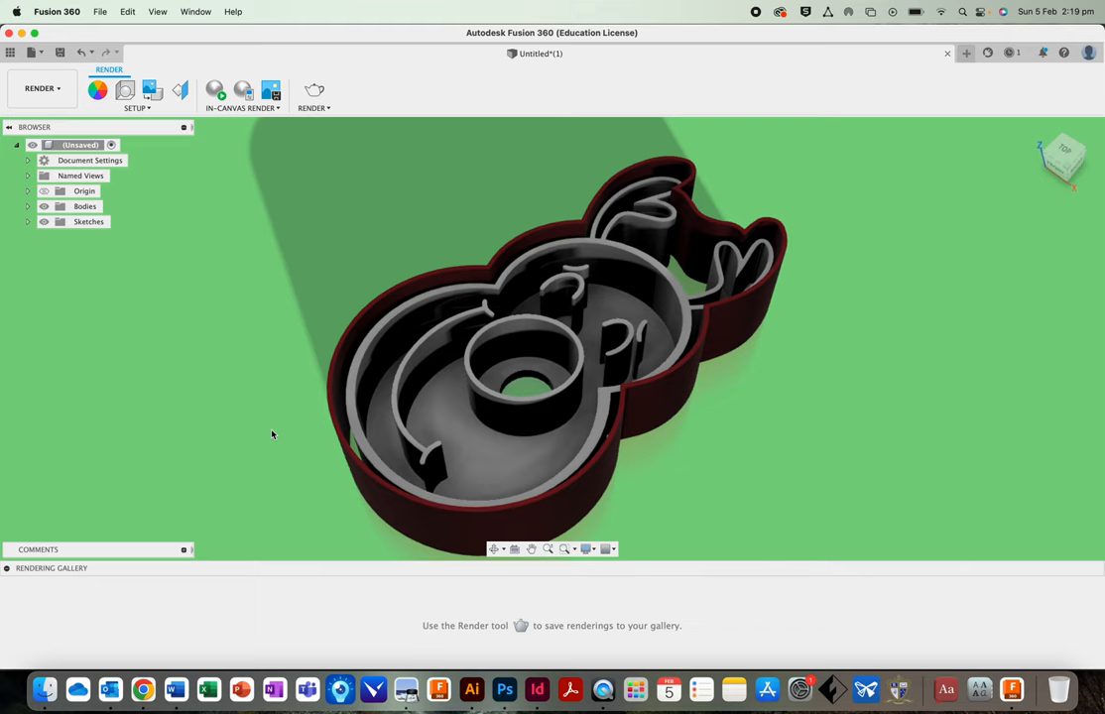
mouse_move(873, 559)
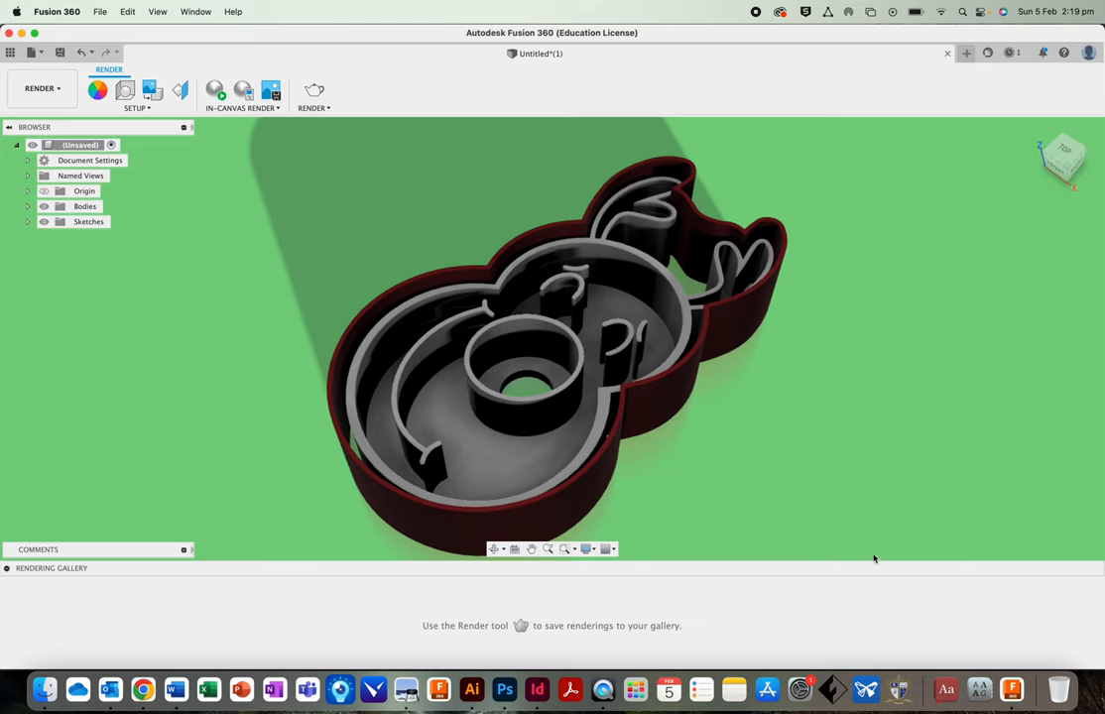
mouse_move(1012, 687)
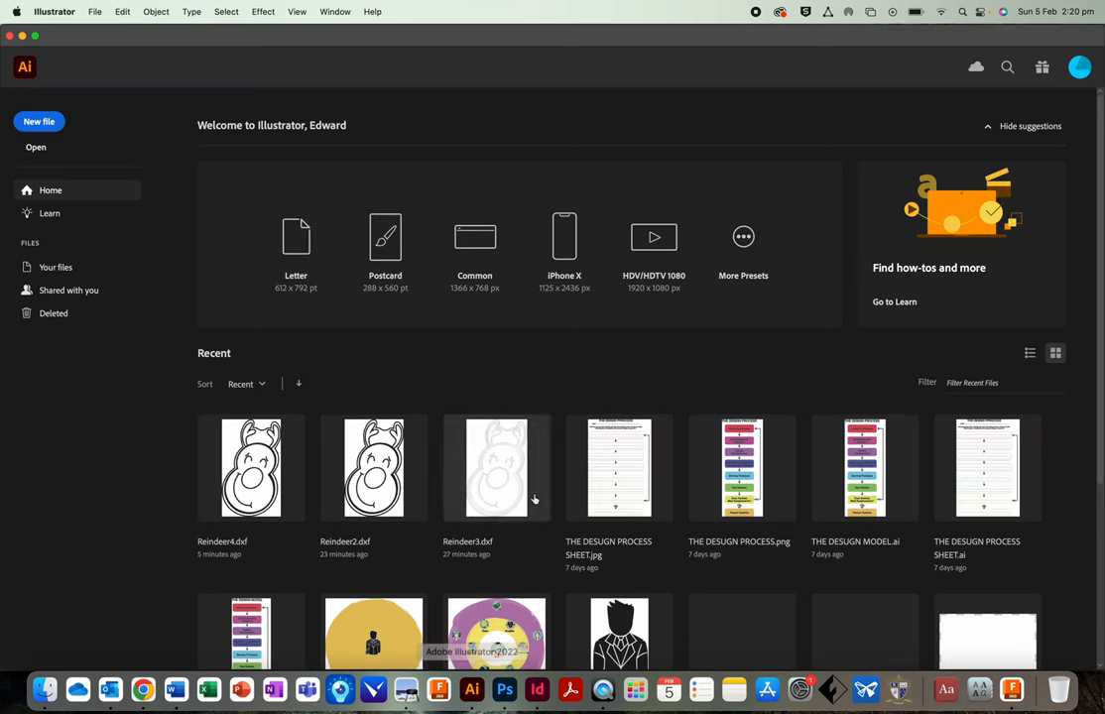
mouse_move(413, 459)
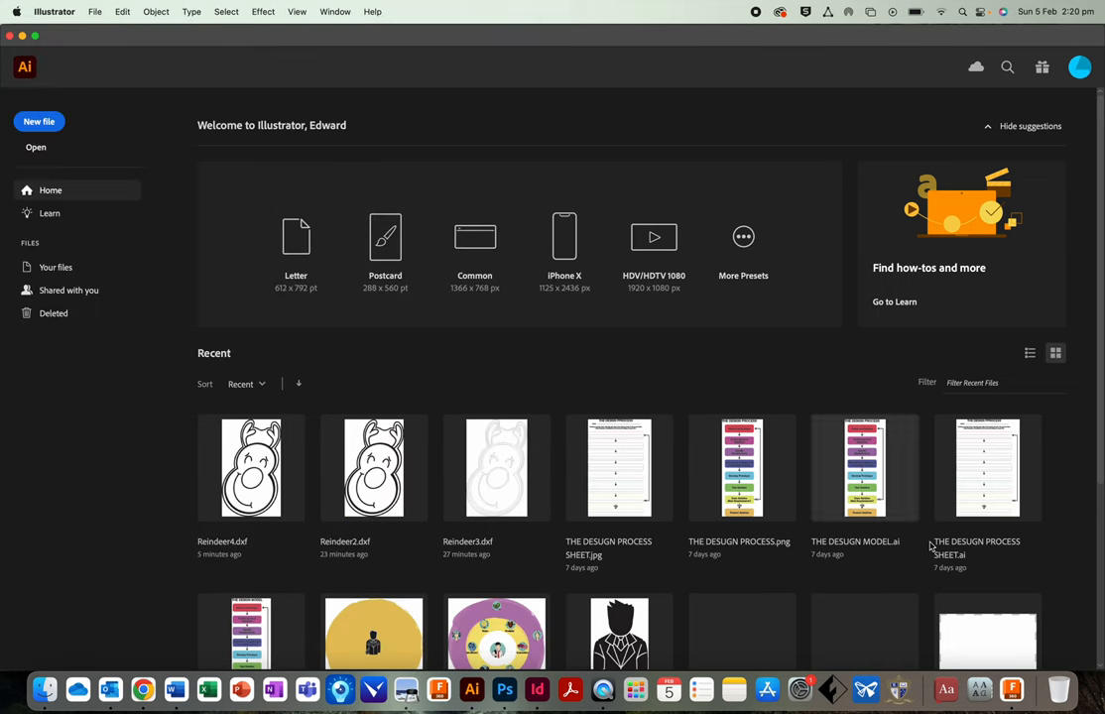
mouse_move(155, 214)
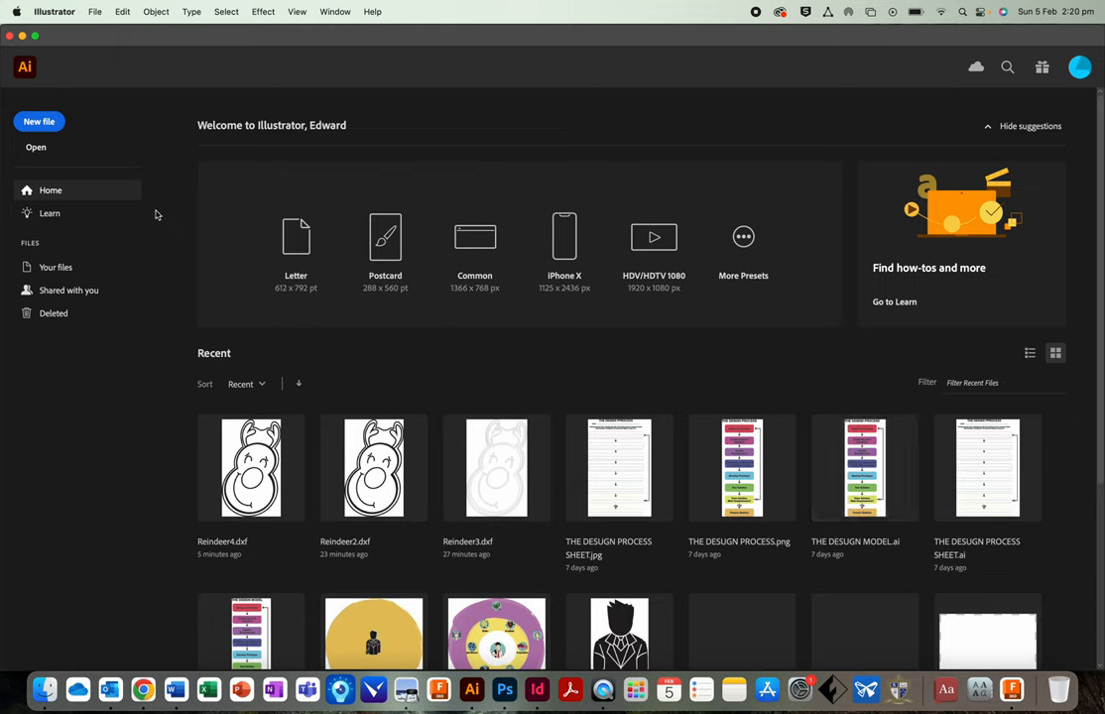
mouse_move(274, 227)
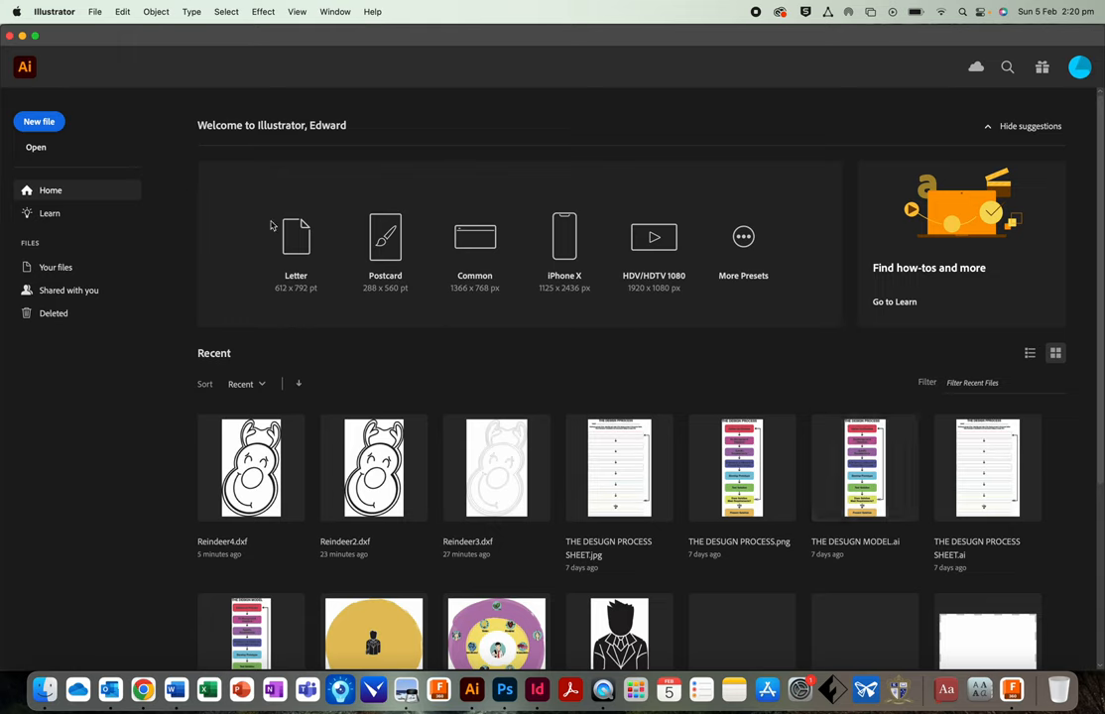
mouse_move(488, 341)
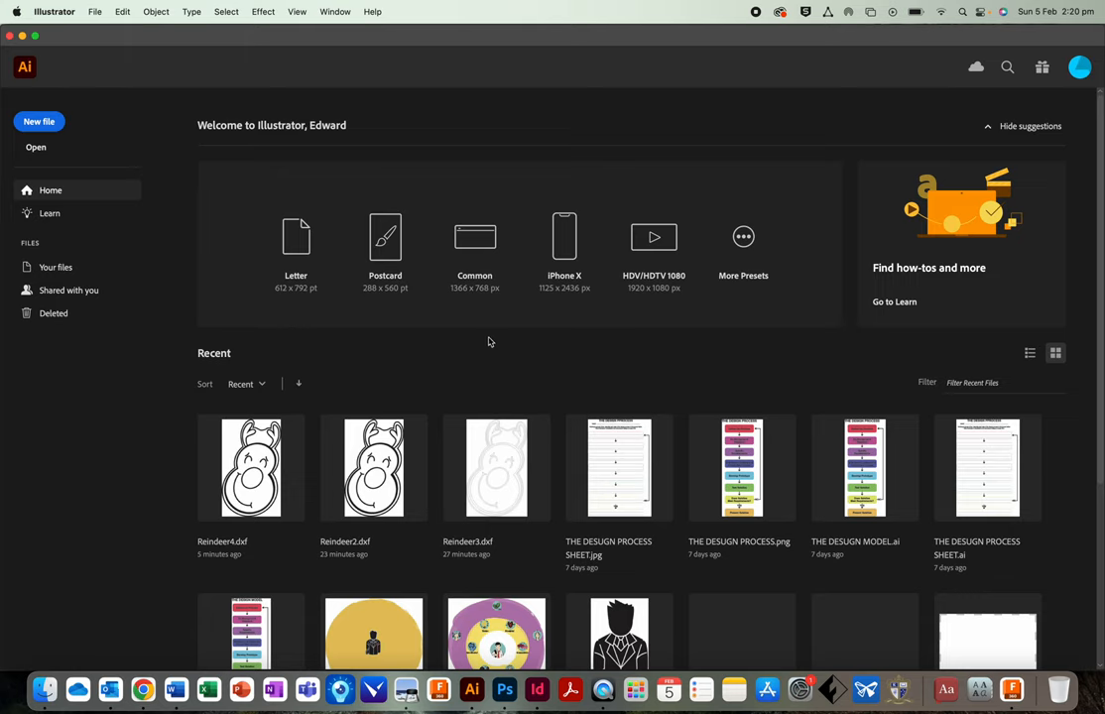
mouse_move(389, 407)
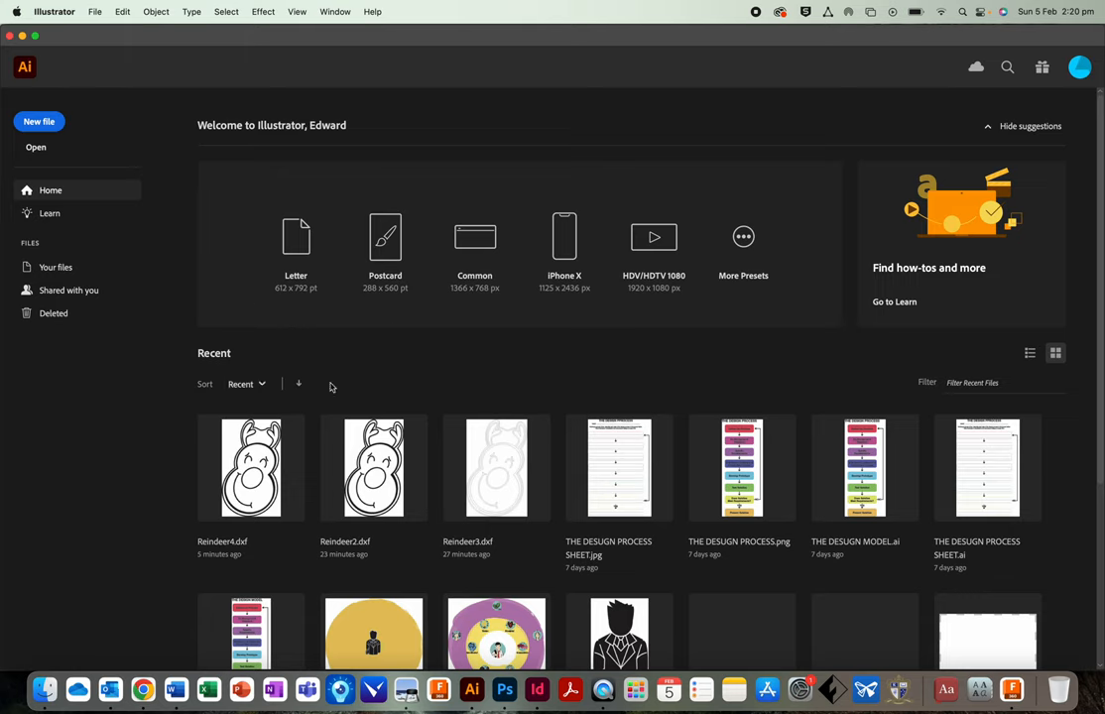
mouse_move(417, 687)
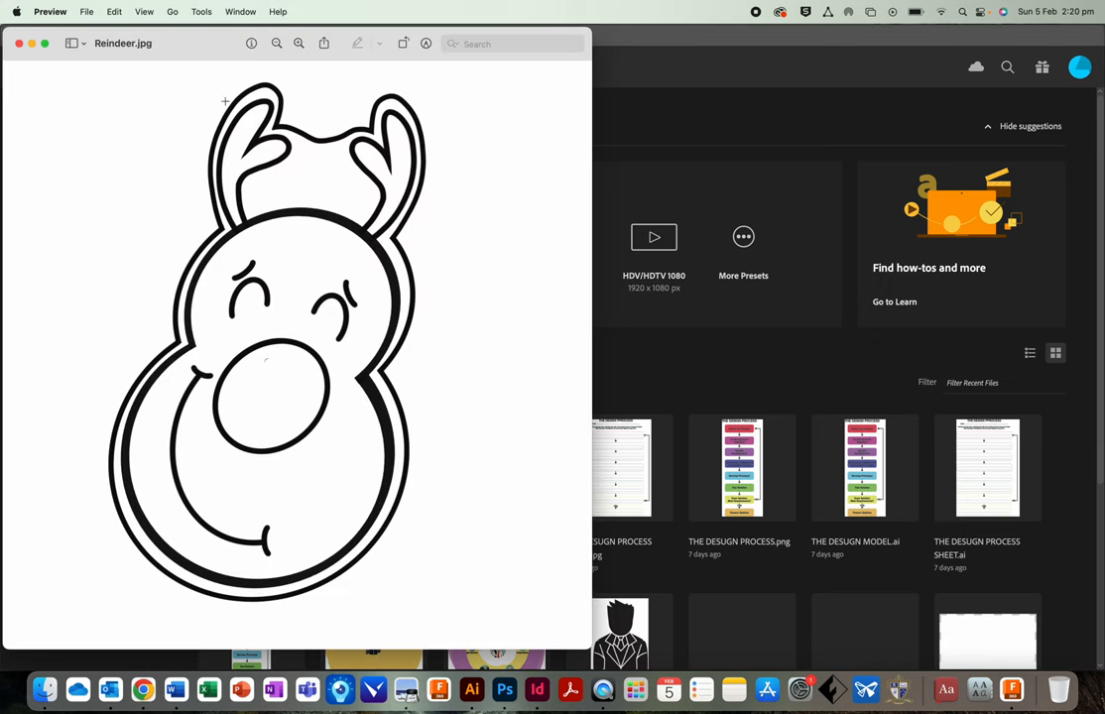
mouse_move(286, 194)
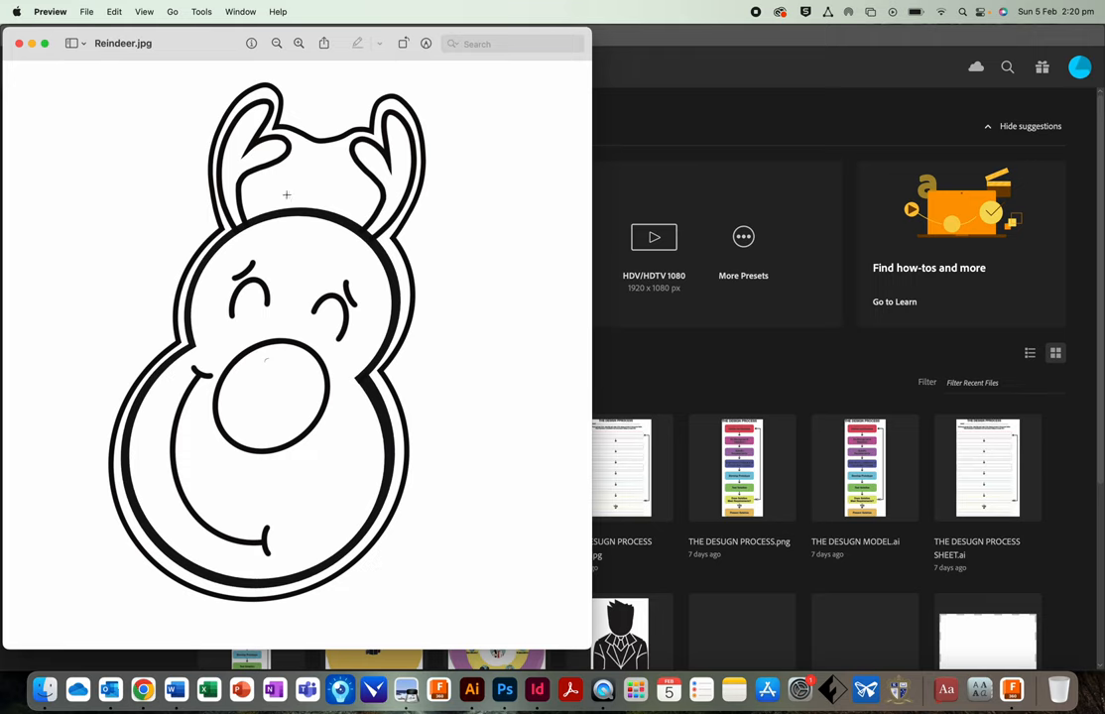
mouse_move(282, 216)
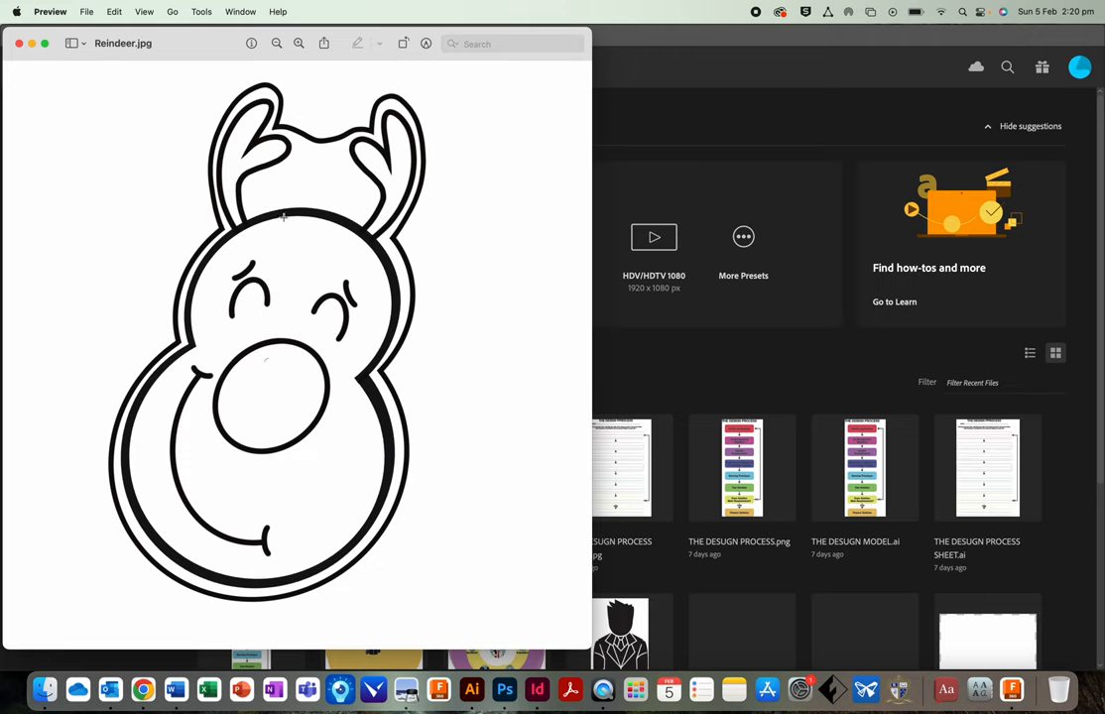
mouse_move(282, 208)
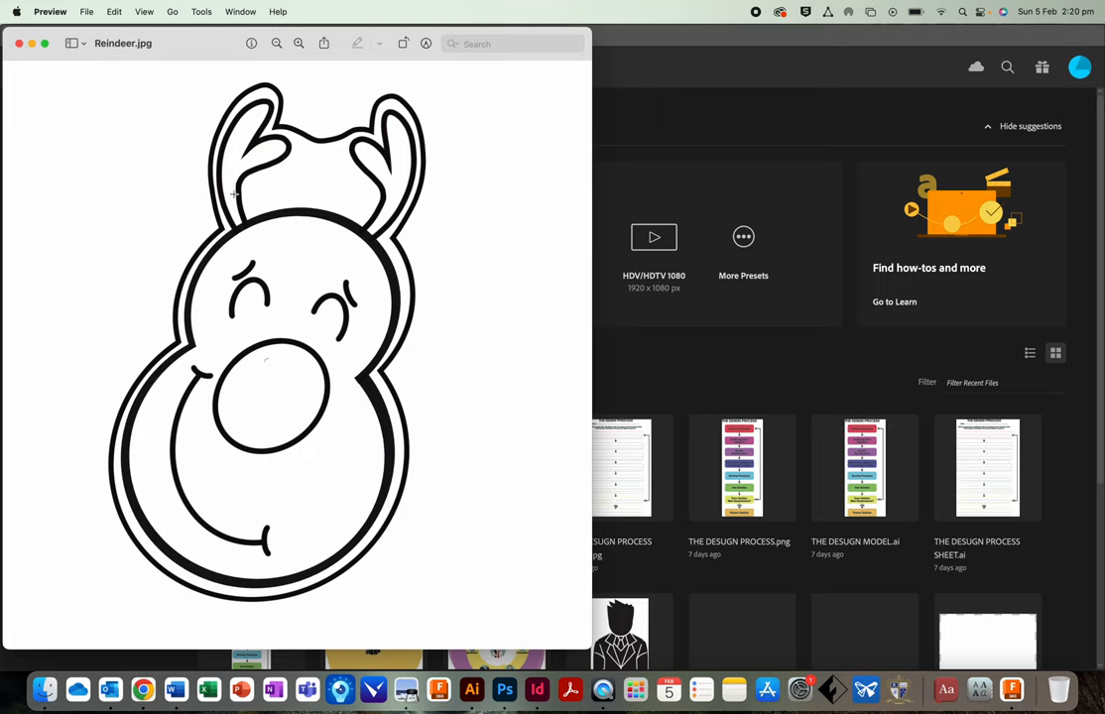
mouse_move(334, 347)
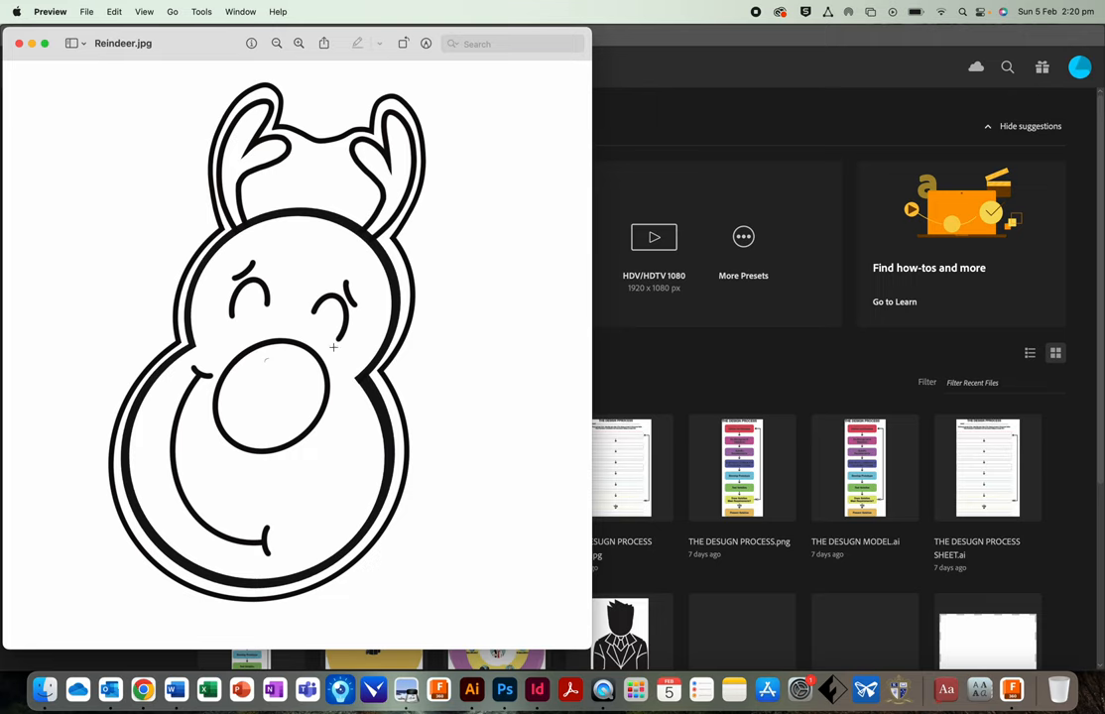
mouse_move(484, 226)
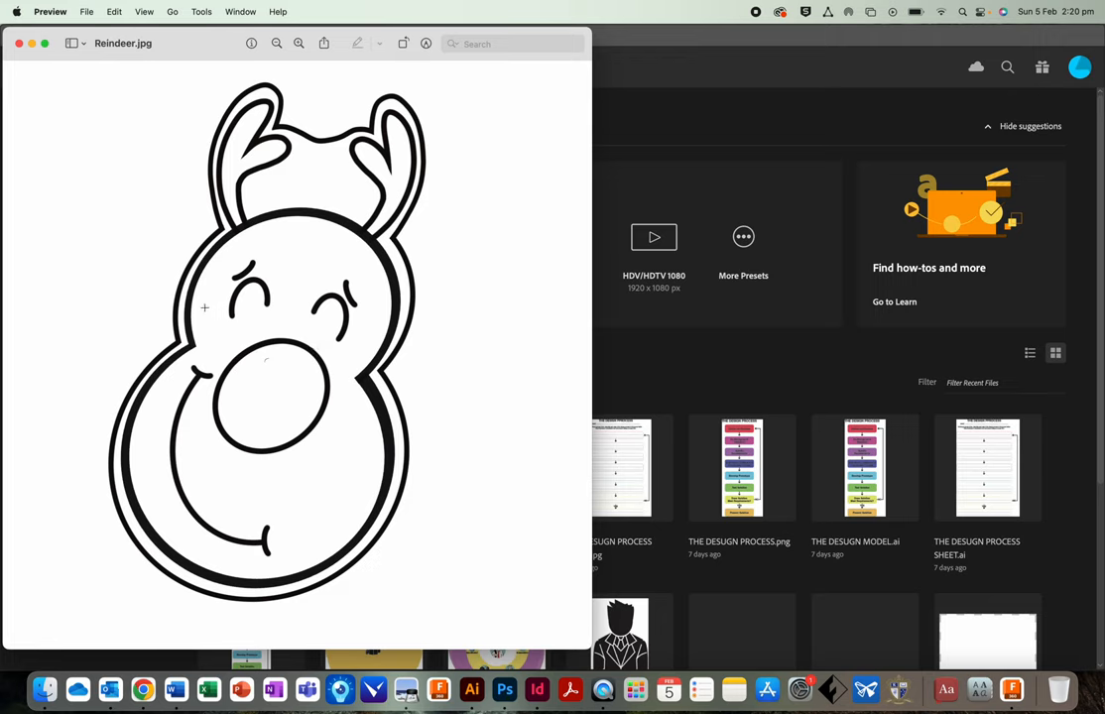
mouse_move(215, 92)
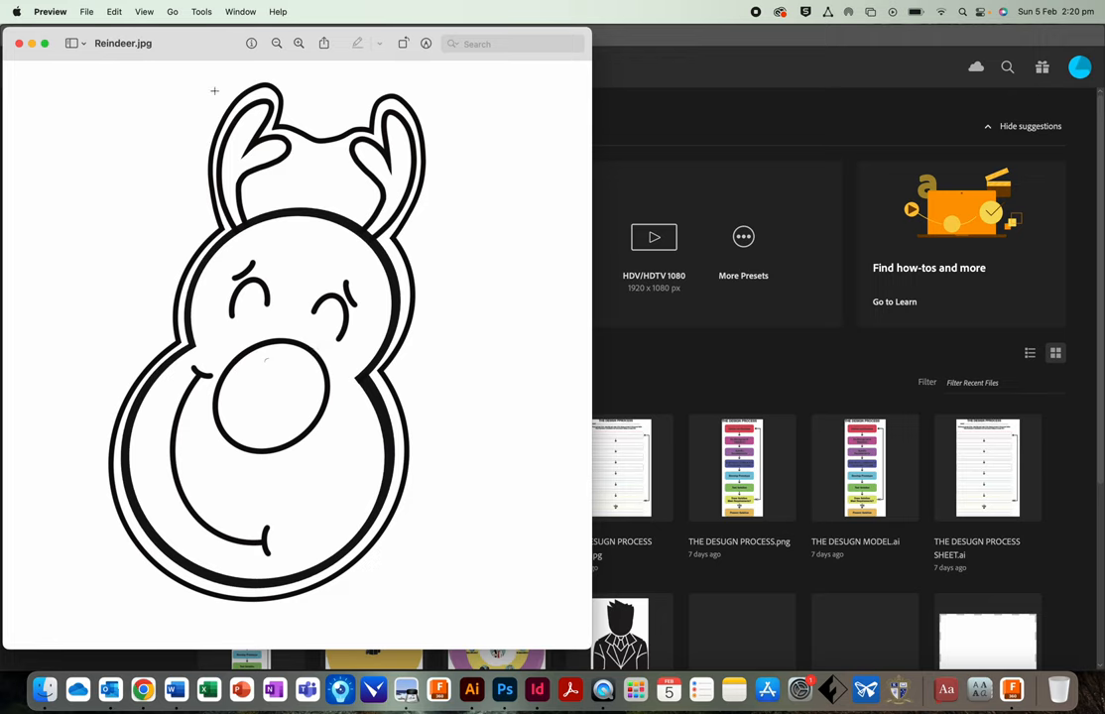
mouse_move(417, 223)
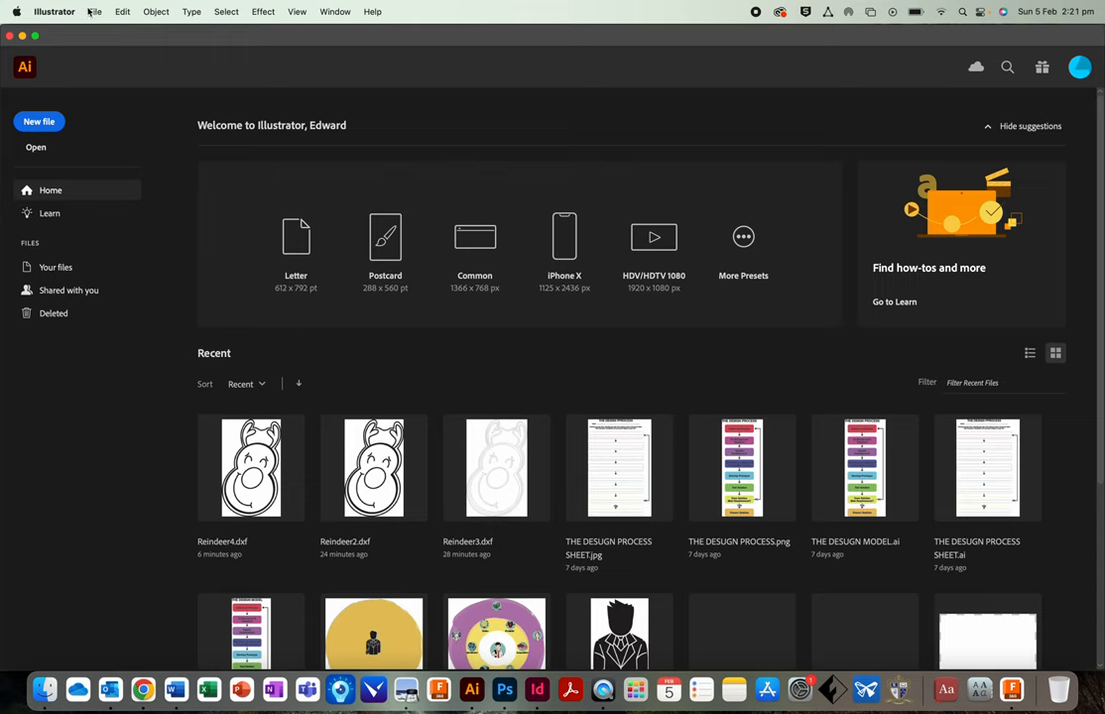
mouse_move(23, 367)
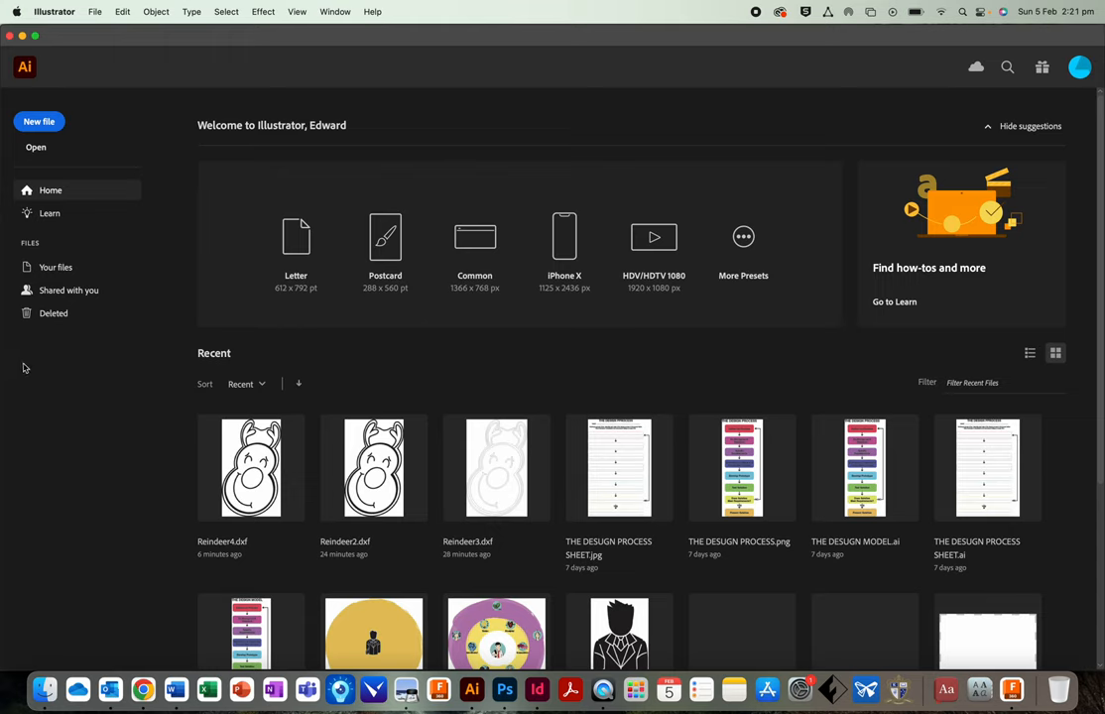
mouse_move(409, 361)
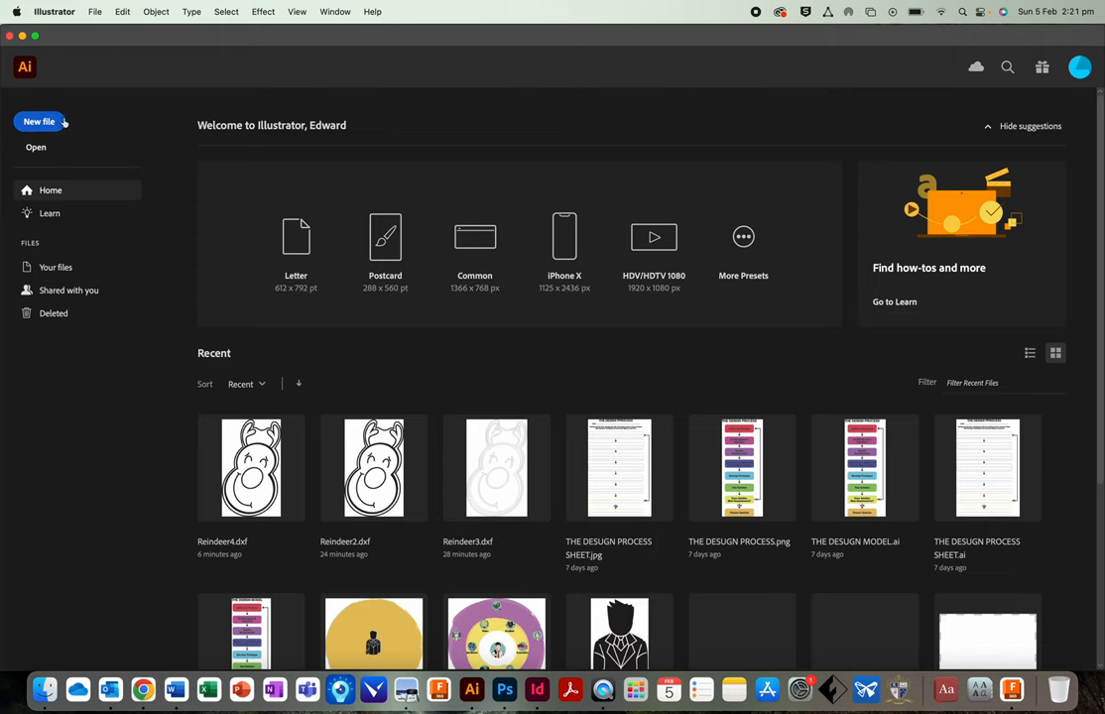
mouse_move(87, 60)
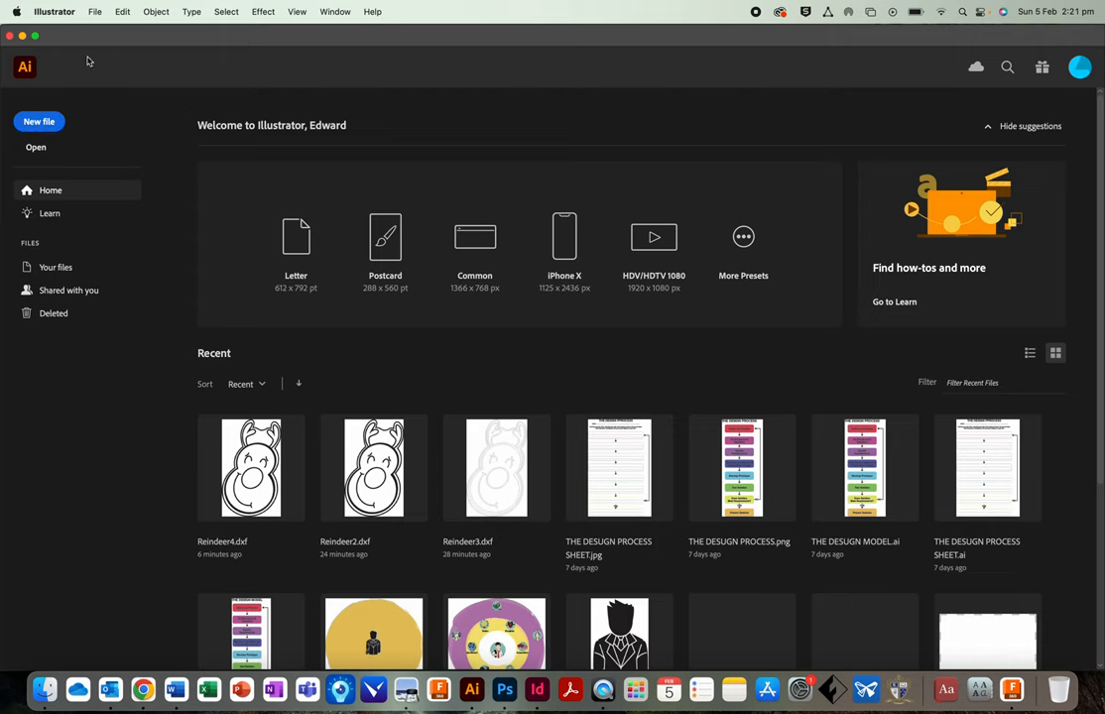
Create a new 100 × 100 mm Illustrator document with units set to Millimeters
left_click(40, 121)
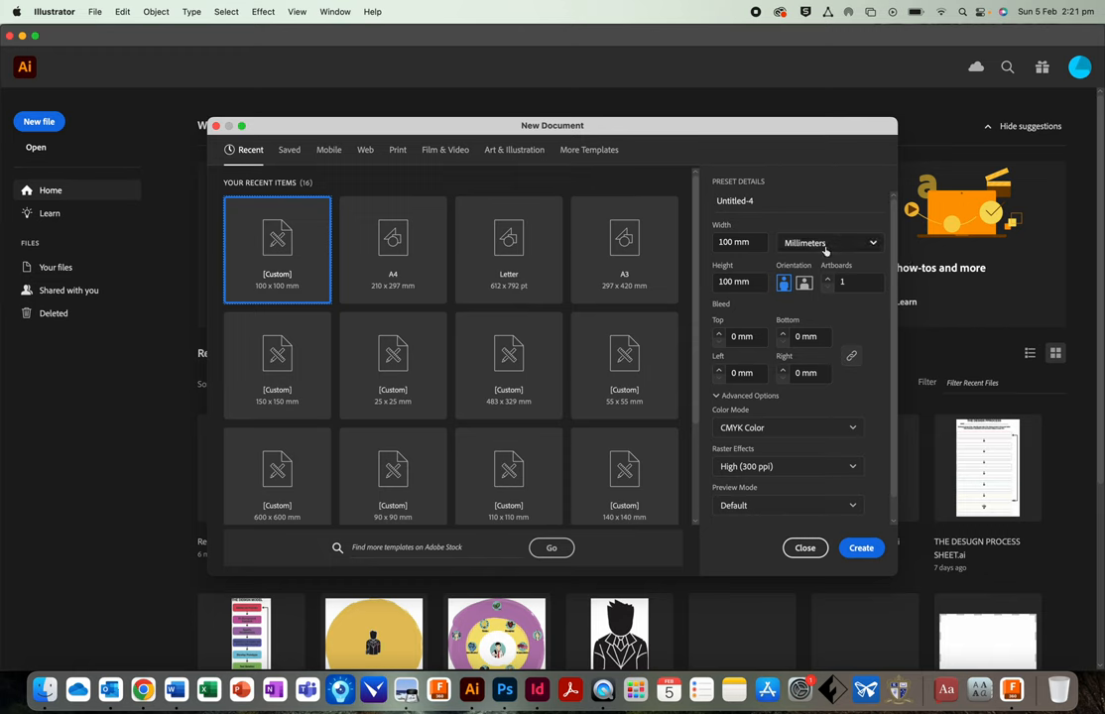
left_click(827, 242)
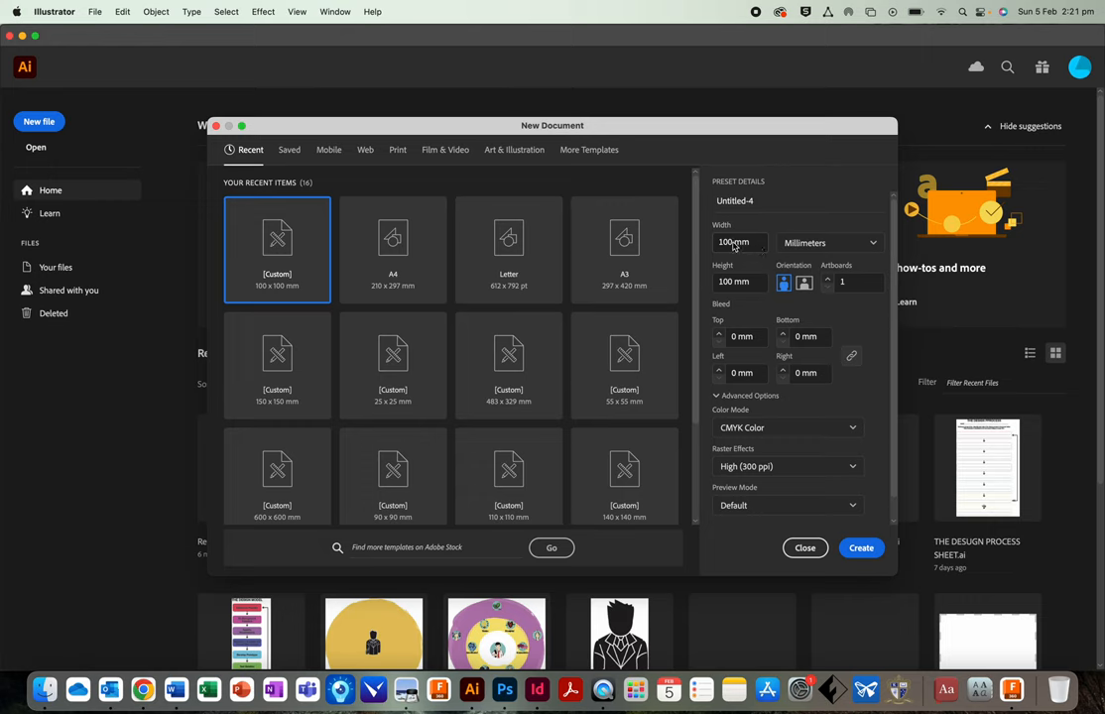
left_click(828, 242)
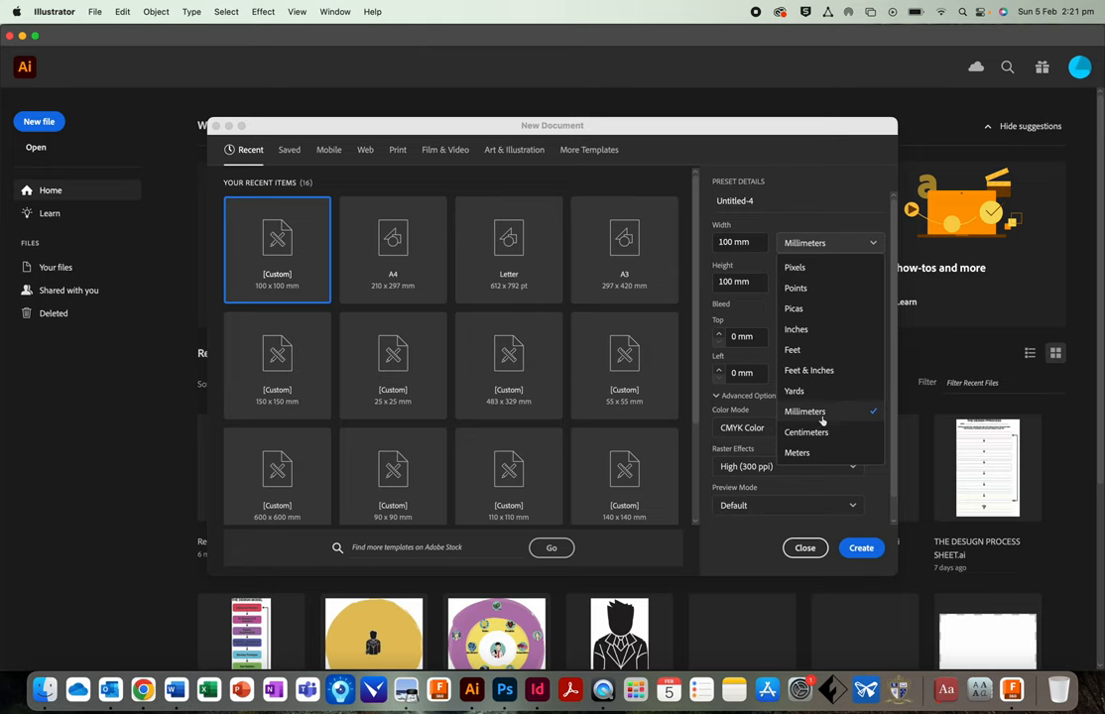
mouse_move(794, 266)
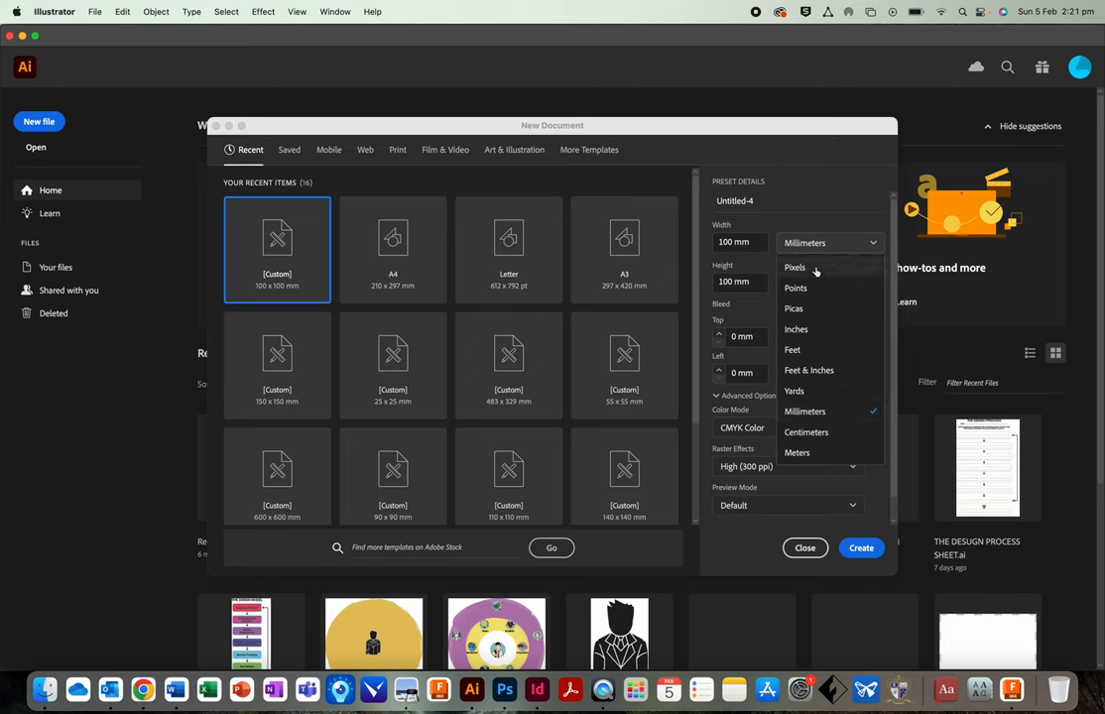
mouse_move(816, 270)
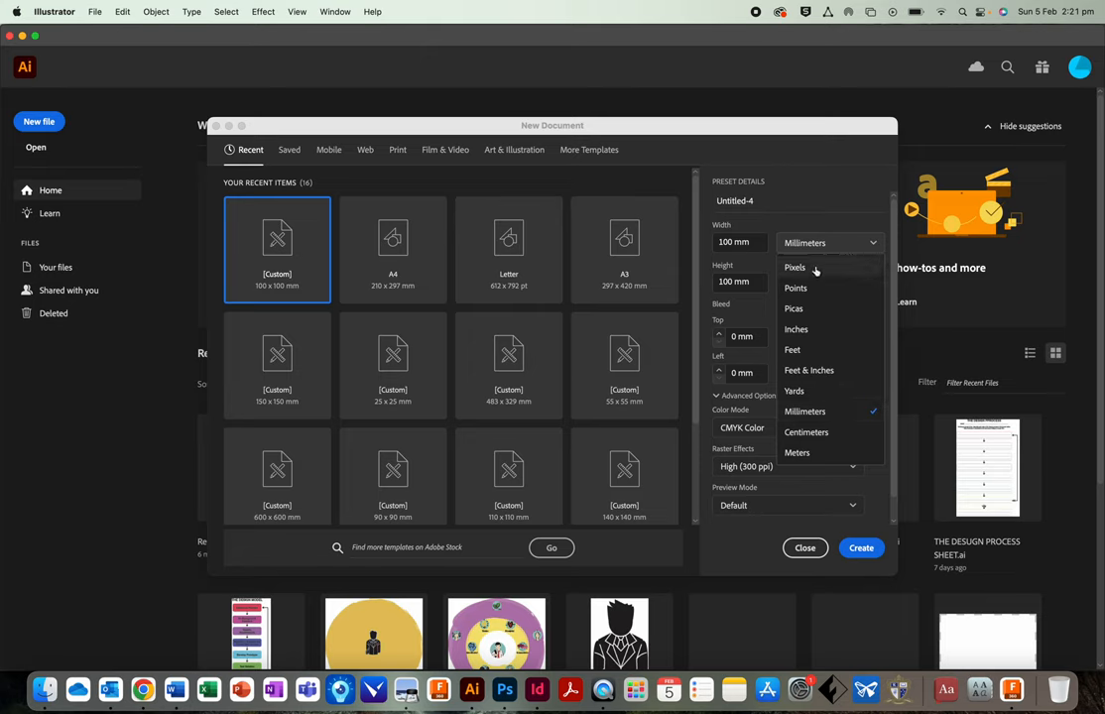
mouse_move(826, 330)
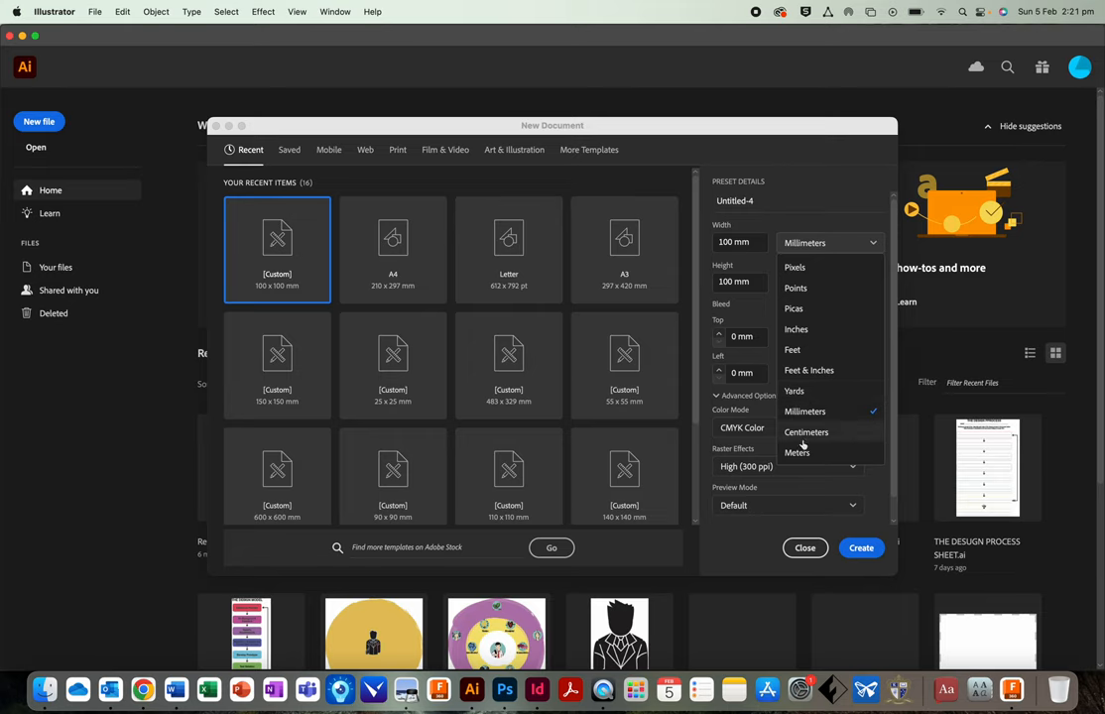
mouse_move(807, 454)
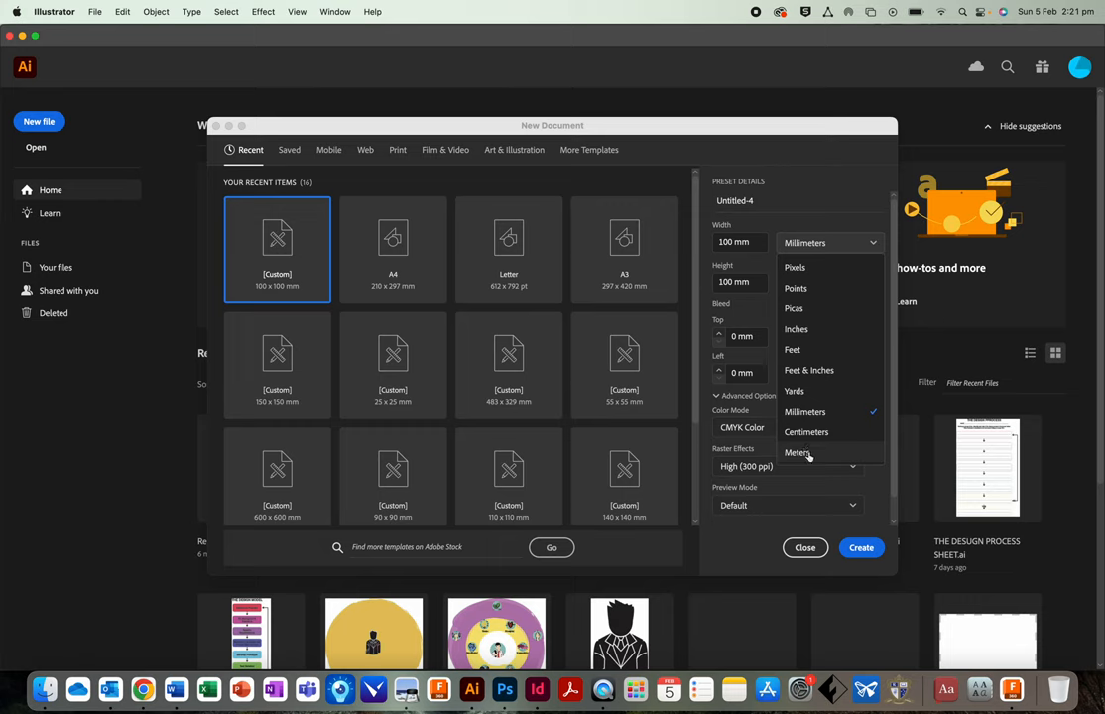
mouse_move(849, 417)
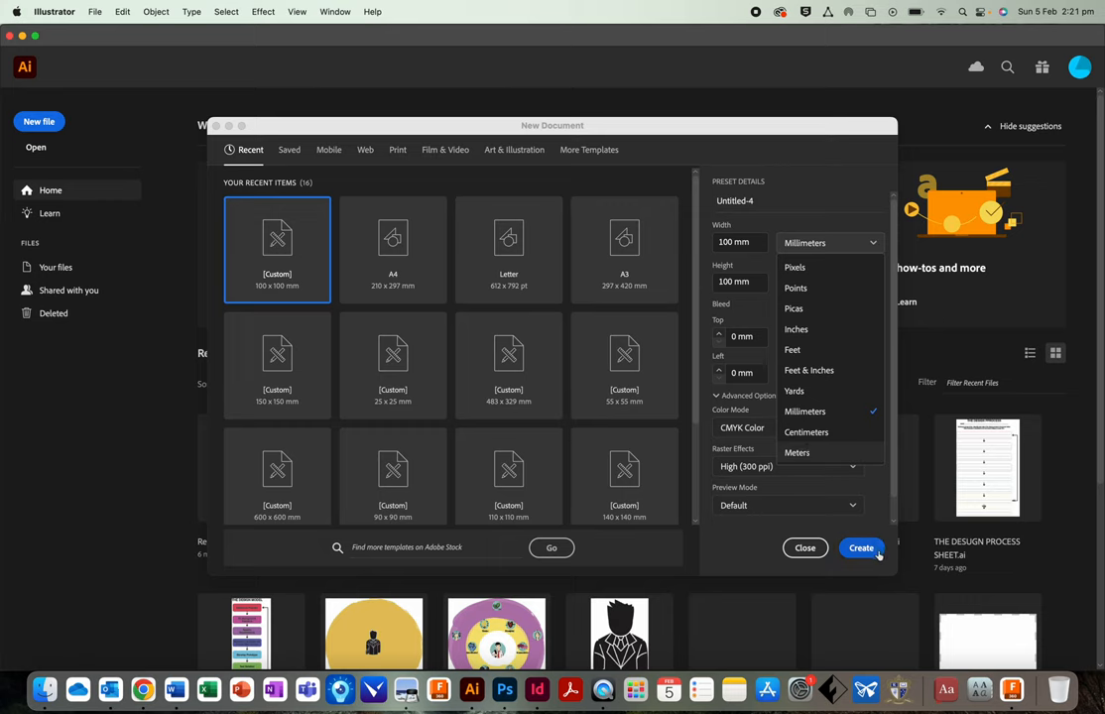
left_click(805, 411)
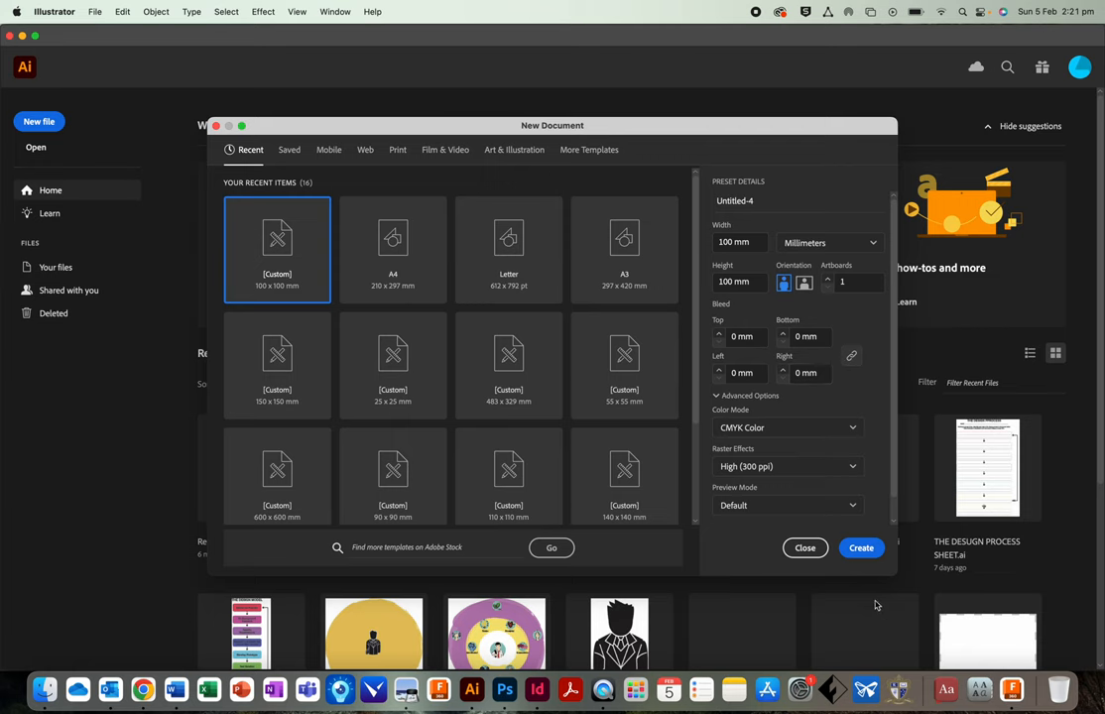
left_click(861, 548)
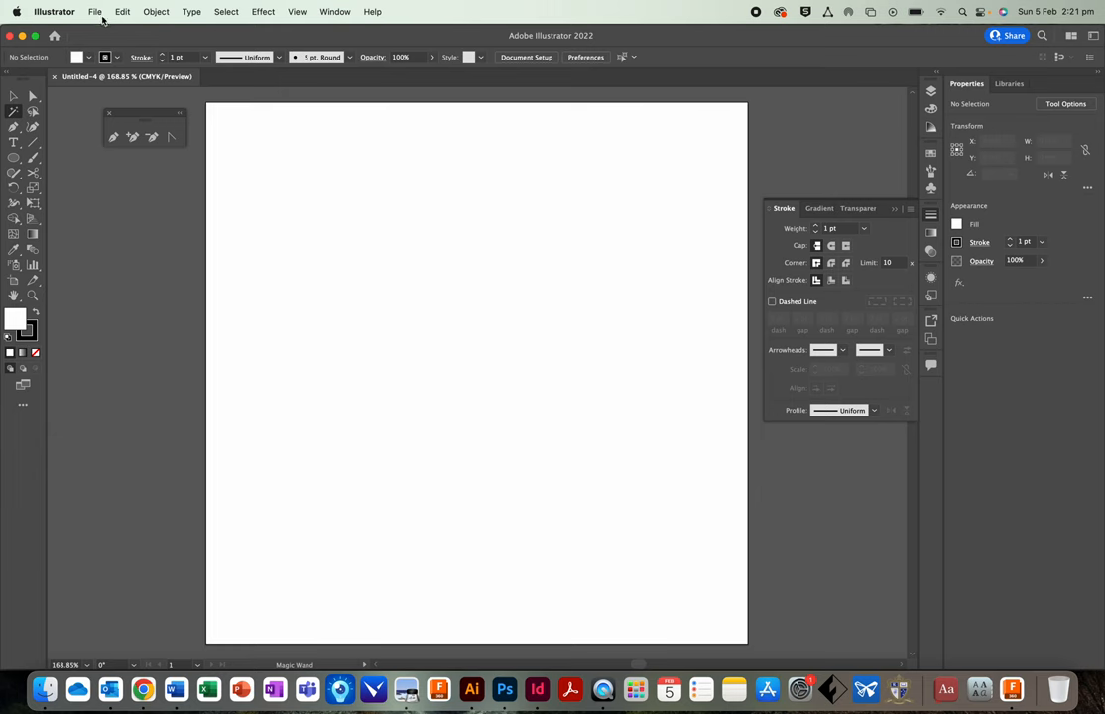
Place Reindeer.jpg on the artboard and scale it up to fill the artboard
left_click(95, 12)
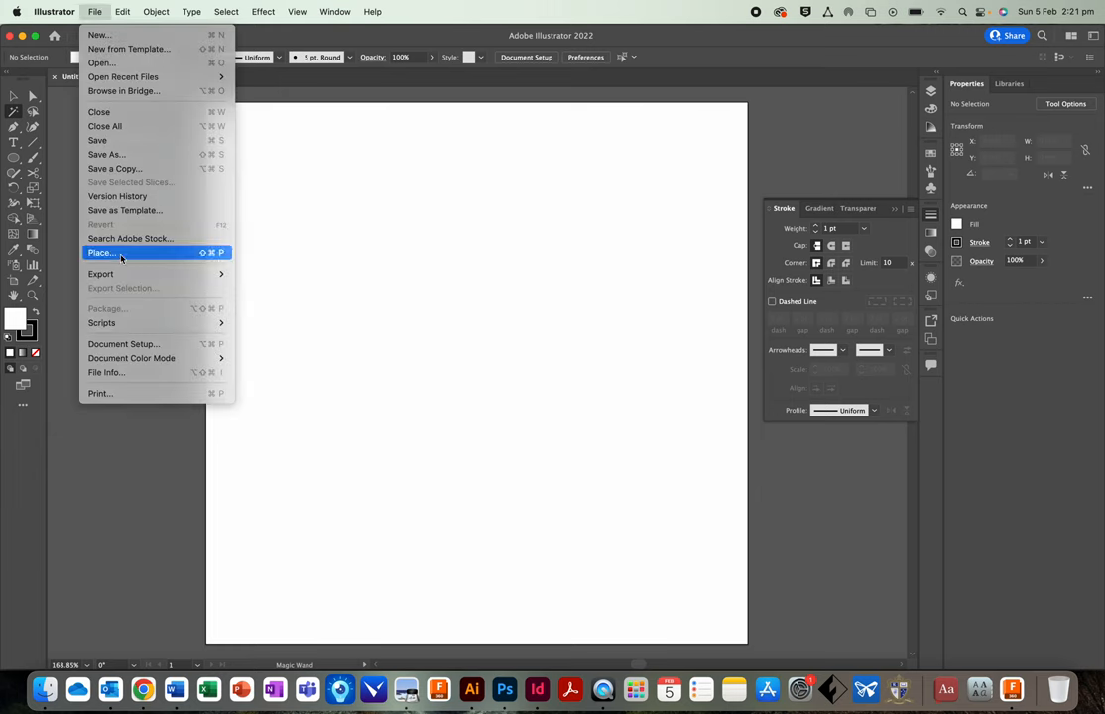
left_click(99, 252)
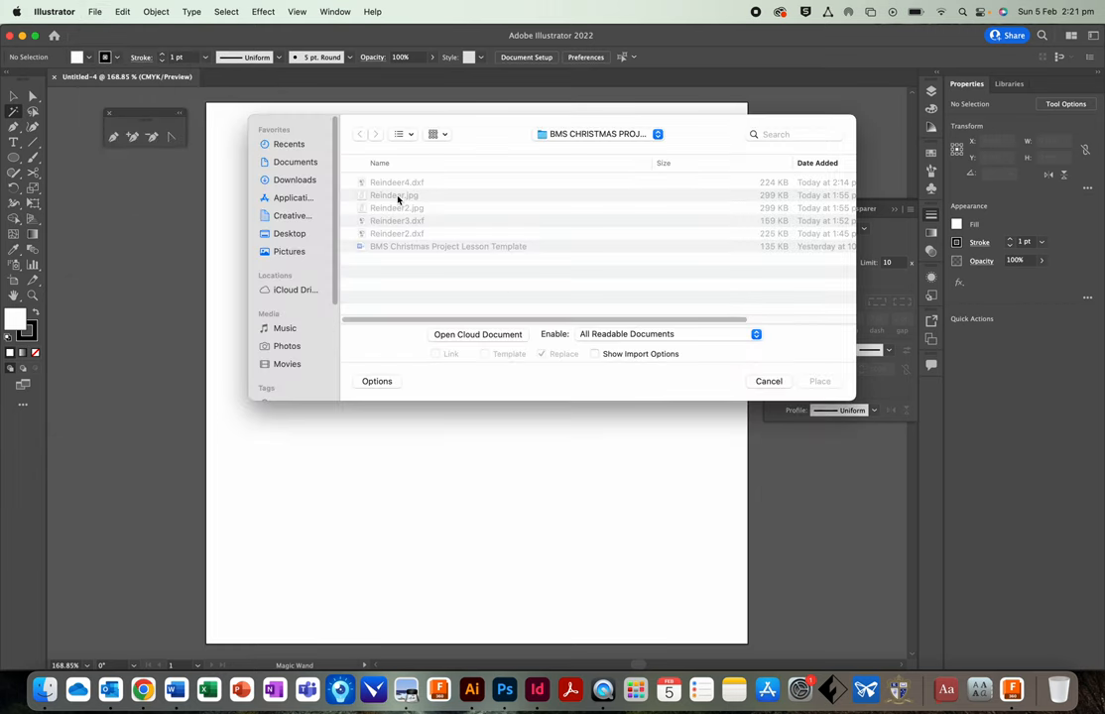
left_click(395, 195)
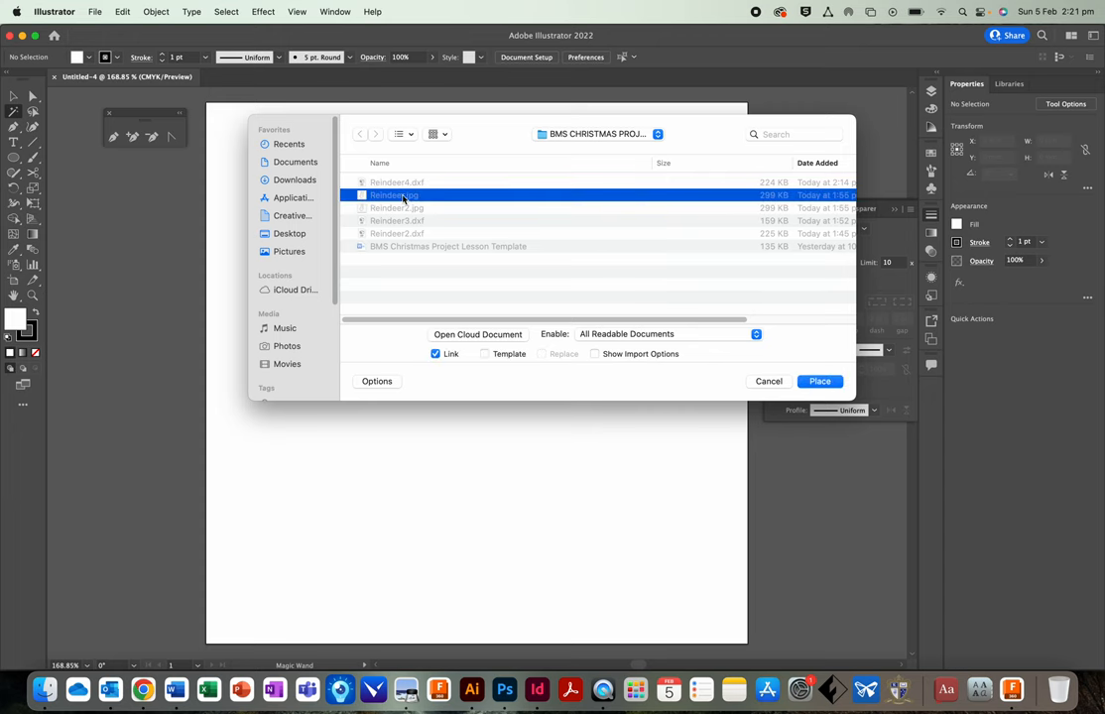
left_click(820, 381)
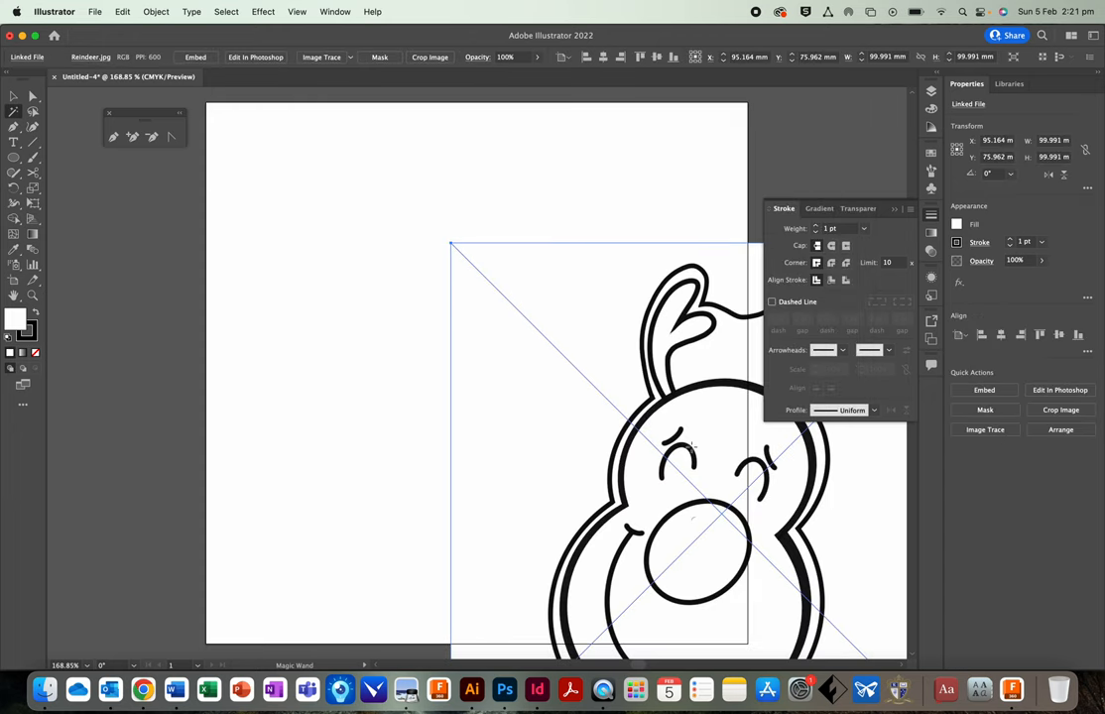
left_click(12, 95)
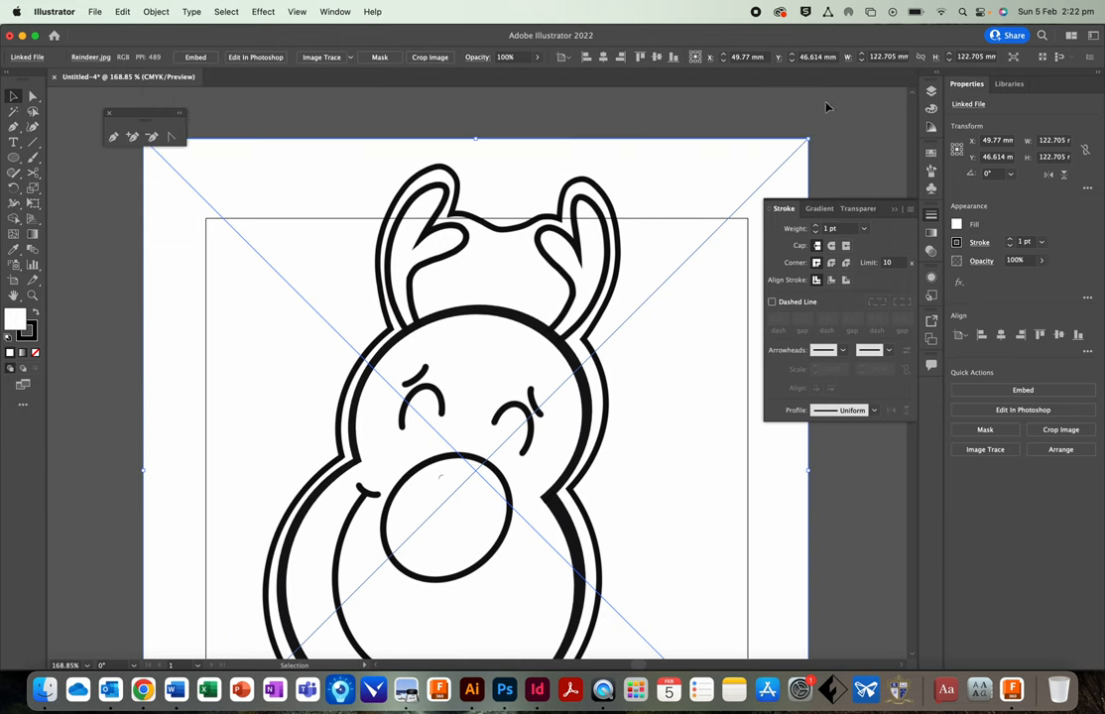
left_click_drag(807, 139, 758, 188)
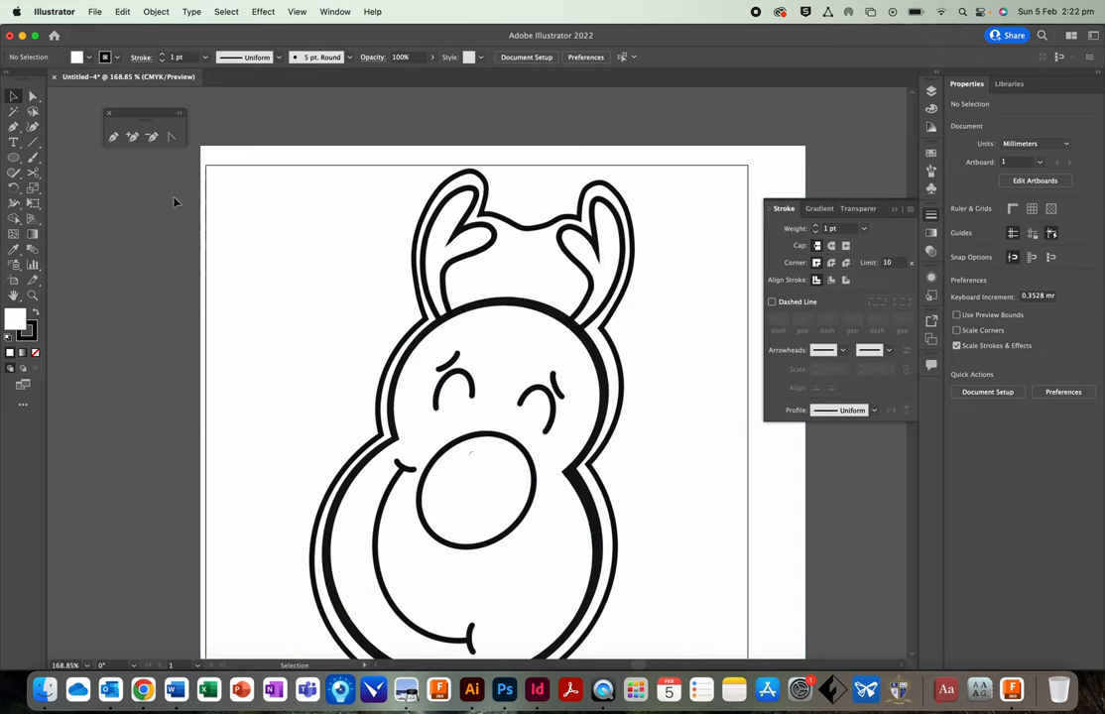
mouse_move(43, 278)
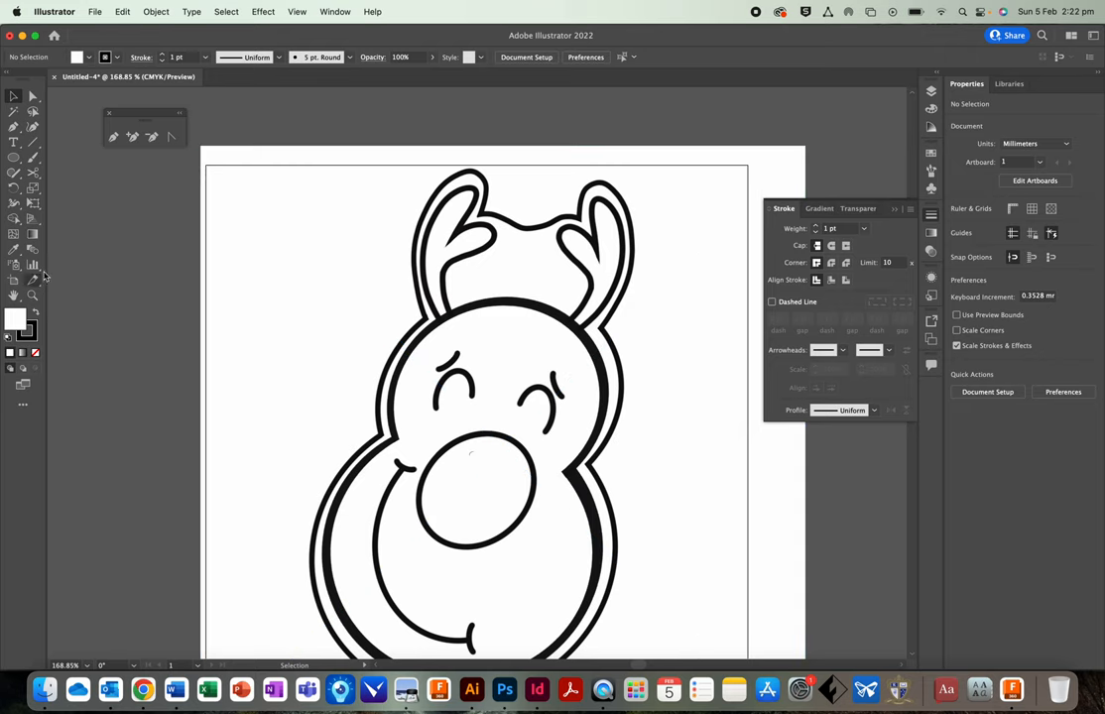
mouse_move(365, 195)
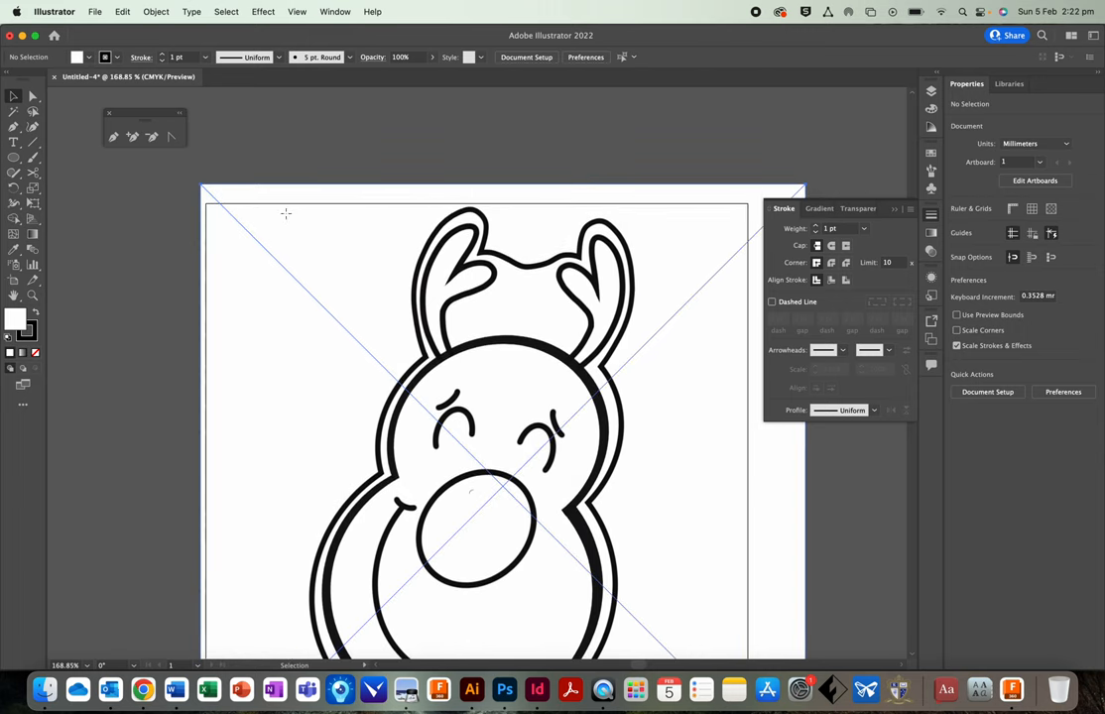
Image Trace the reindeer picture and expand it into grouped vector outlines
left_click(156, 12)
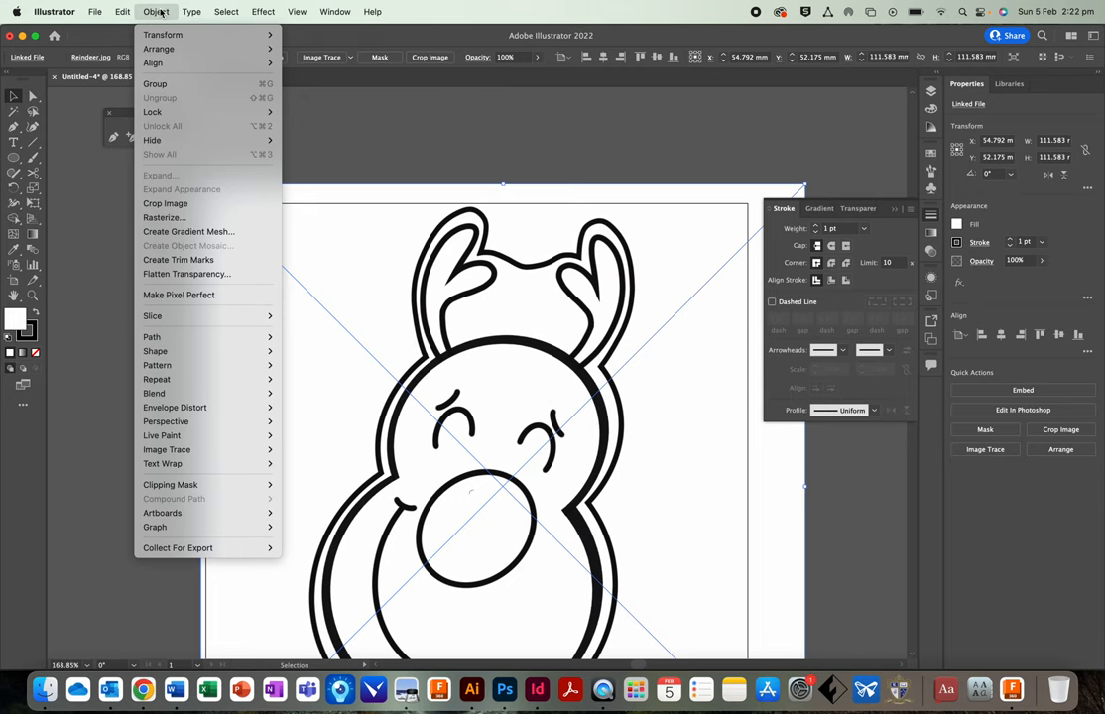
mouse_move(167, 448)
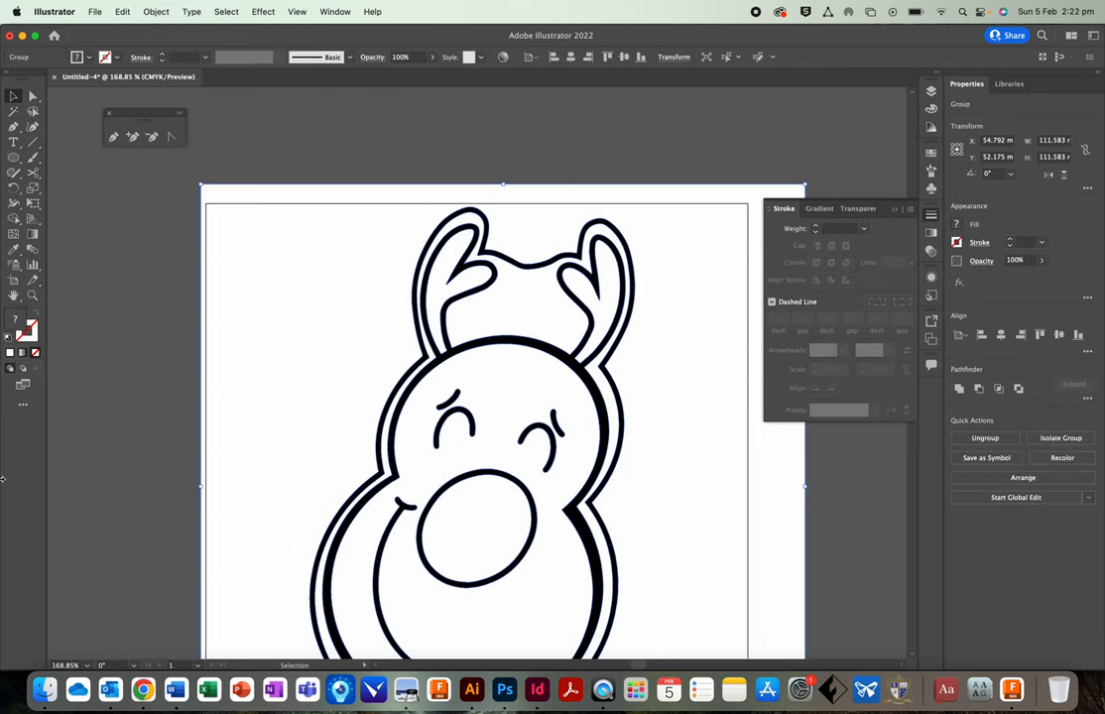
left_click(159, 12)
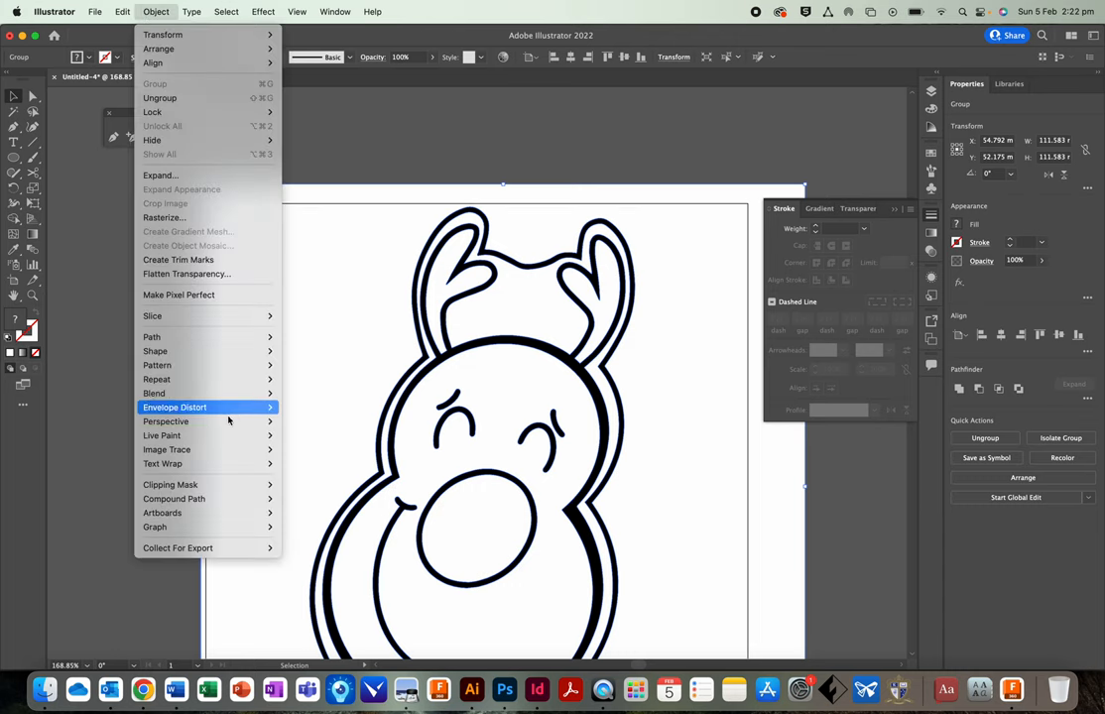
mouse_move(182, 366)
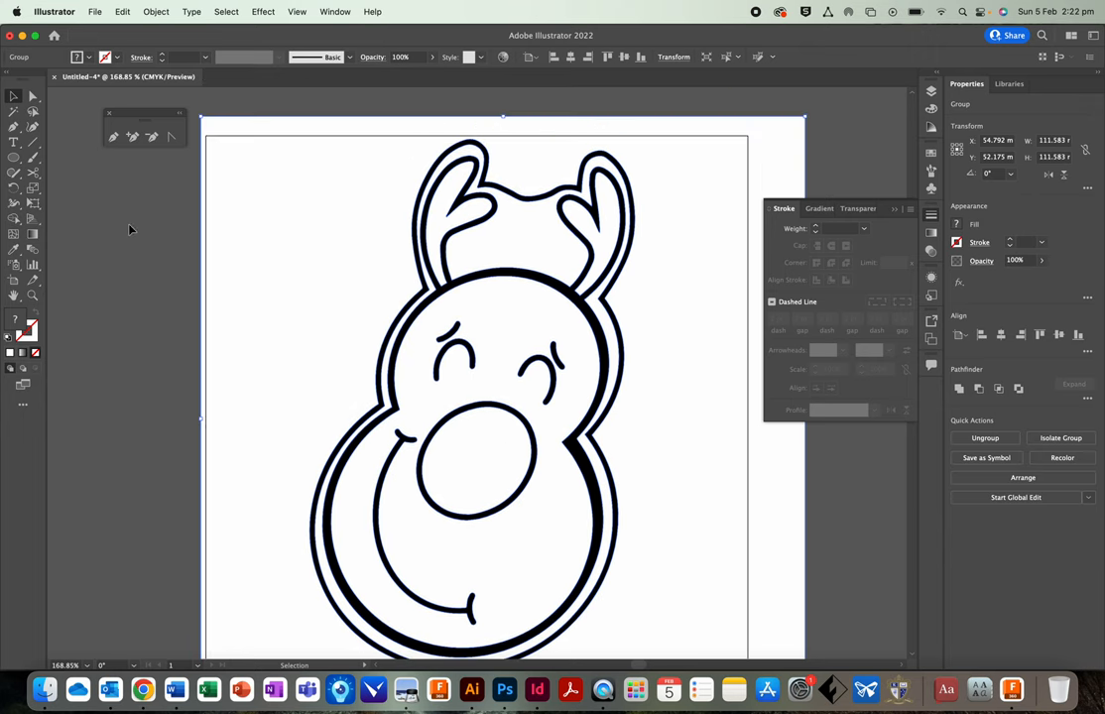
mouse_move(139, 235)
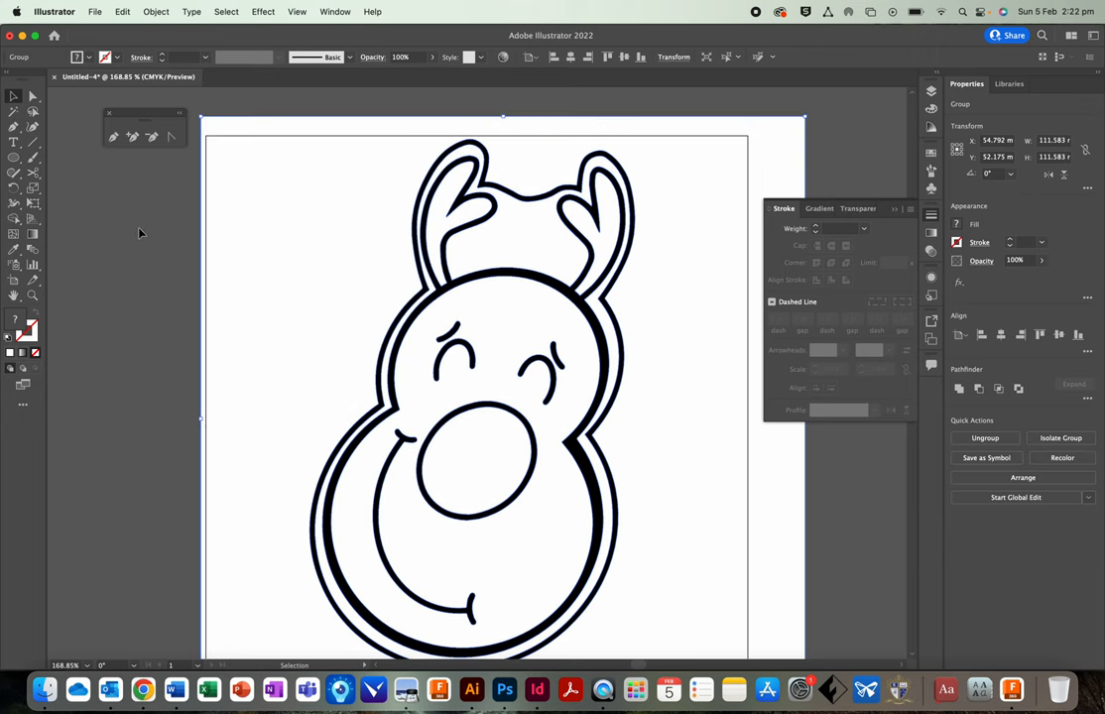
mouse_move(830, 123)
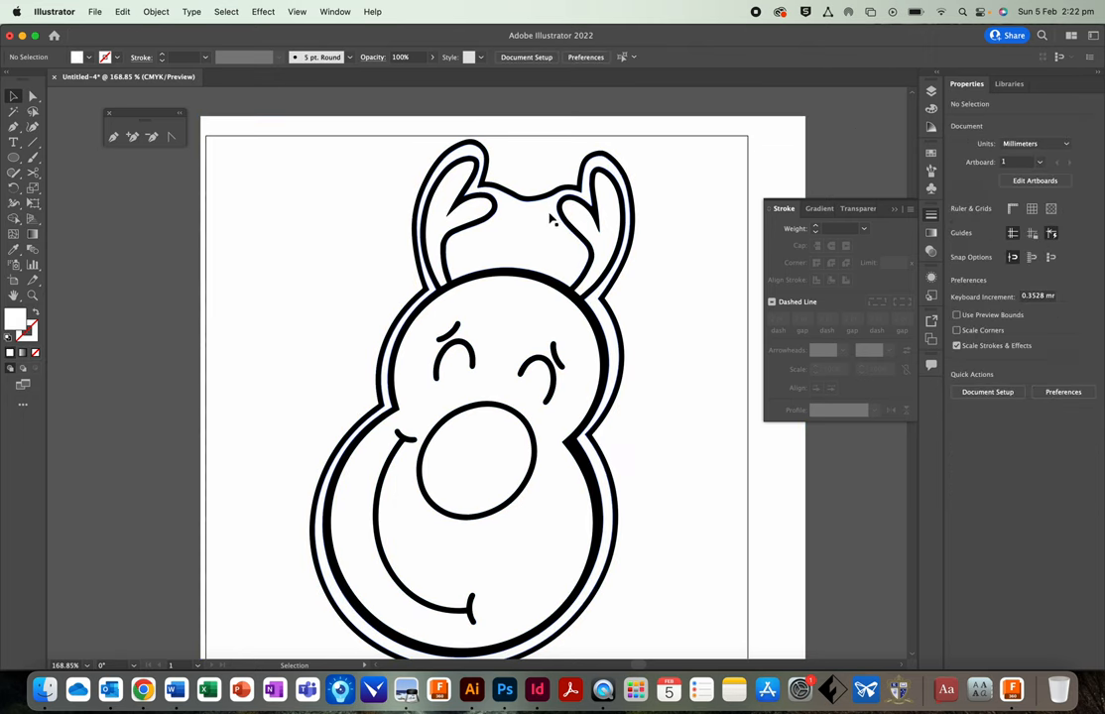
scroll("down", 3)
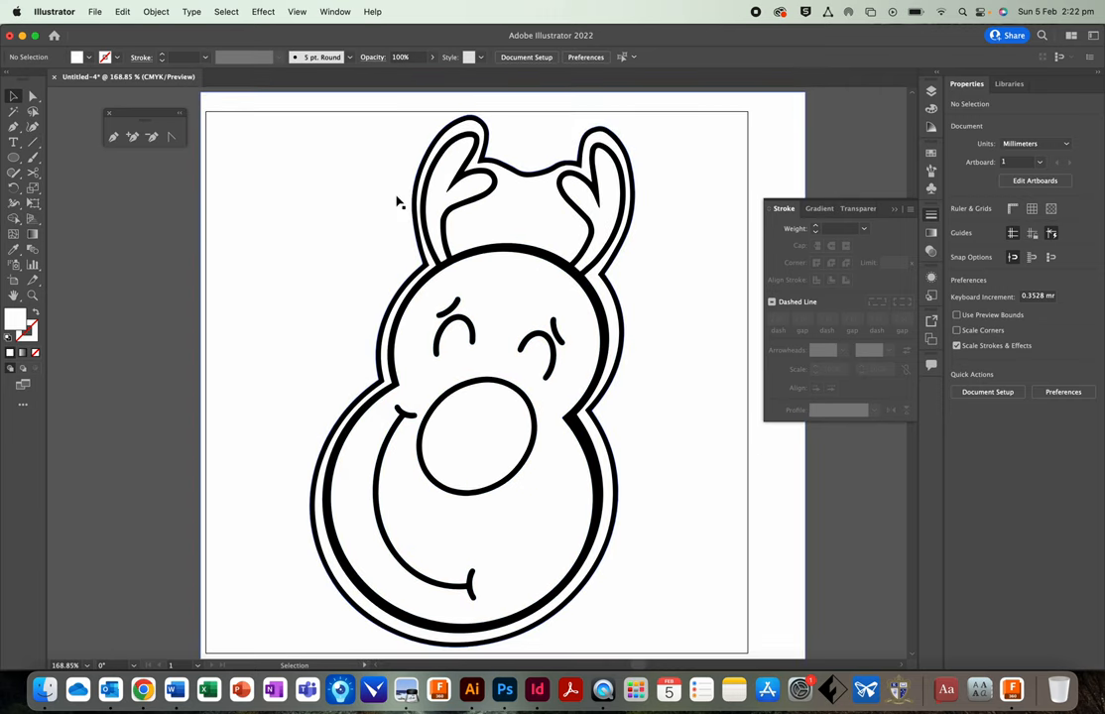
mouse_move(458, 275)
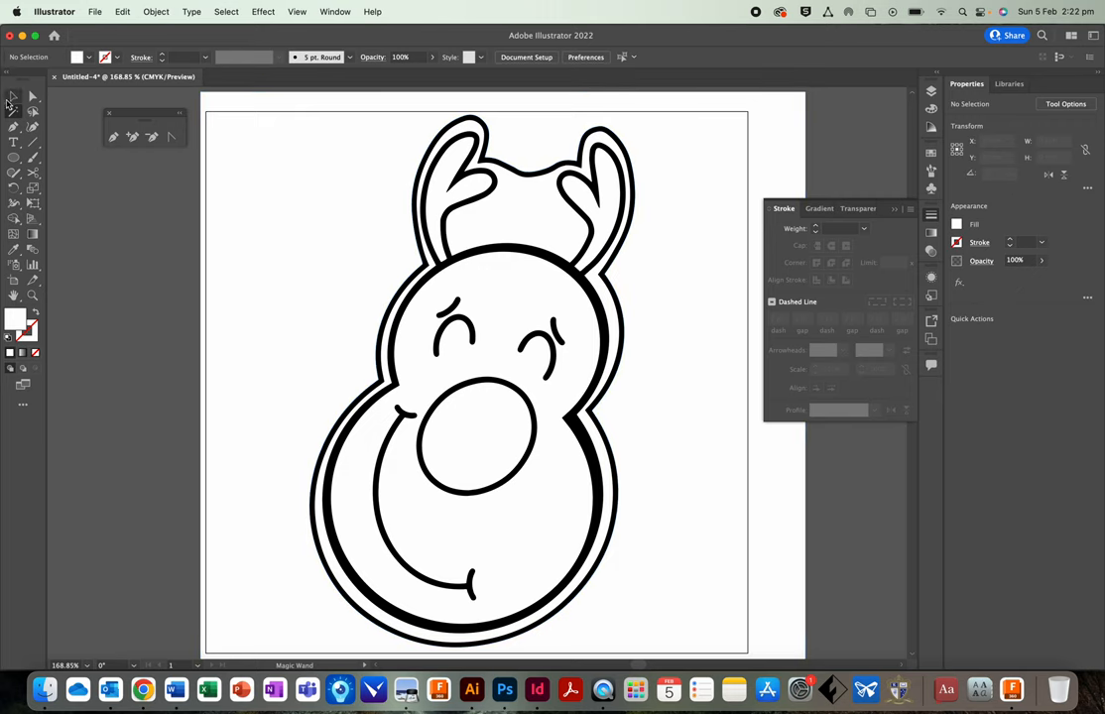
mouse_move(347, 44)
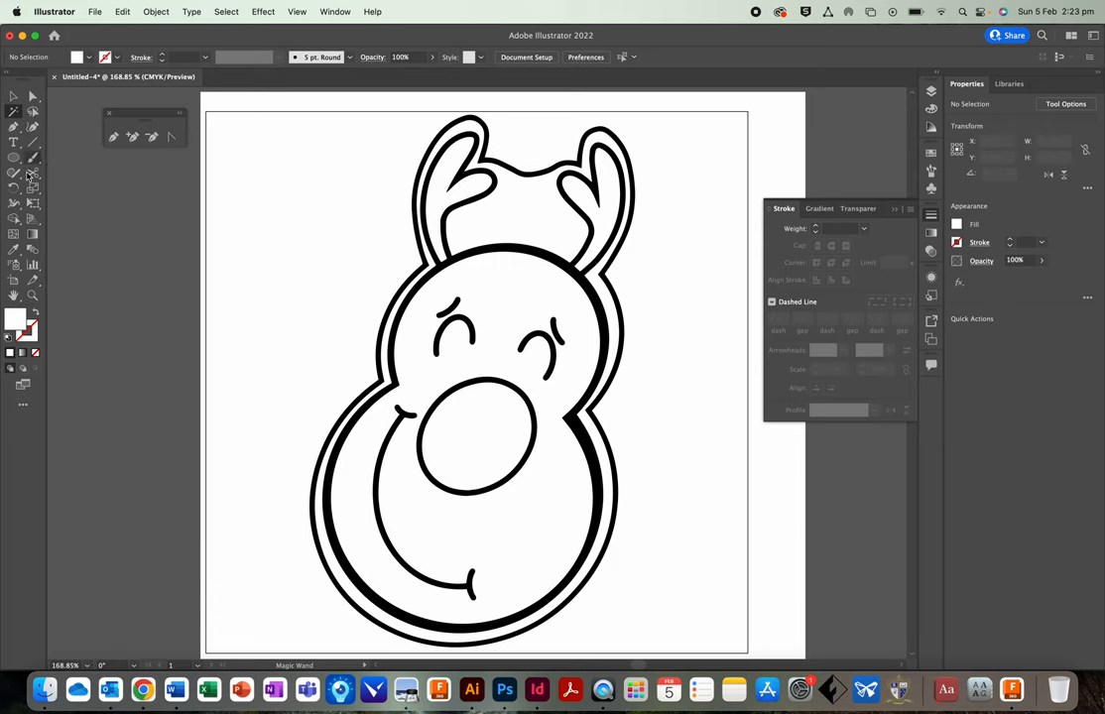
Find the Magic Wand via Help search 'MAGIC' and select all reindeer outline paths
left_click(373, 12)
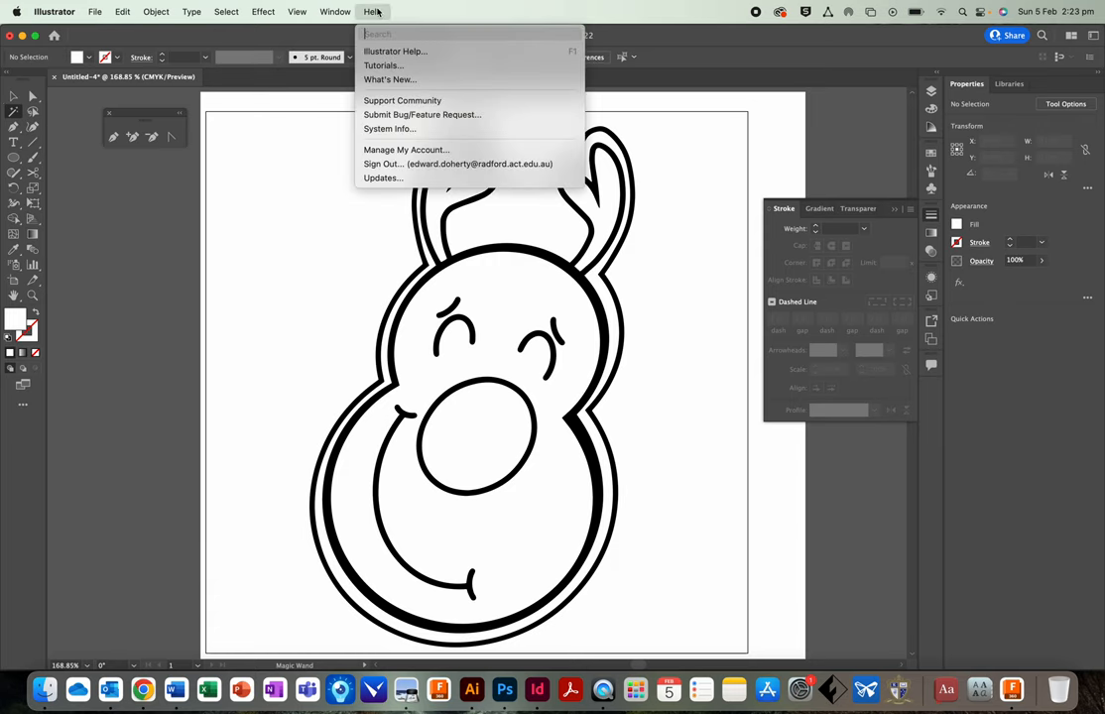
type("MAGIC")
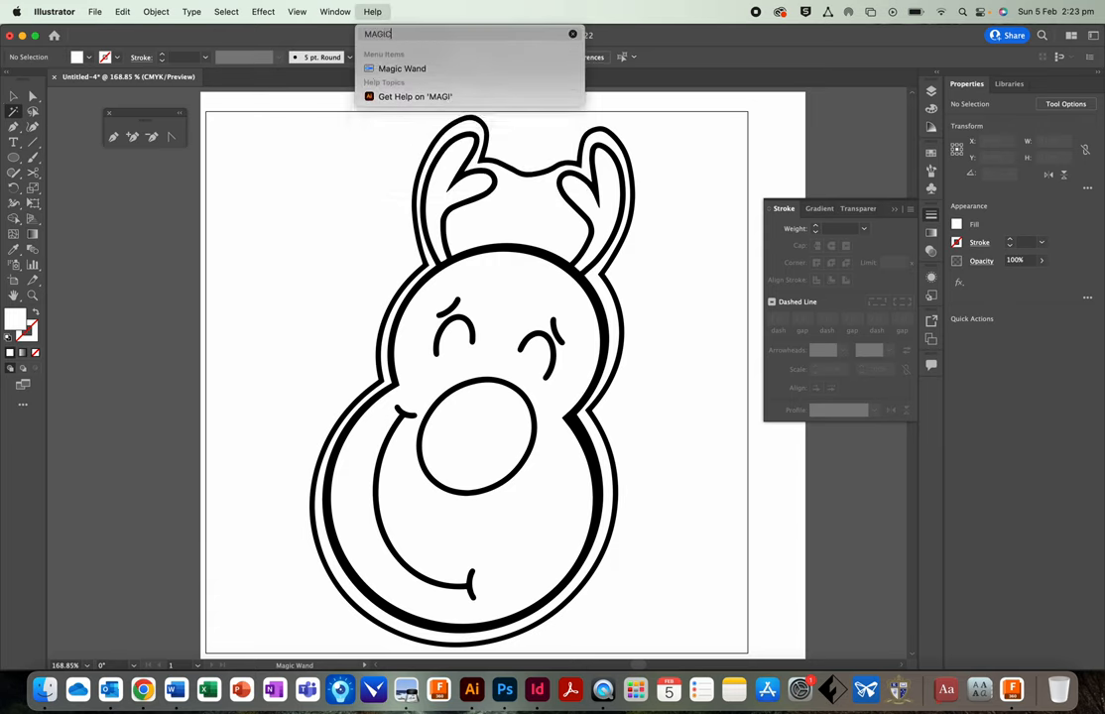
left_click(334, 12)
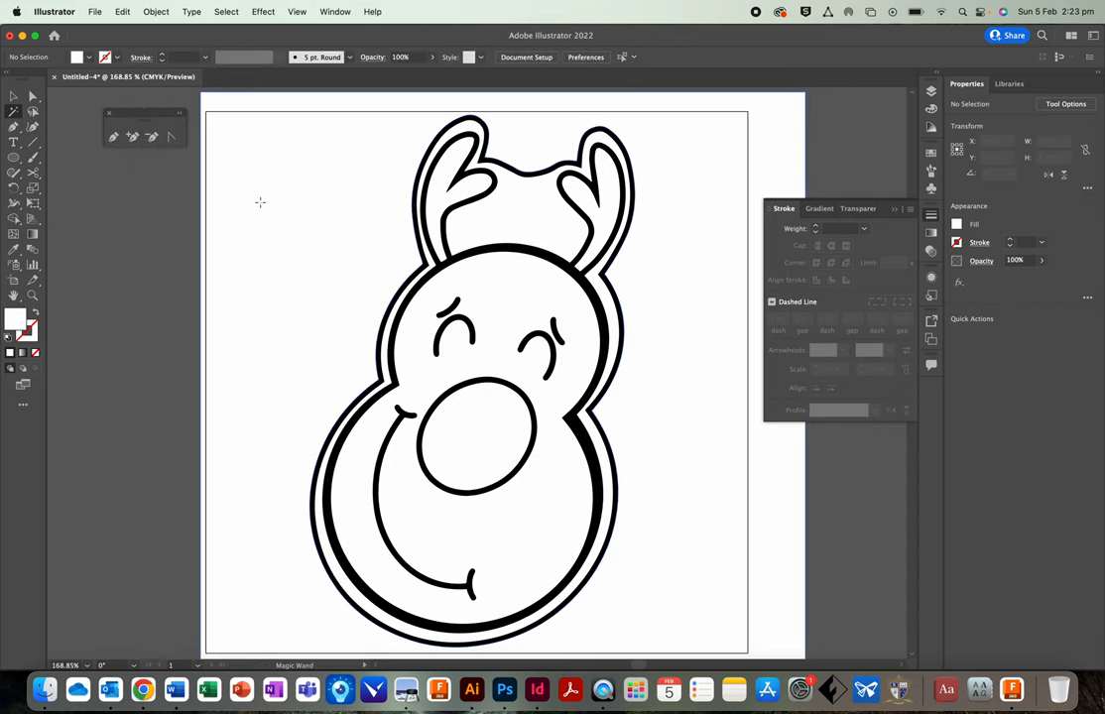
key("cmd+a")
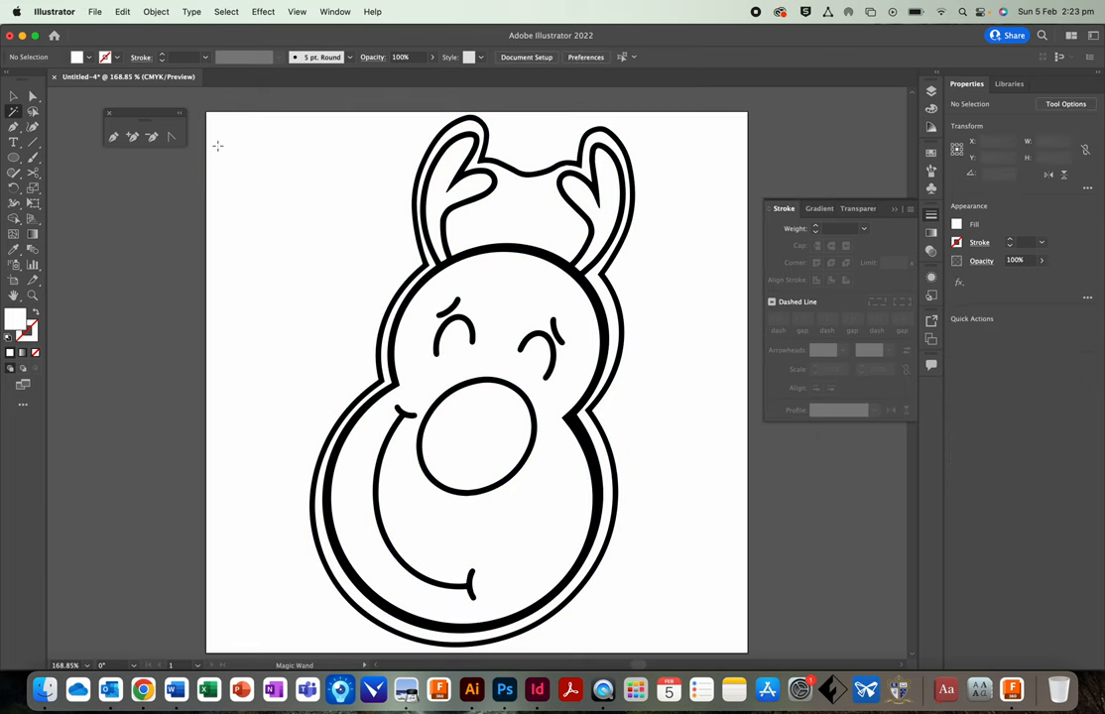
key("cmd+a")
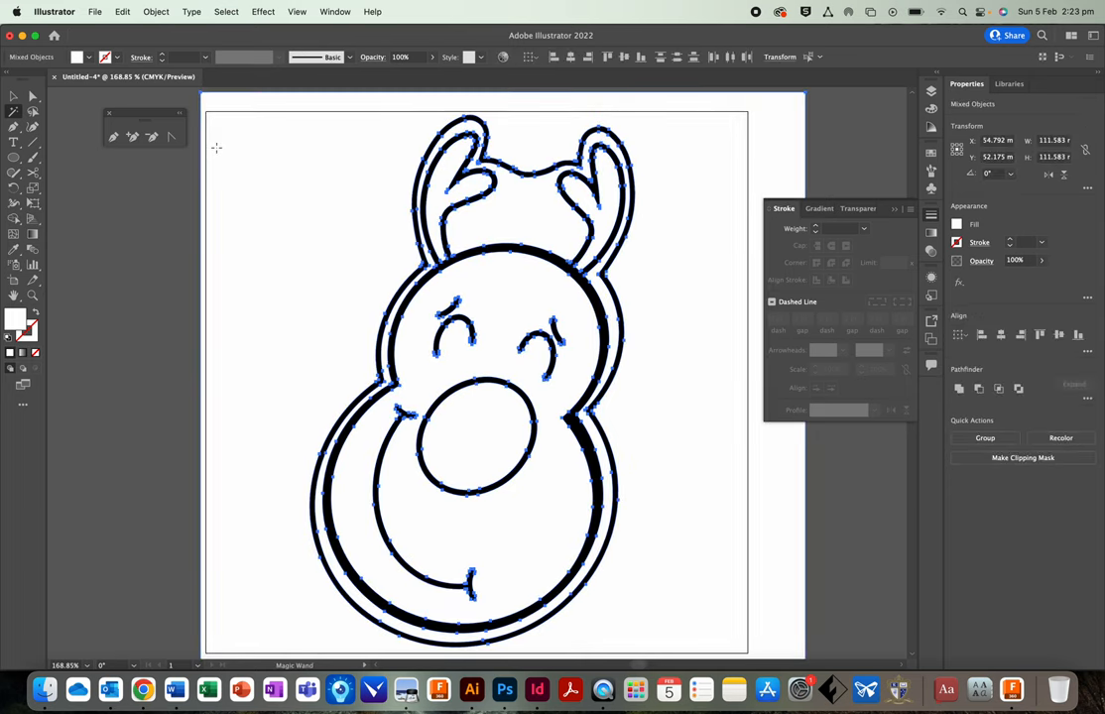
mouse_move(407, 147)
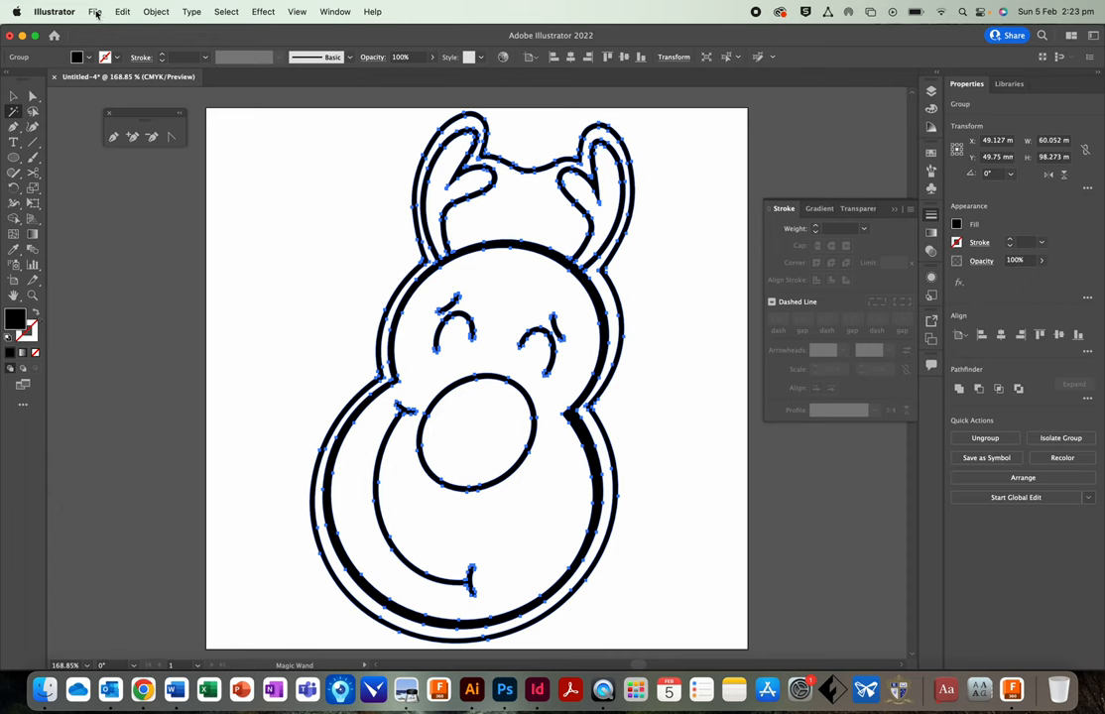
Start Export As and name the file COOKIE CUTTER
left_click(95, 12)
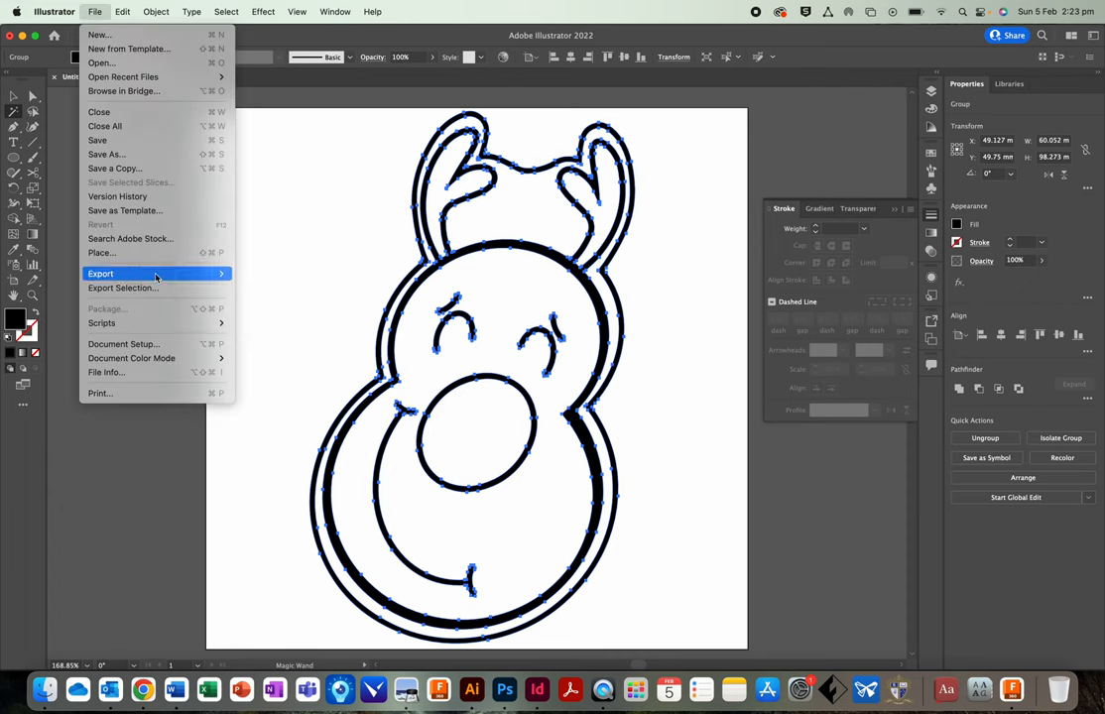
left_click(99, 274)
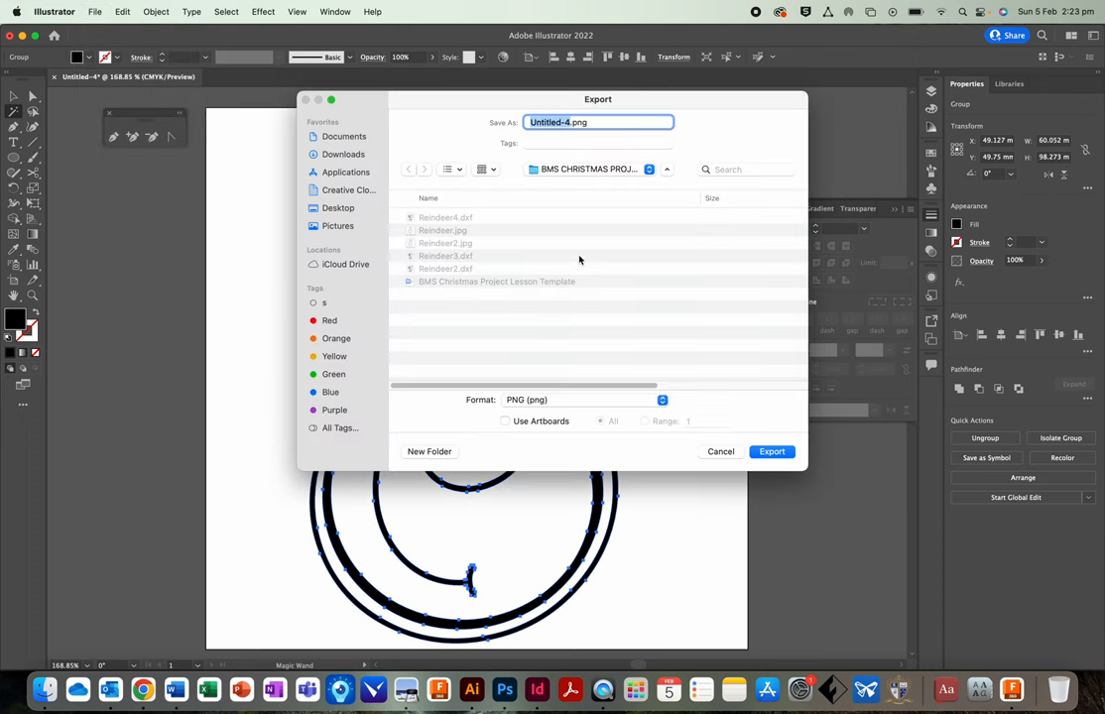
type("COOKIE CUTTER.png")
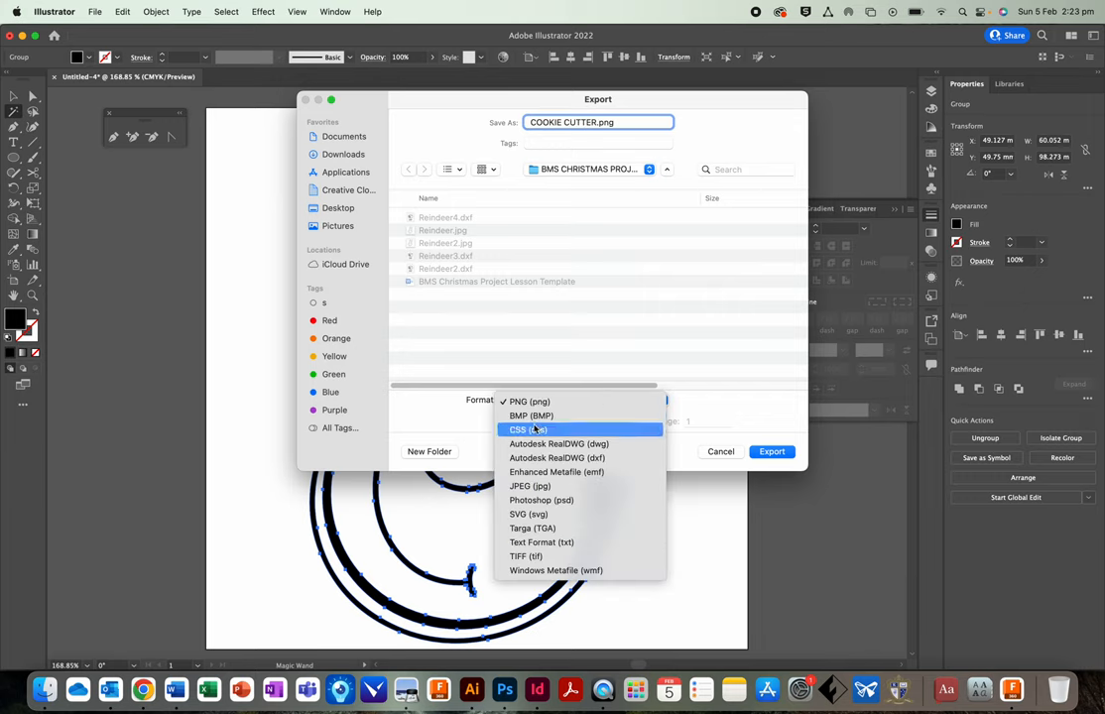
left_click(527, 401)
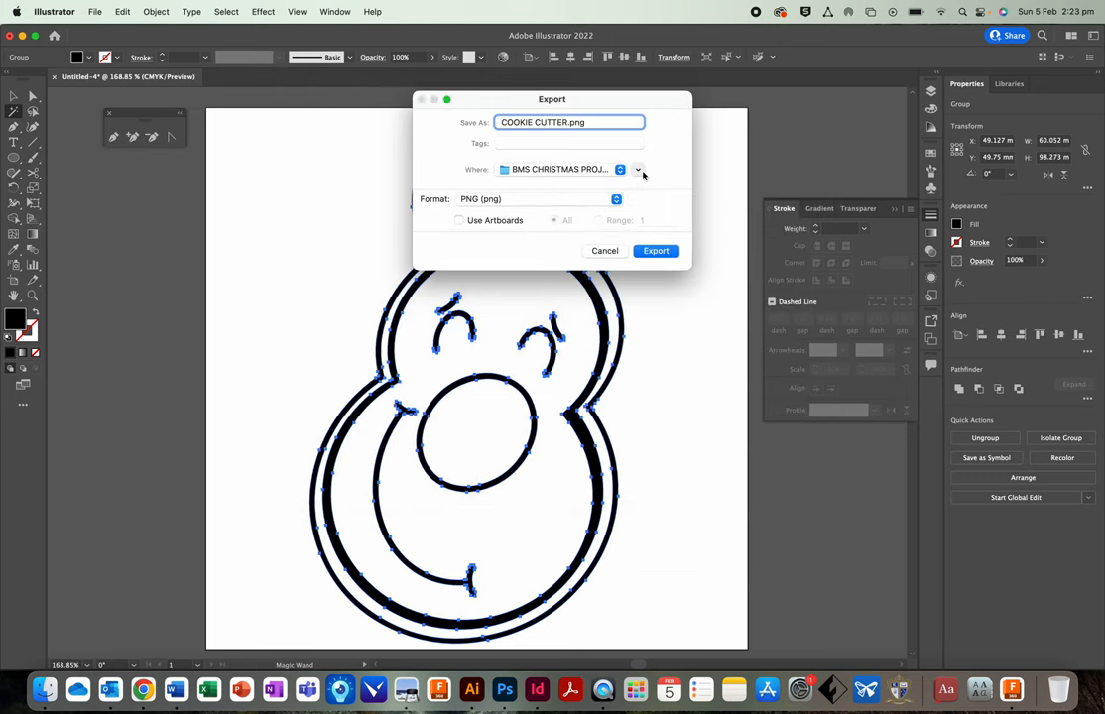
Choose Autodesk RealDWG (dxf) format and export with the default DXF options
left_click(616, 199)
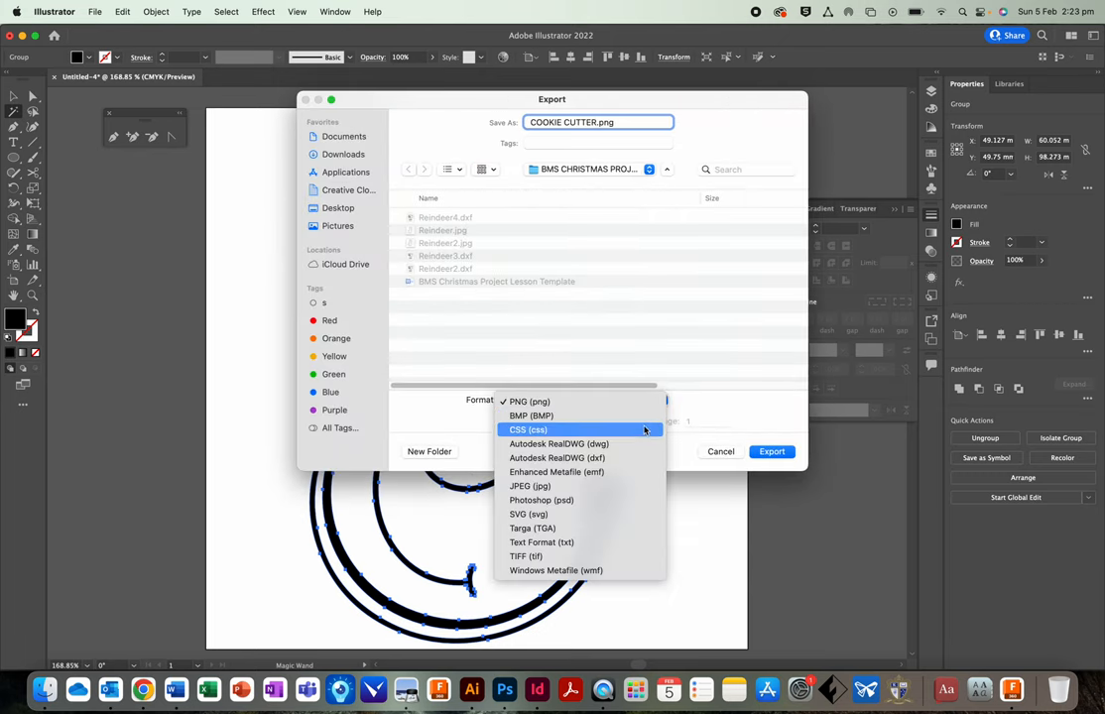
left_click(557, 458)
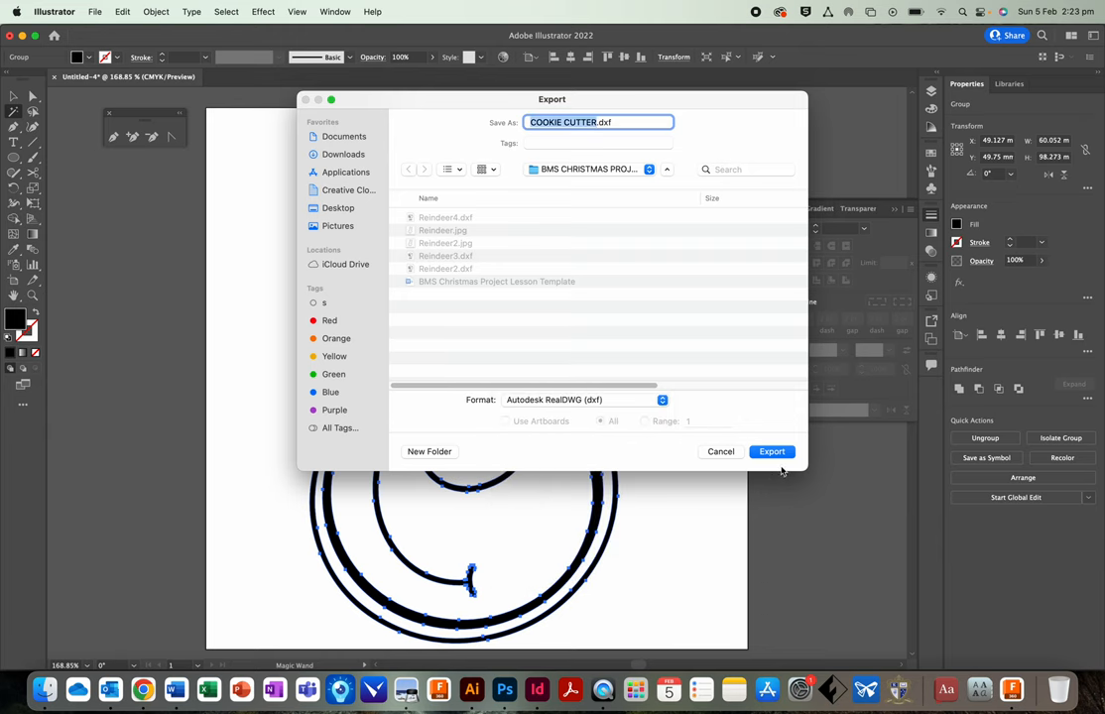
left_click(772, 452)
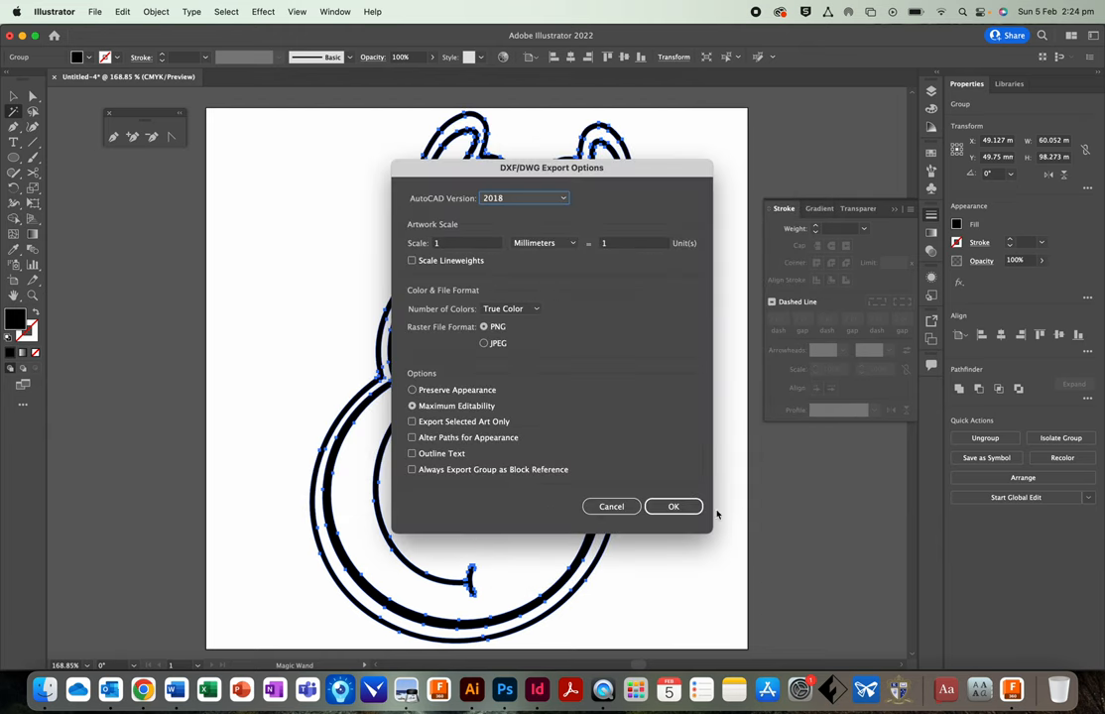
left_click(612, 506)
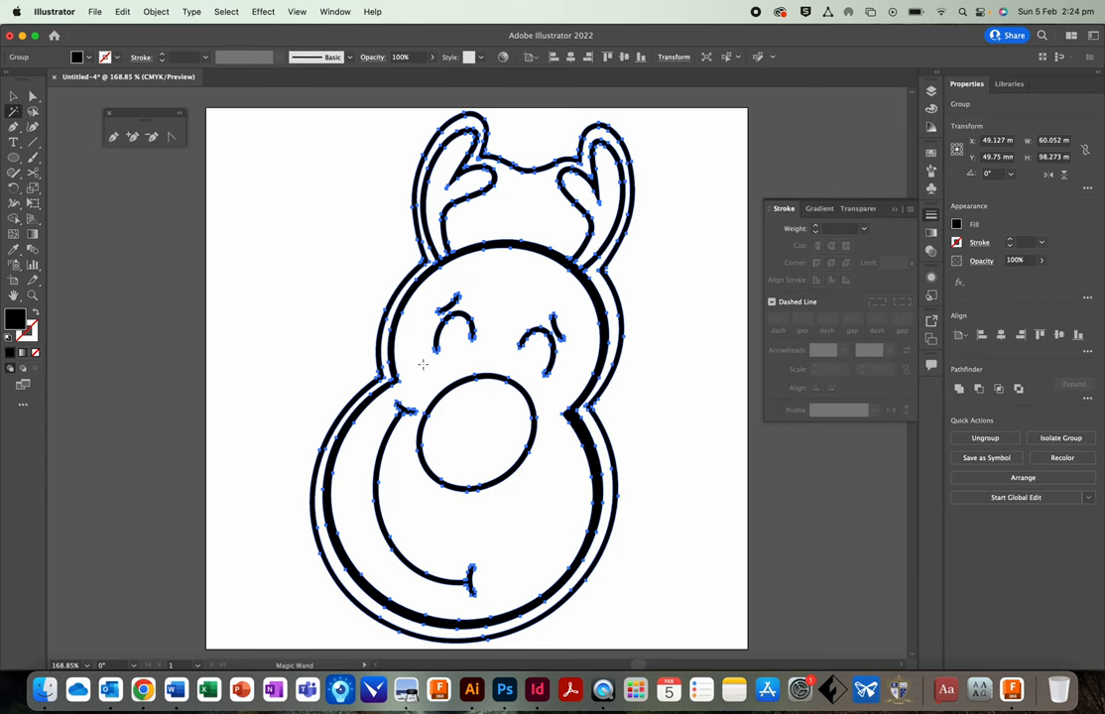
mouse_move(199, 313)
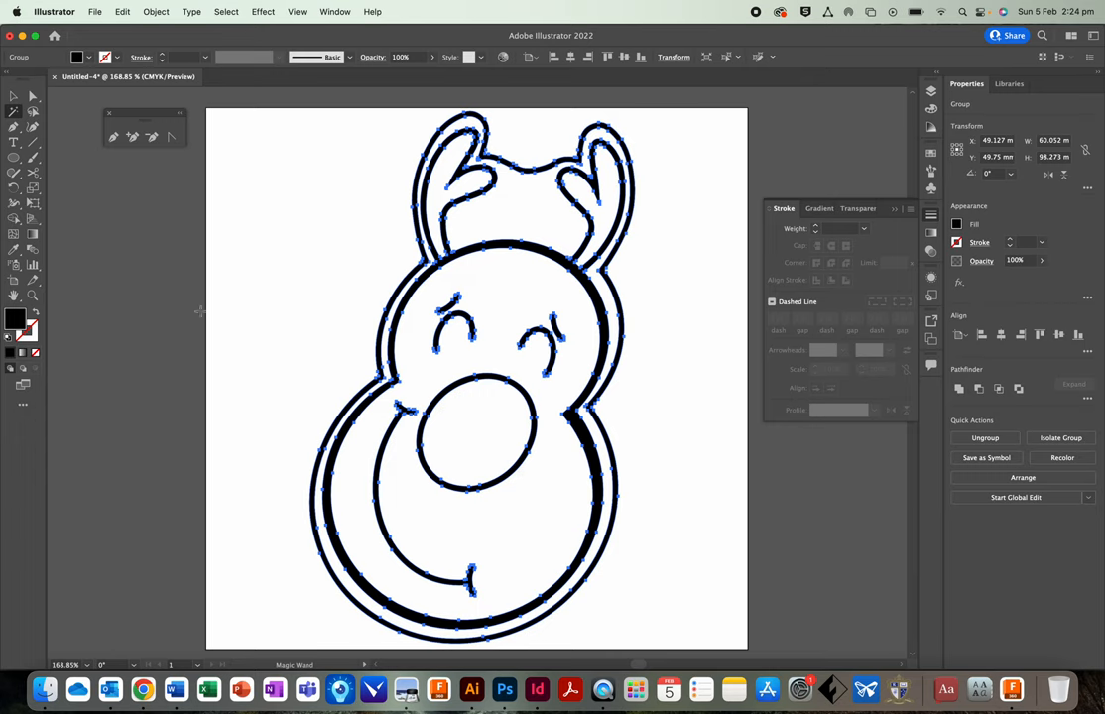
mouse_move(474, 689)
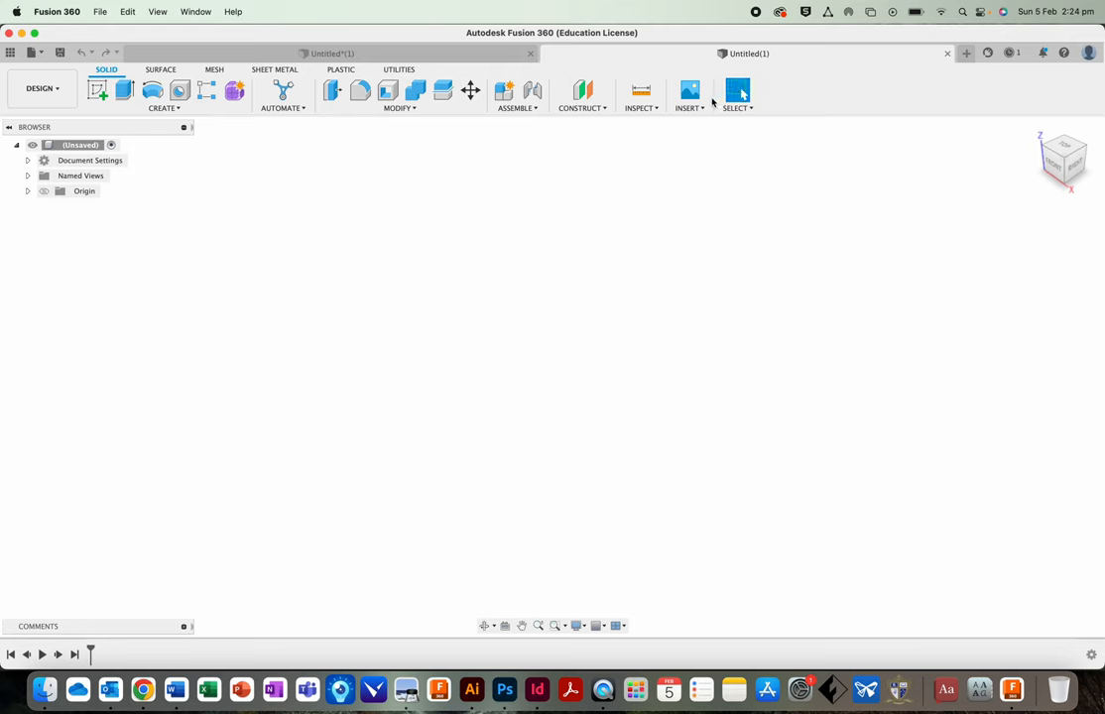
Start Insert DXF from the Insert menu in the new design
left_click(689, 95)
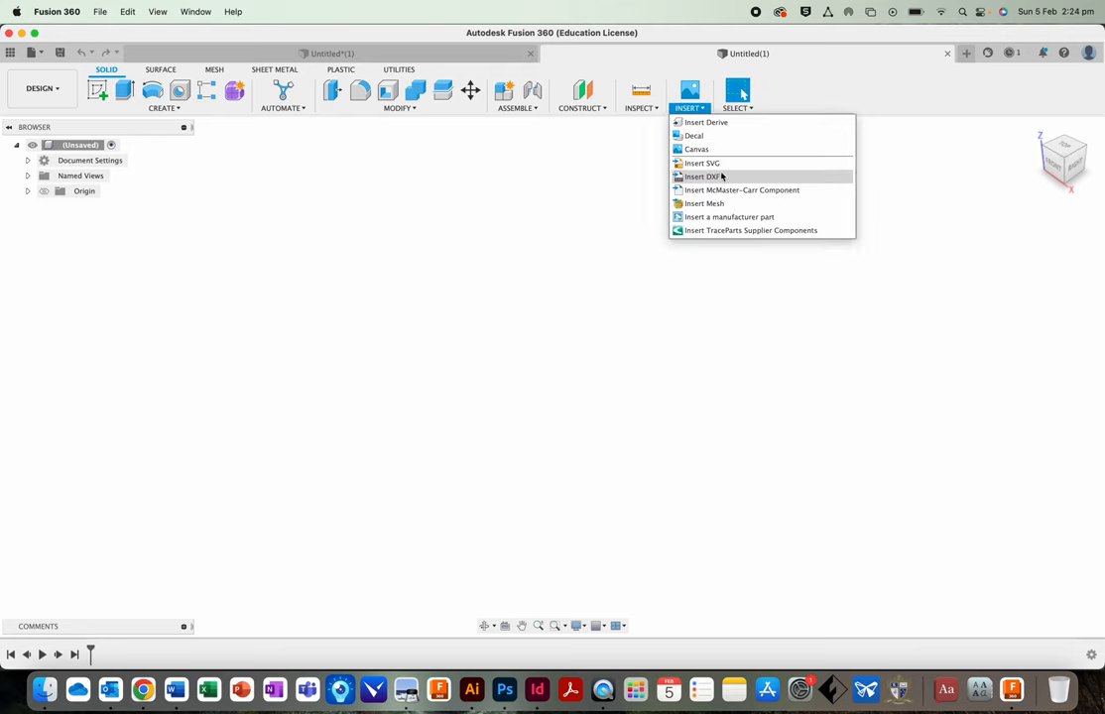
left_click(699, 177)
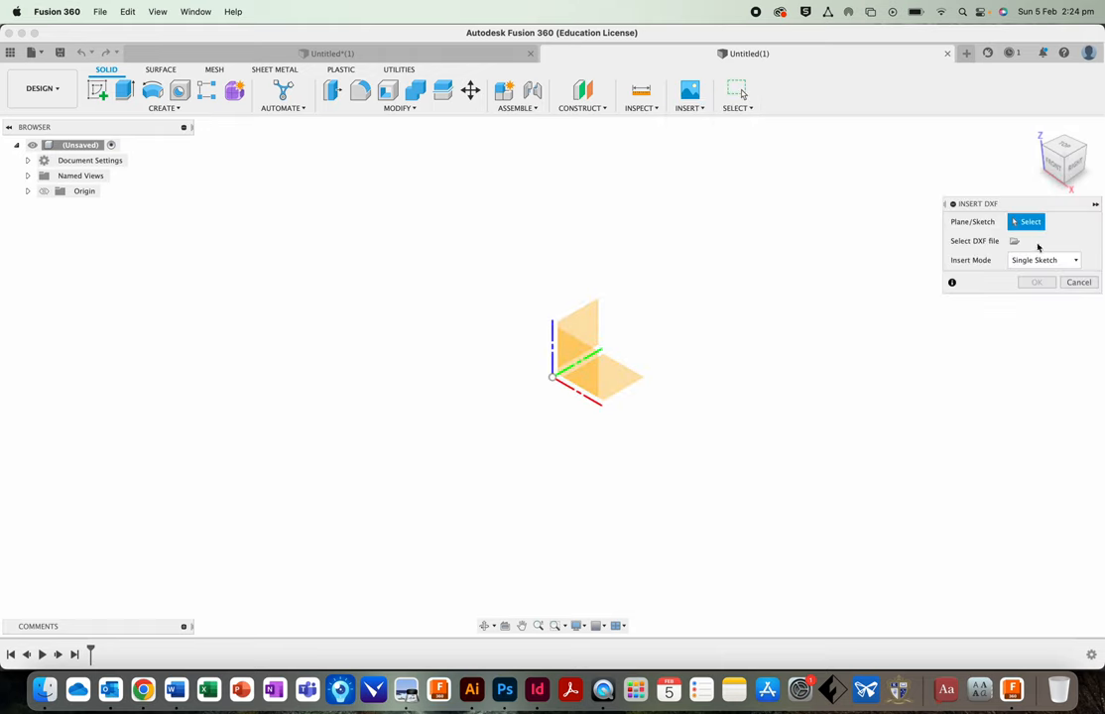
left_click(691, 95)
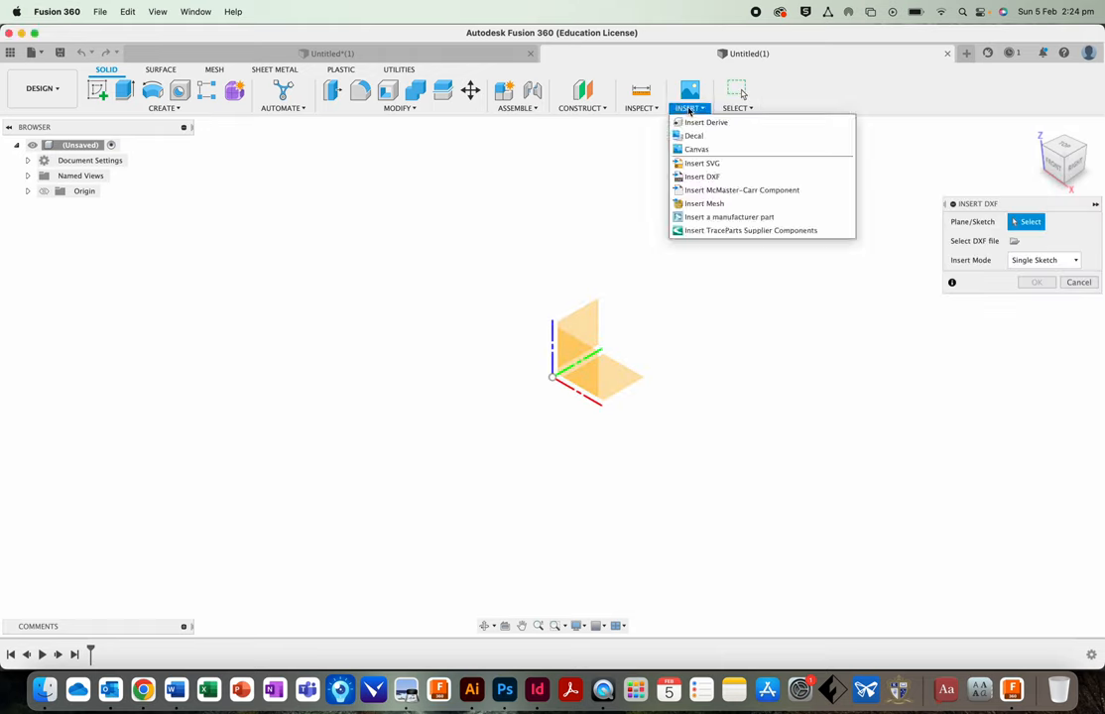
mouse_move(723, 176)
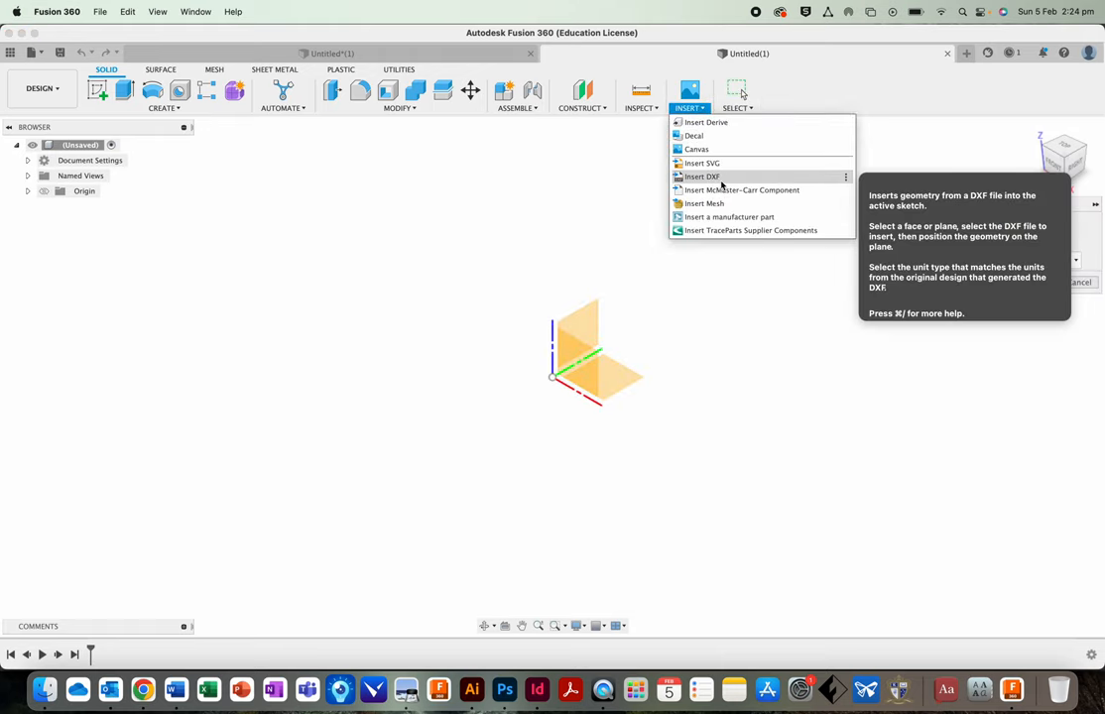
left_click(702, 176)
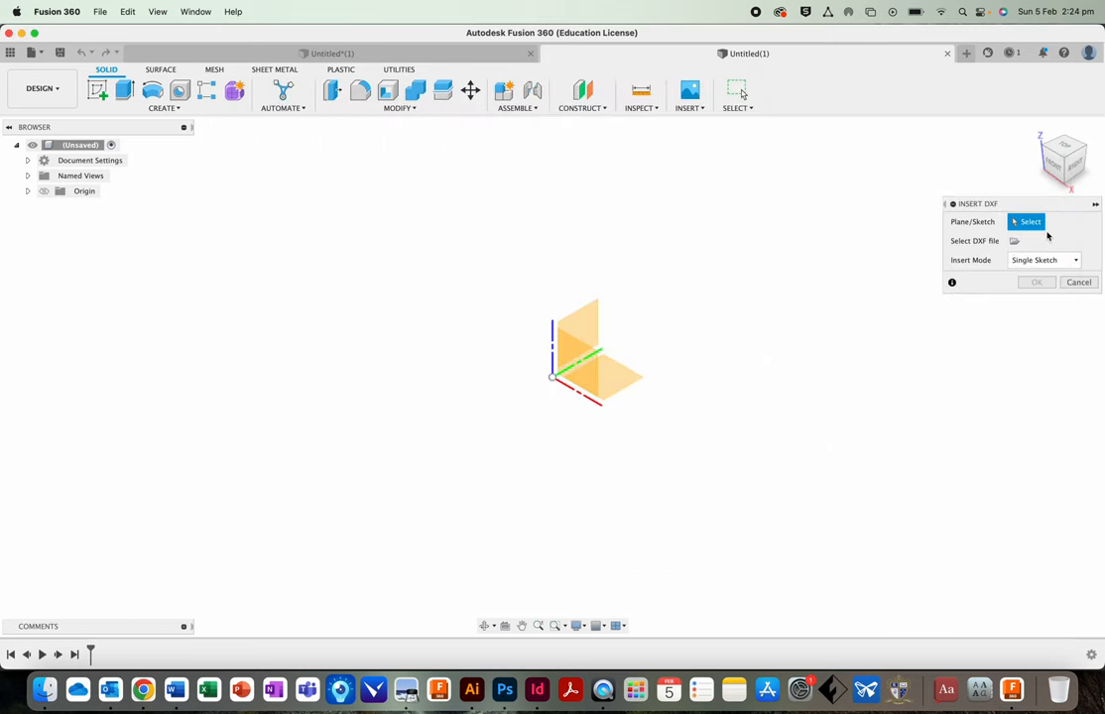
Place the DXF on the XY plane with Millimeter units and confirm the insert
left_click(619, 381)
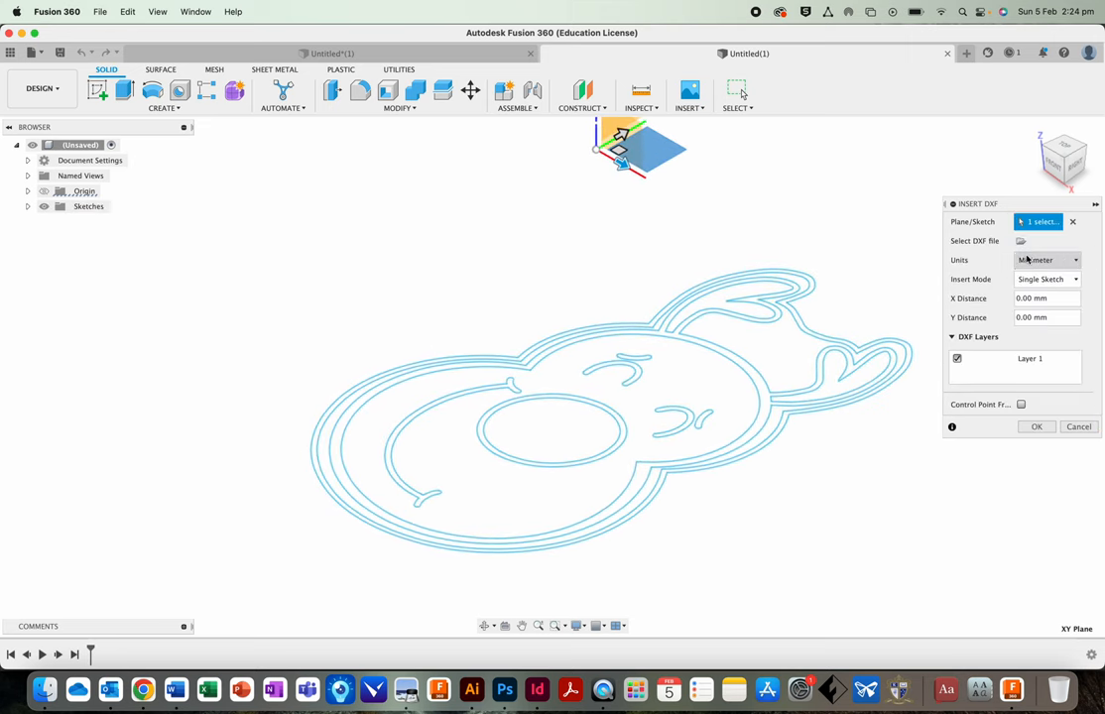
left_click(1046, 260)
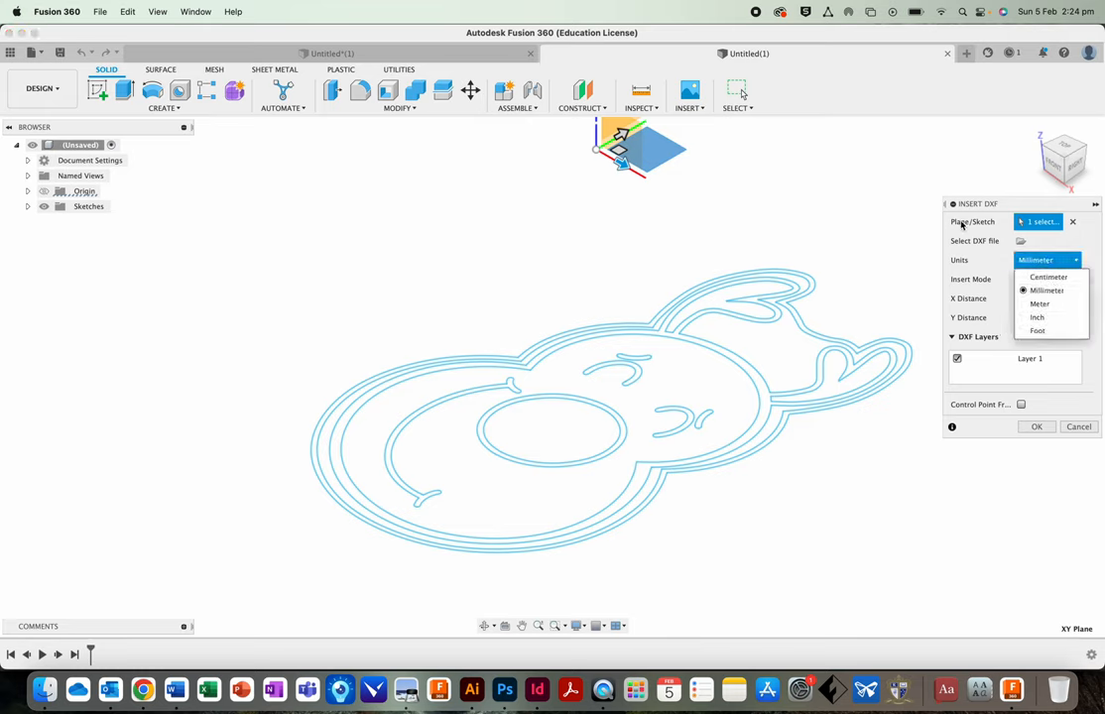
left_click(1048, 290)
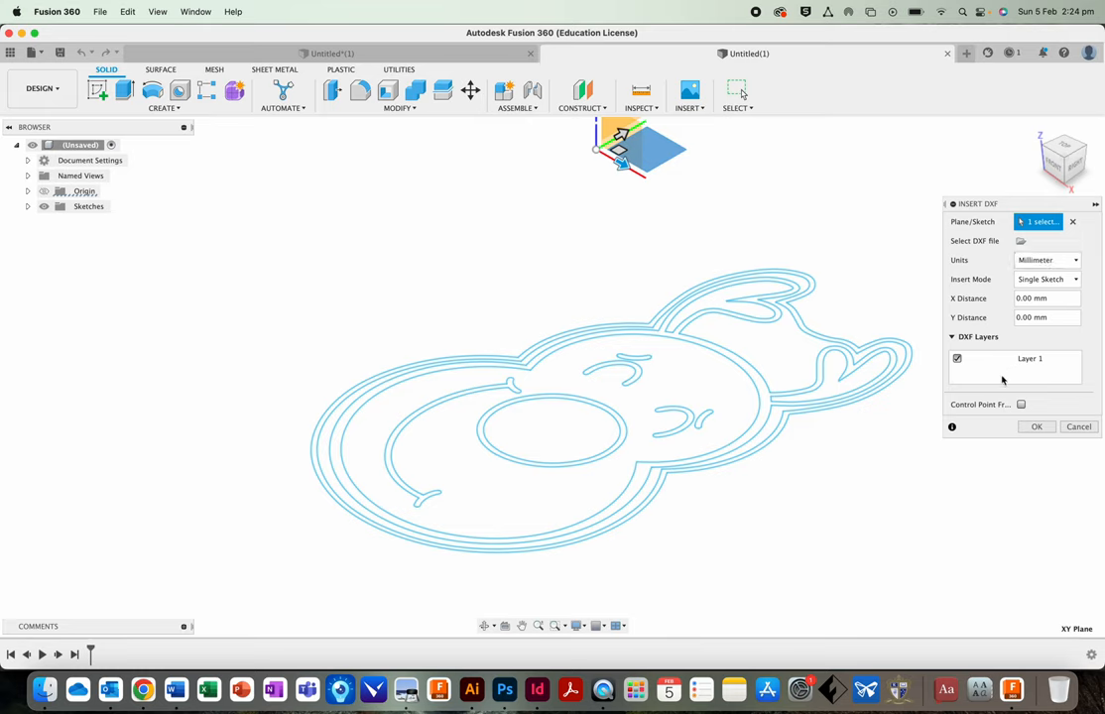
left_click(1036, 426)
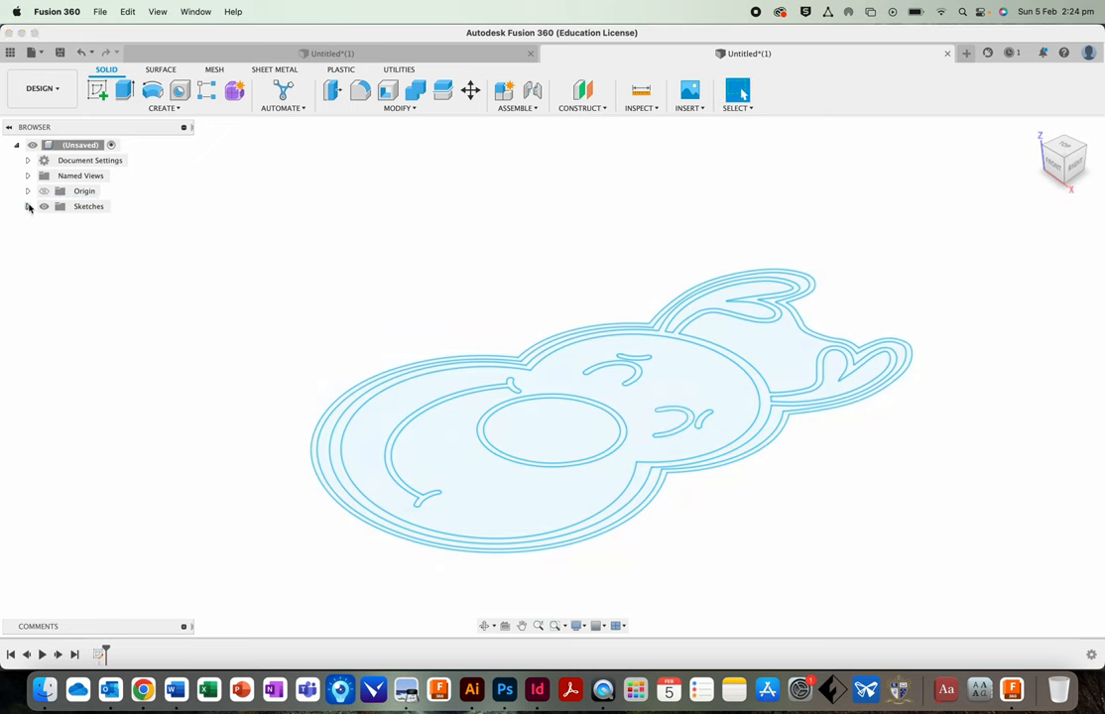
Show the COOKIE CUTTER sketch in the Browser and select its seven closed profiles
left_click(28, 206)
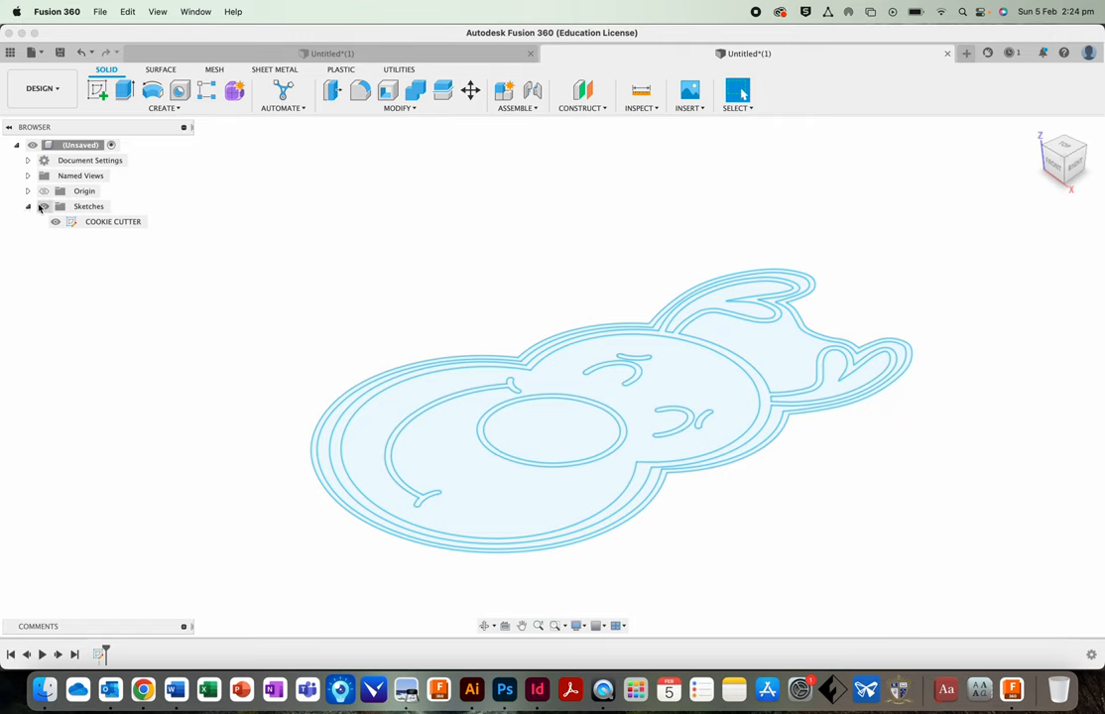
left_click(26, 206)
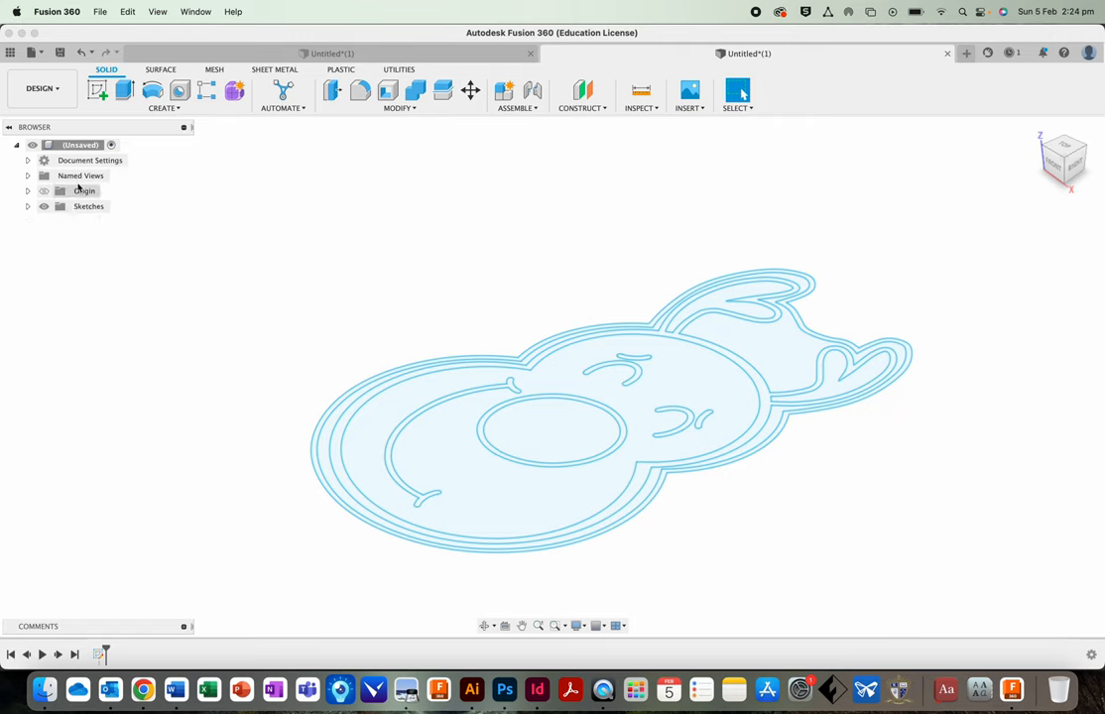
left_click(28, 206)
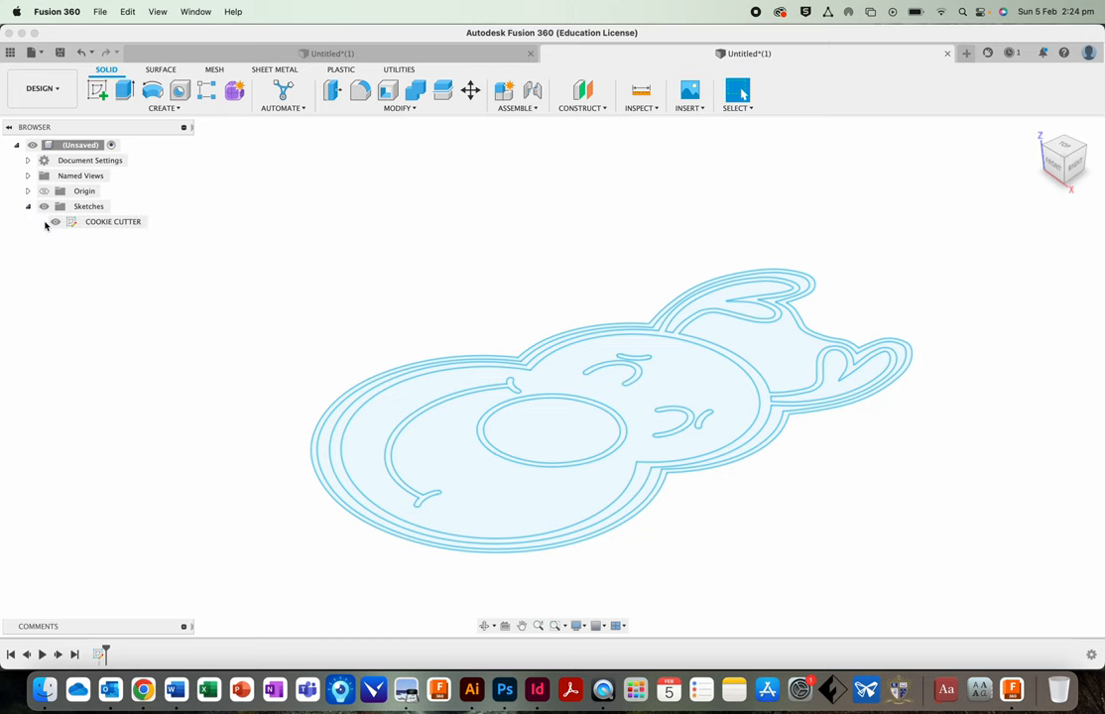
left_click(56, 222)
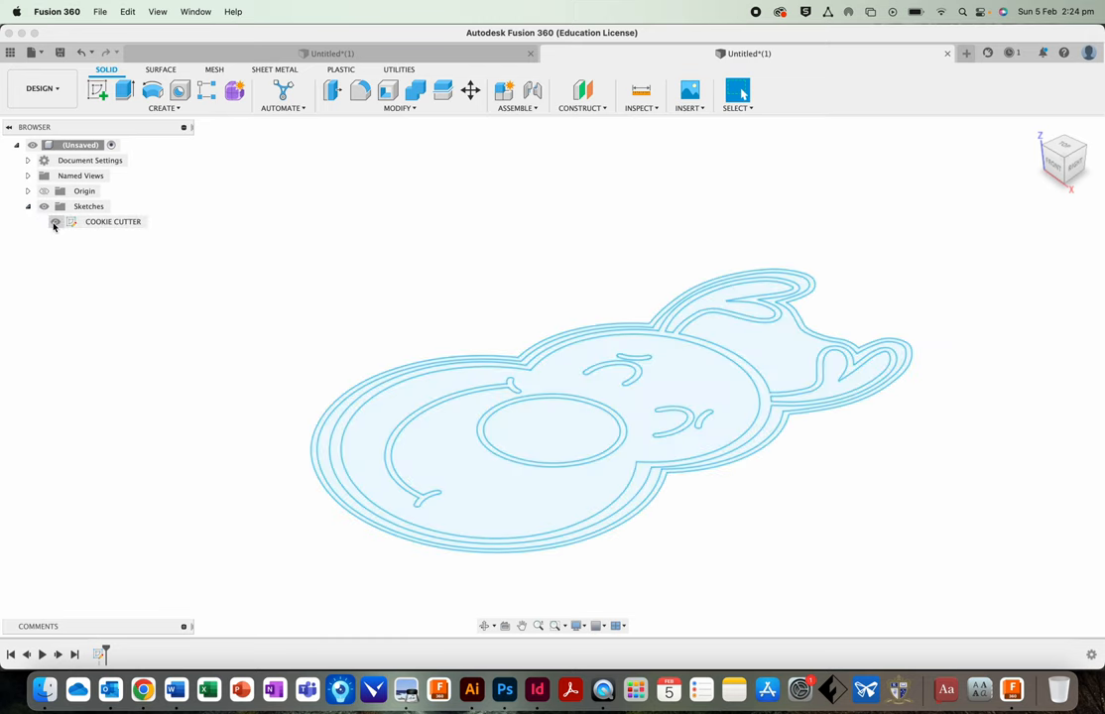
left_click(55, 222)
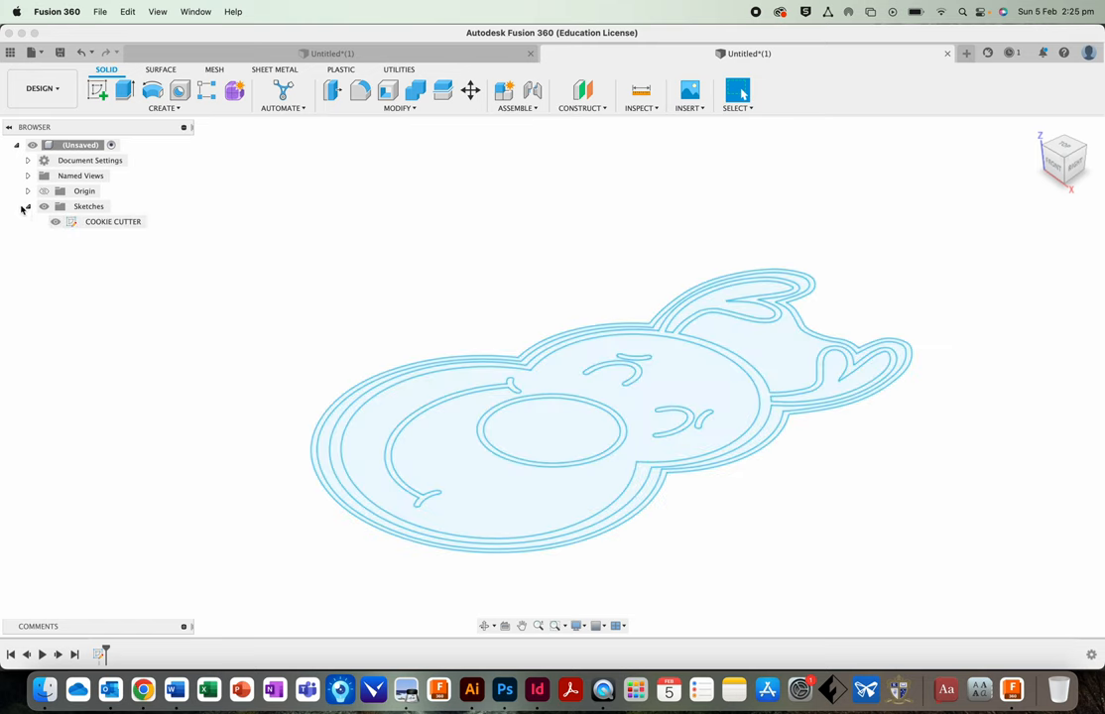
left_click(111, 222)
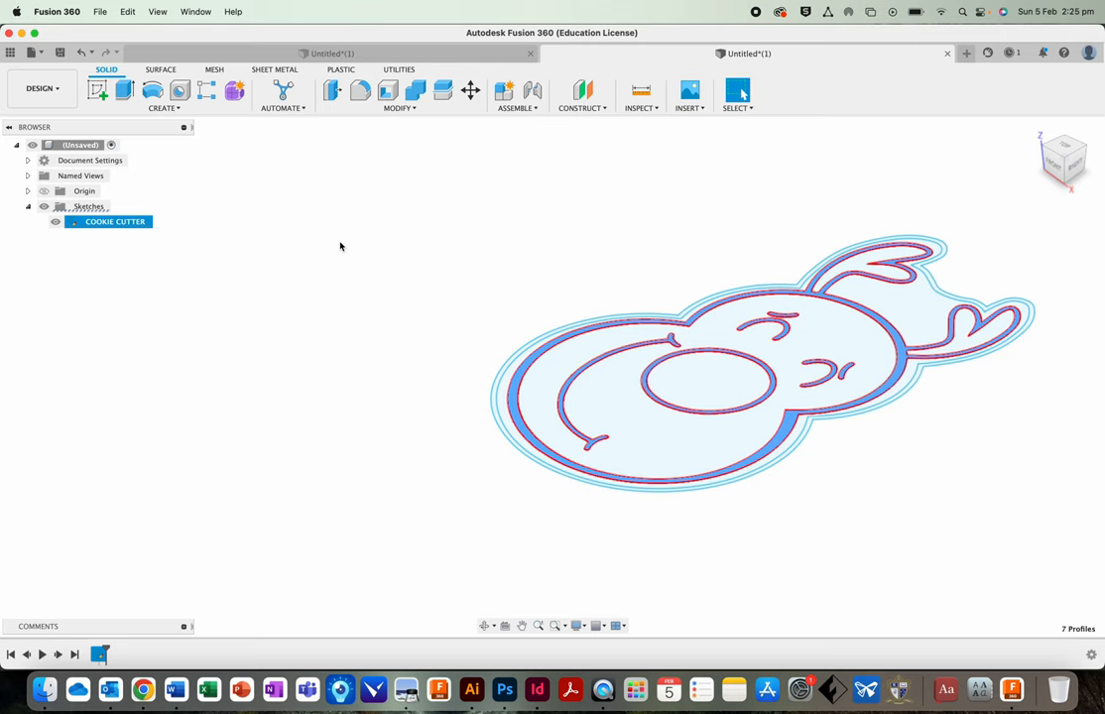
mouse_move(240, 159)
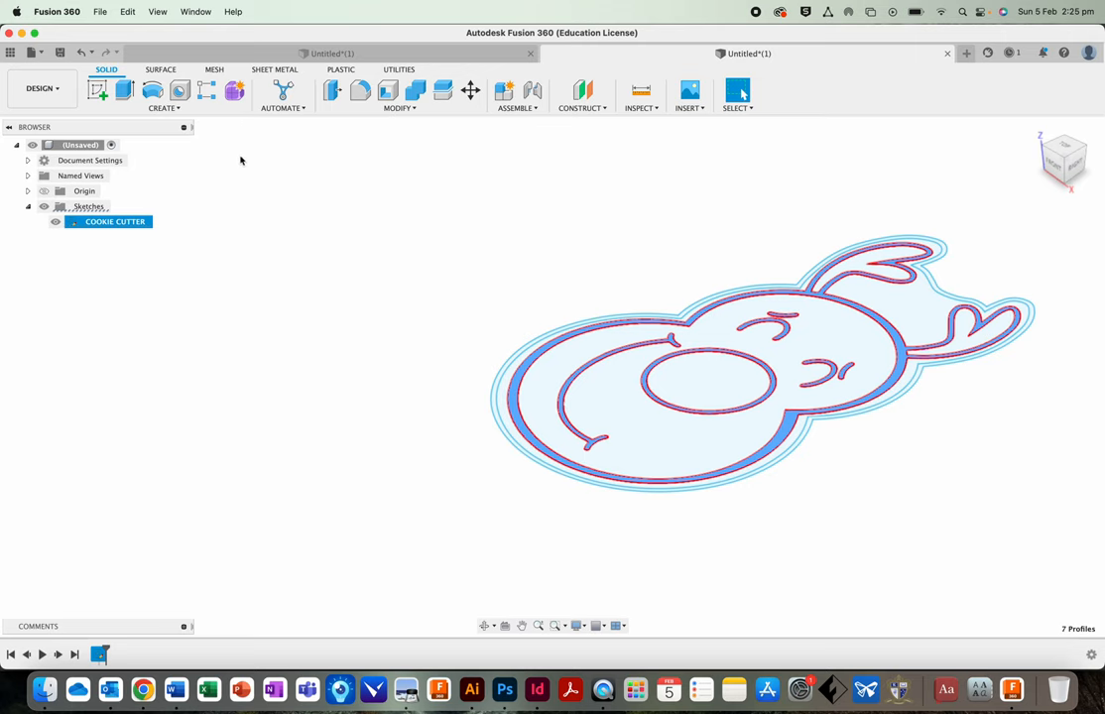
mouse_move(123, 93)
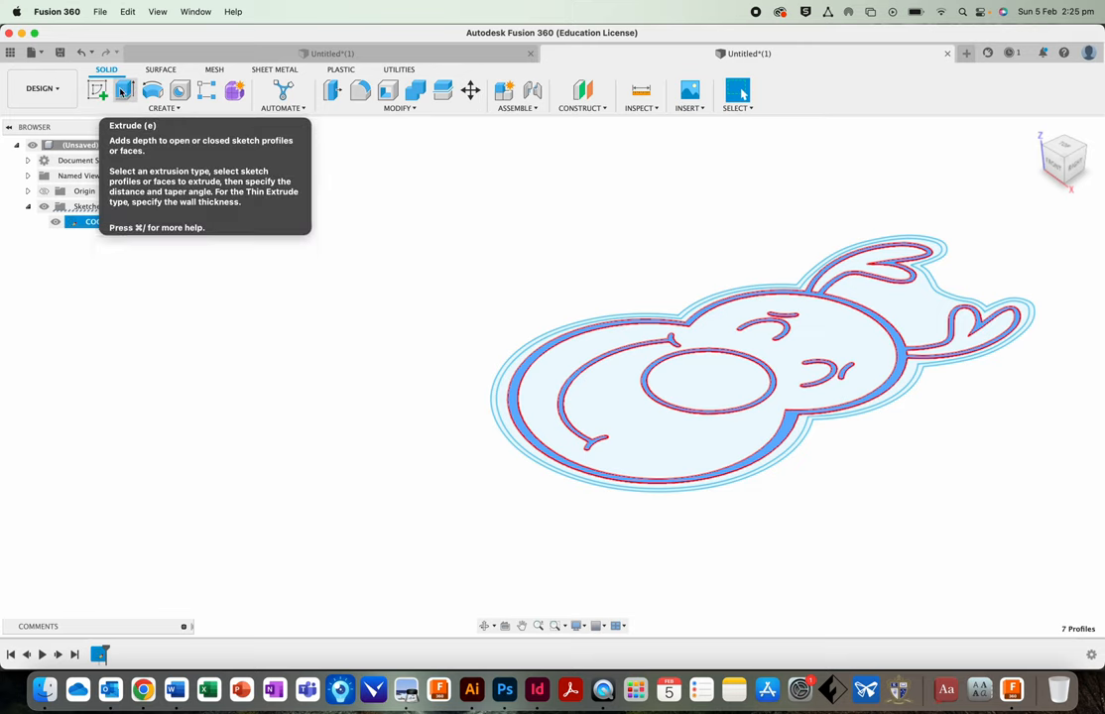
Extrude the seven profiles 12 mm as a New Body to form the cutter walls
left_click(123, 92)
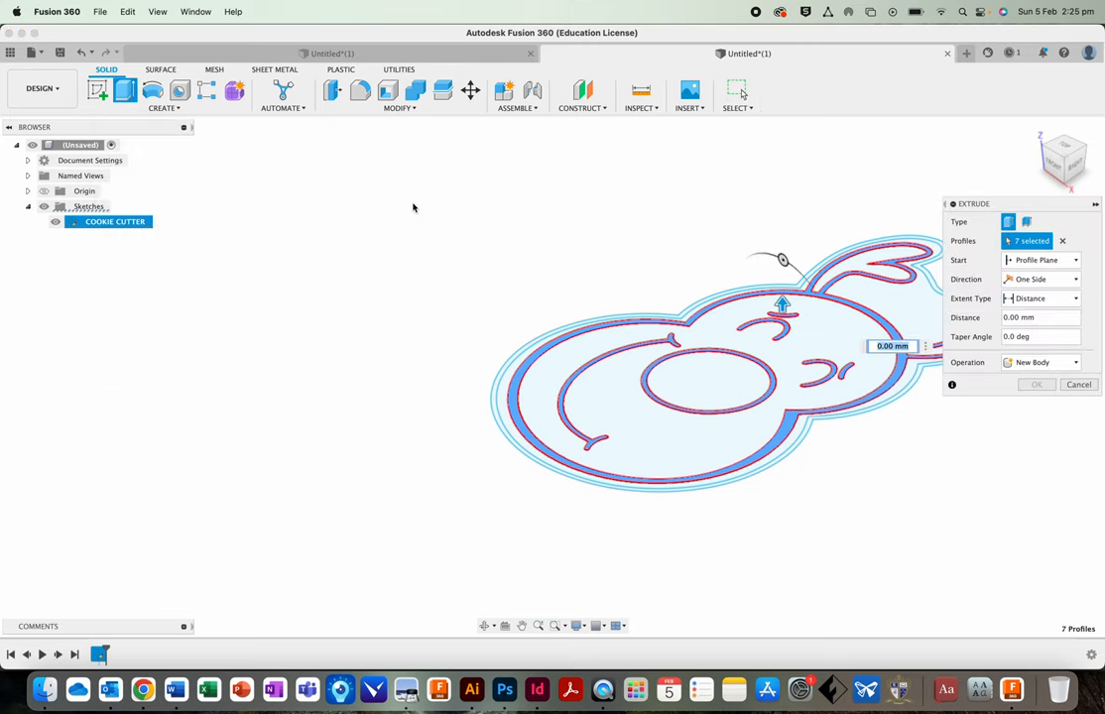
mouse_move(738, 270)
type("12")
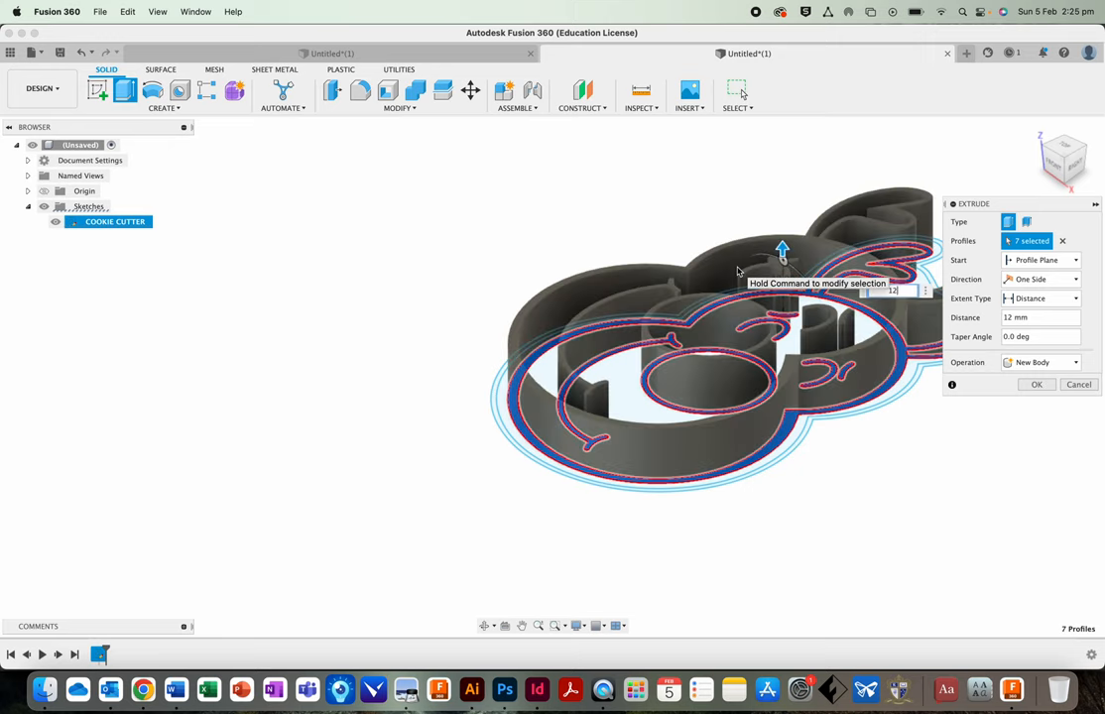
left_click(1036, 385)
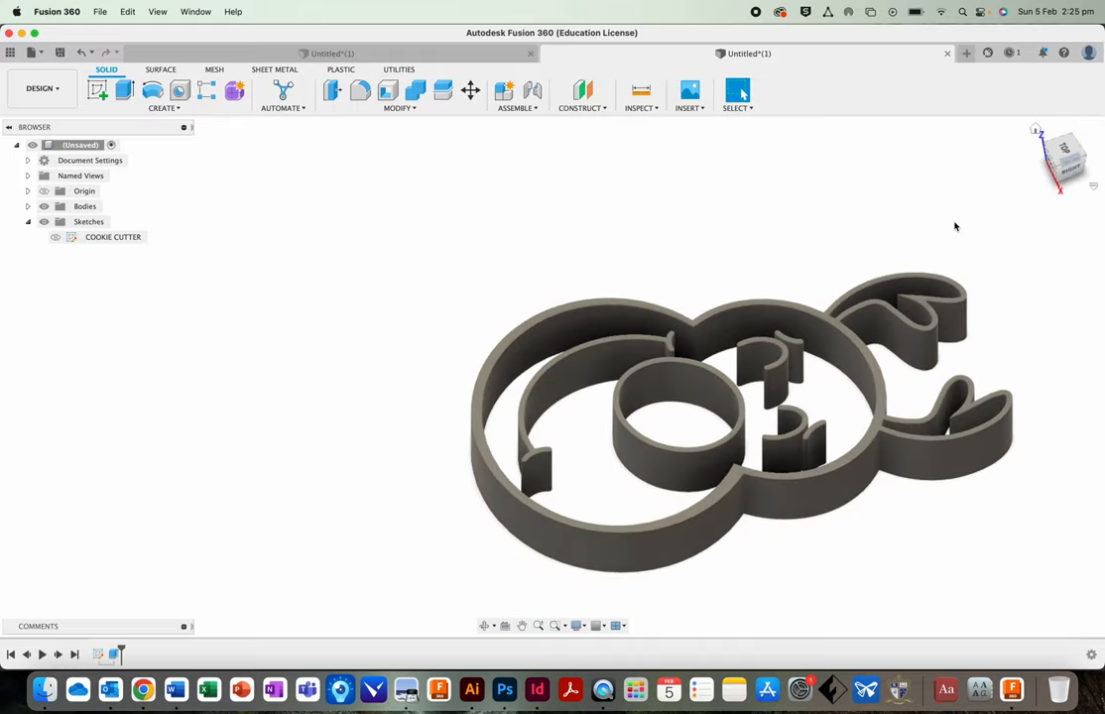
Make the COOKIE CUTTER sketch visible over the walls and select the nose and other inner profiles
left_click_drag(956, 226, 639, 397)
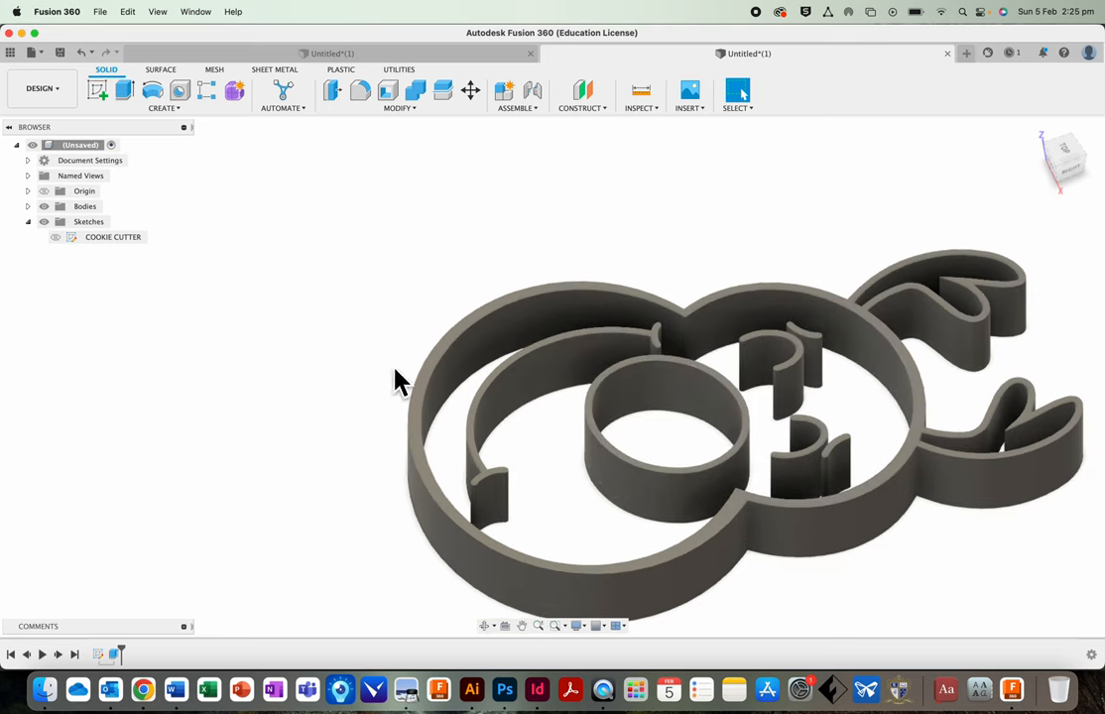
left_click(27, 223)
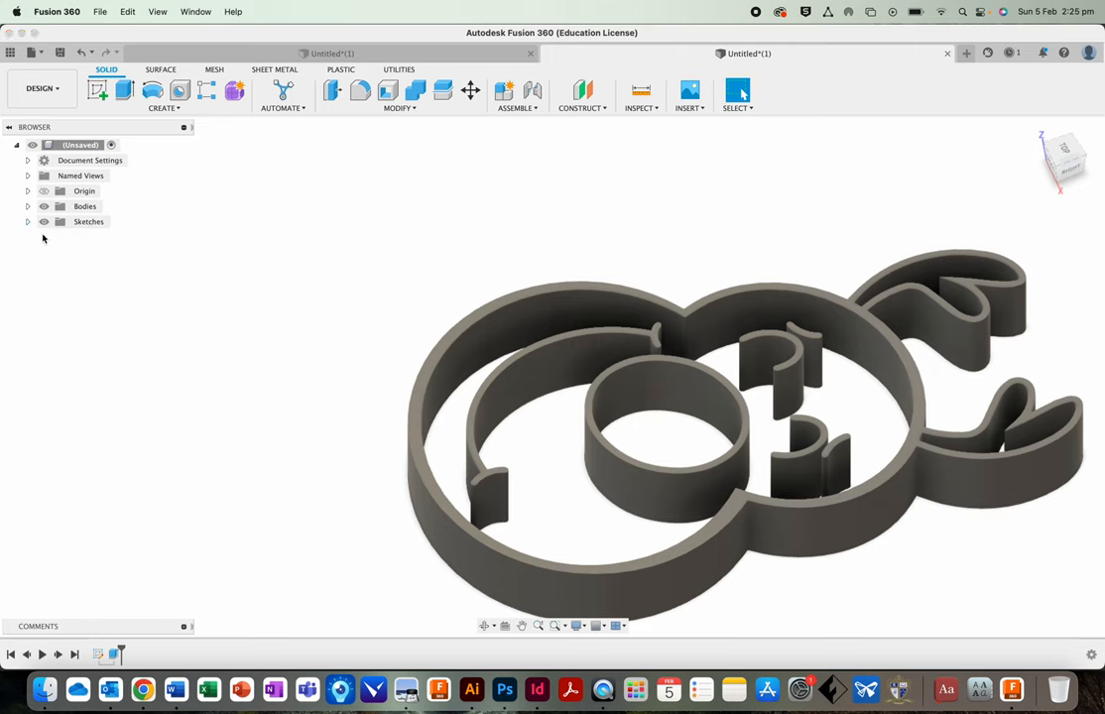
left_click(25, 222)
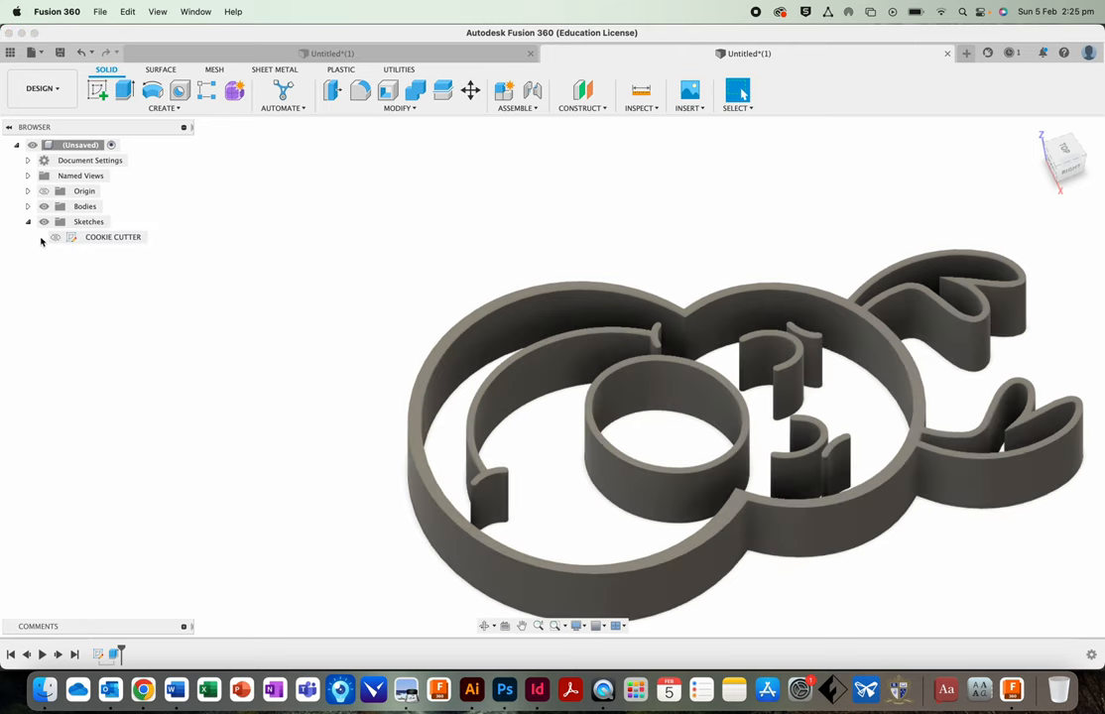
left_click(55, 239)
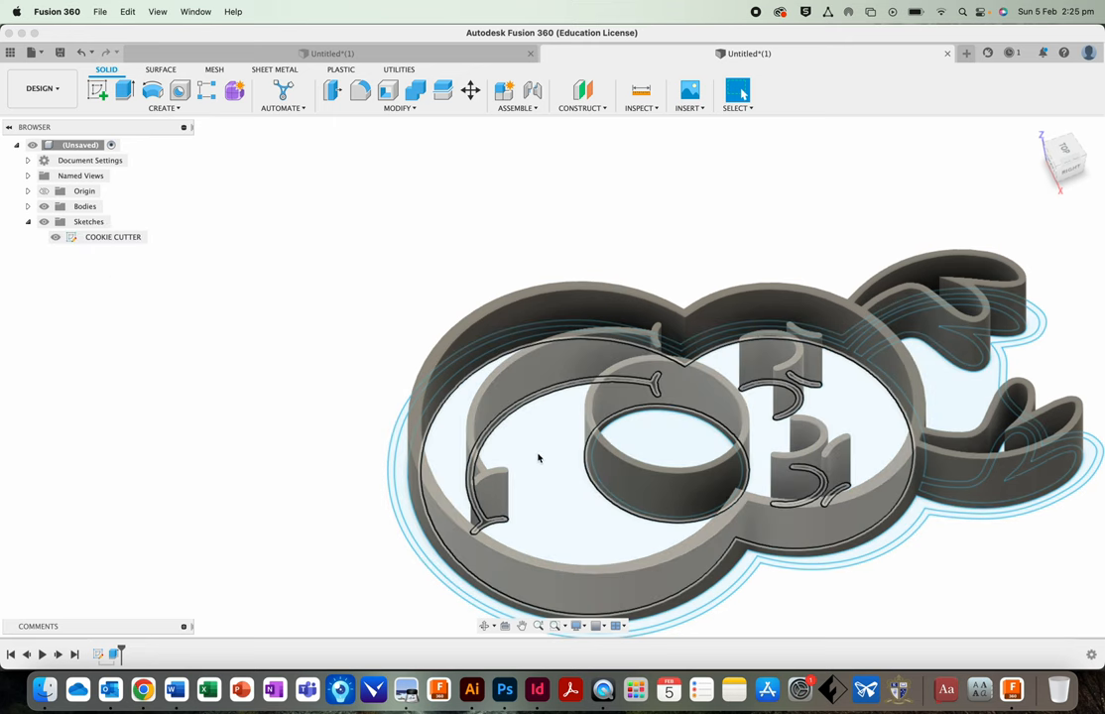
left_click(111, 237)
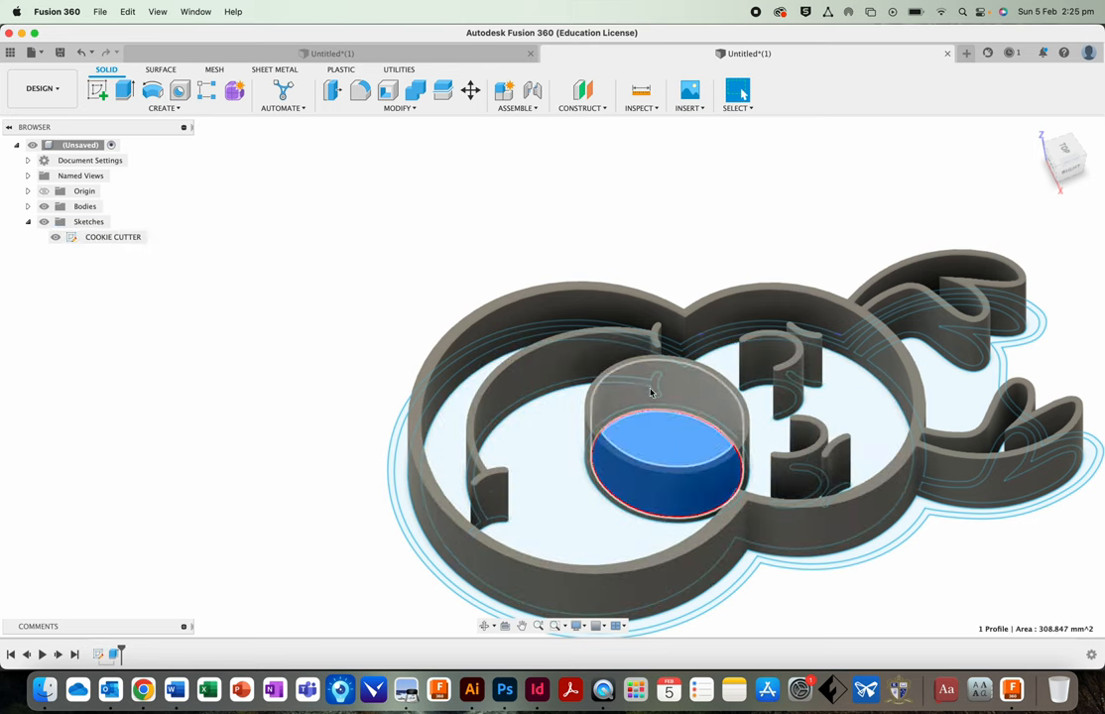
left_click(111, 236)
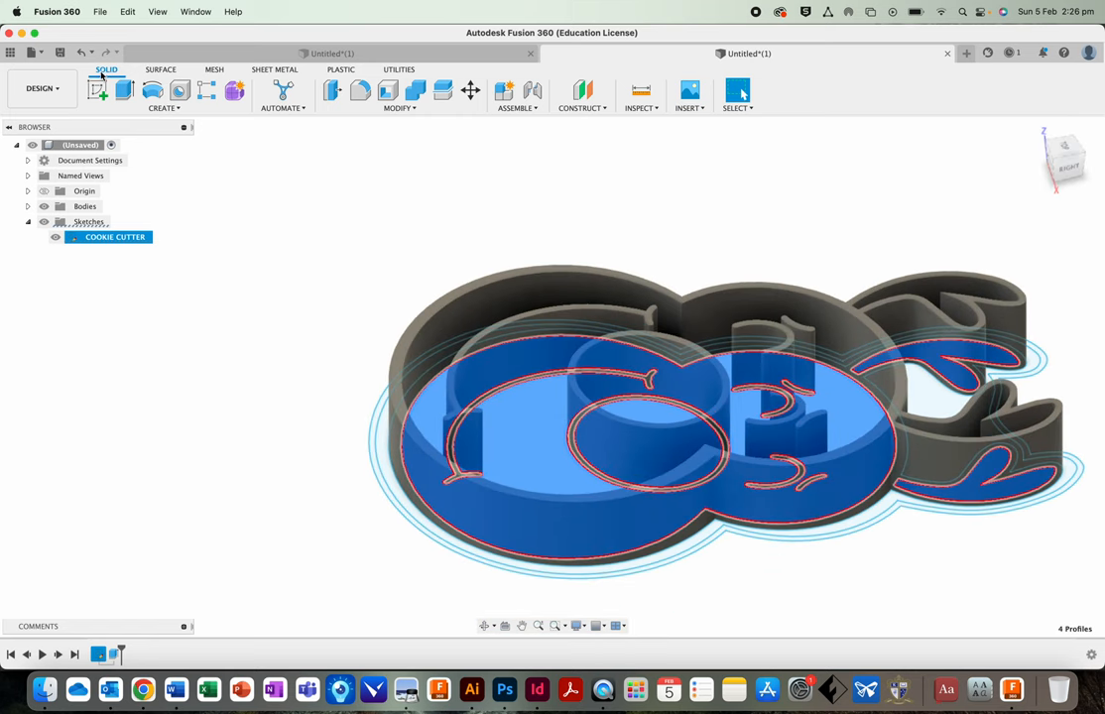
Extrude the four face-detail profiles 3 mm with Join so they merge into the body
left_click(123, 92)
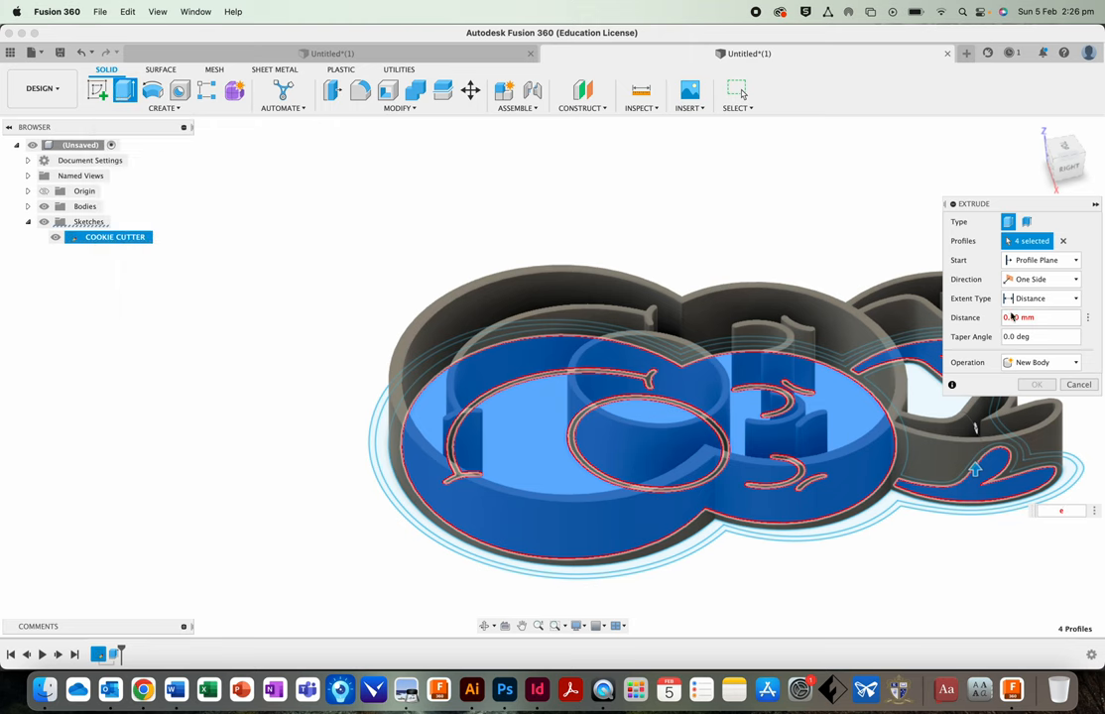
type("3")
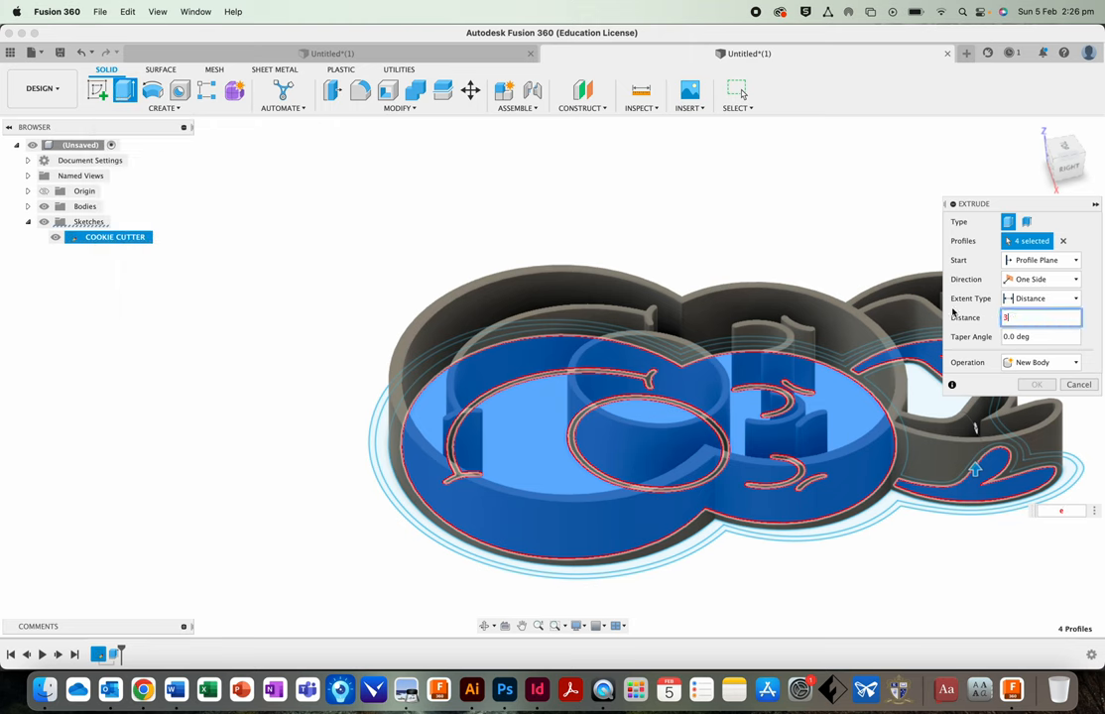
left_click(1040, 385)
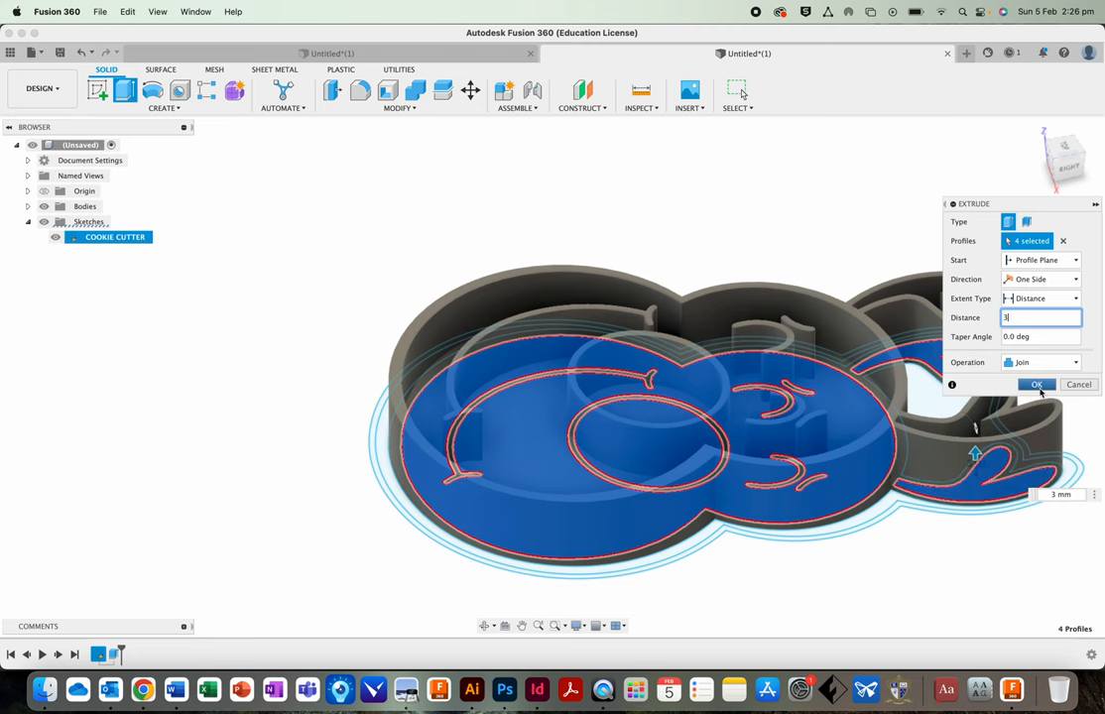
left_click(1036, 385)
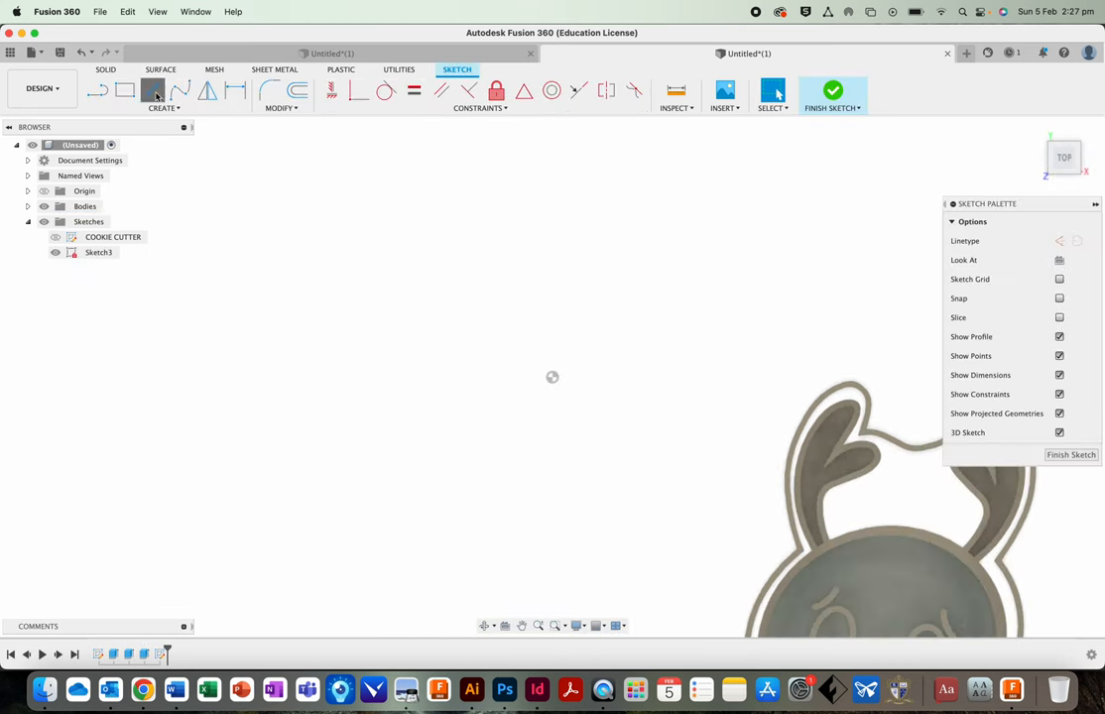
Draw the finger-hole circle on the base and attempt a 13 mm cut extrusion
left_click(154, 93)
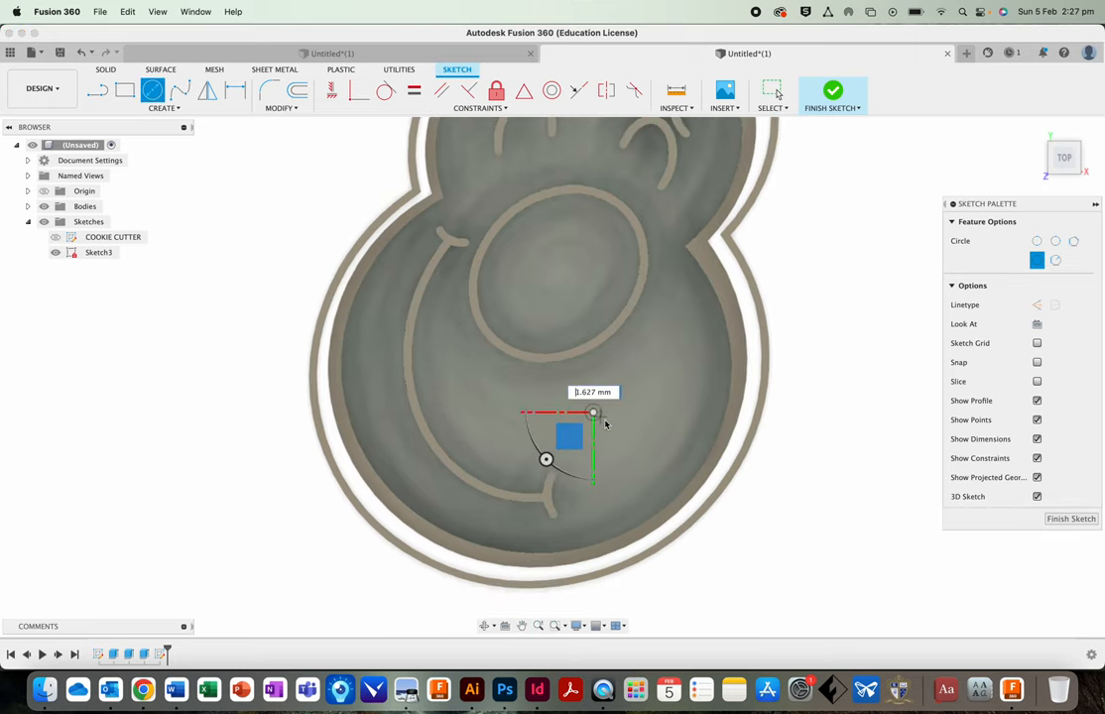
left_click_drag(594, 412, 631, 437)
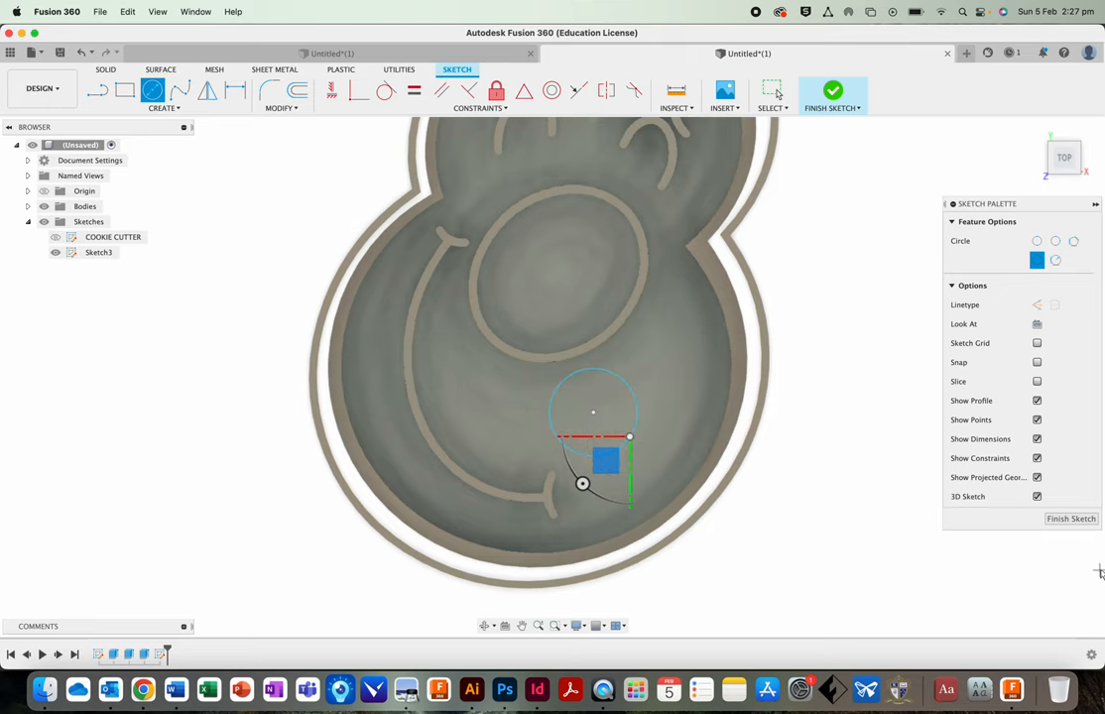
left_click(832, 89)
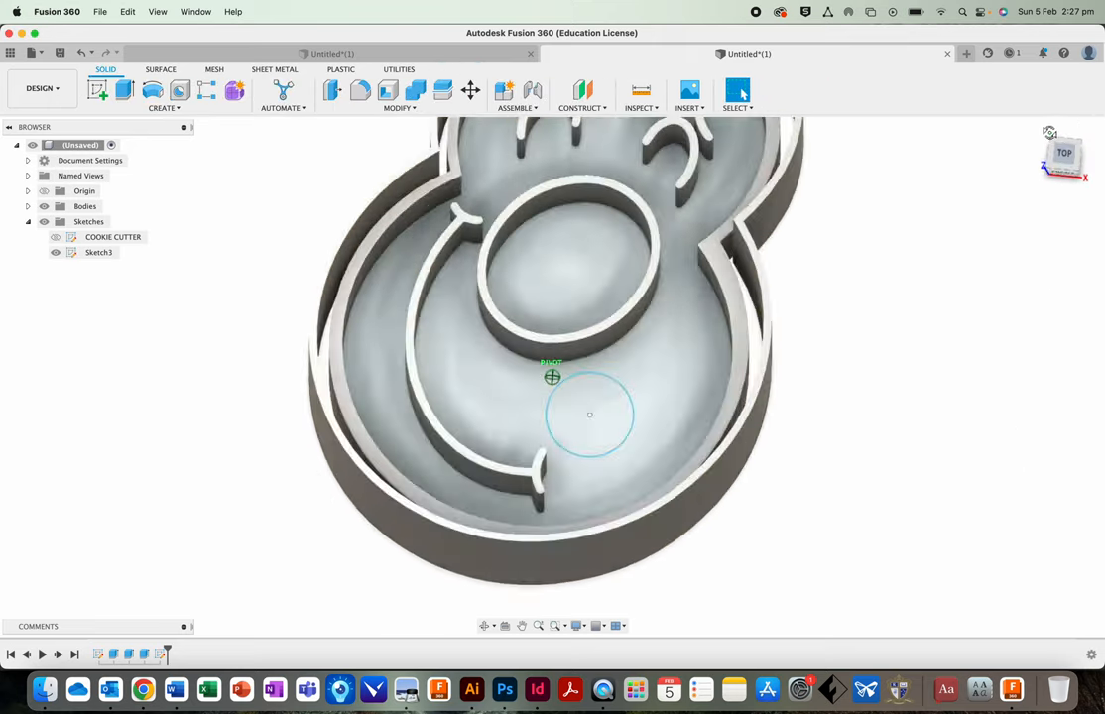
left_click(589, 415)
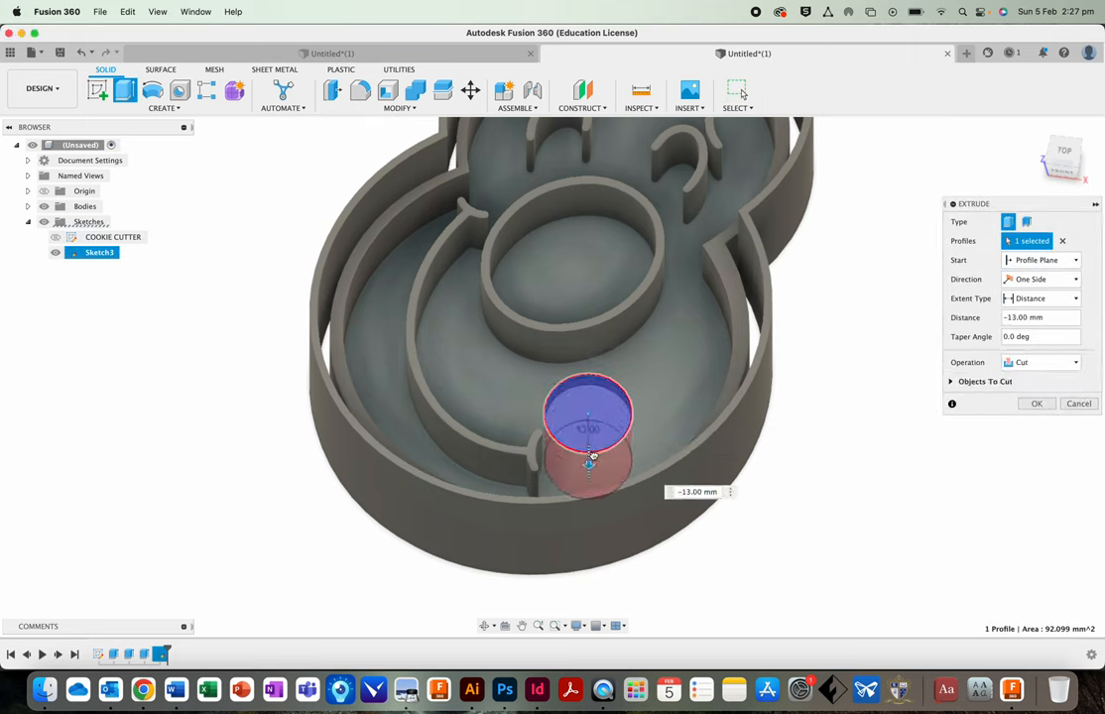
left_click(1036, 405)
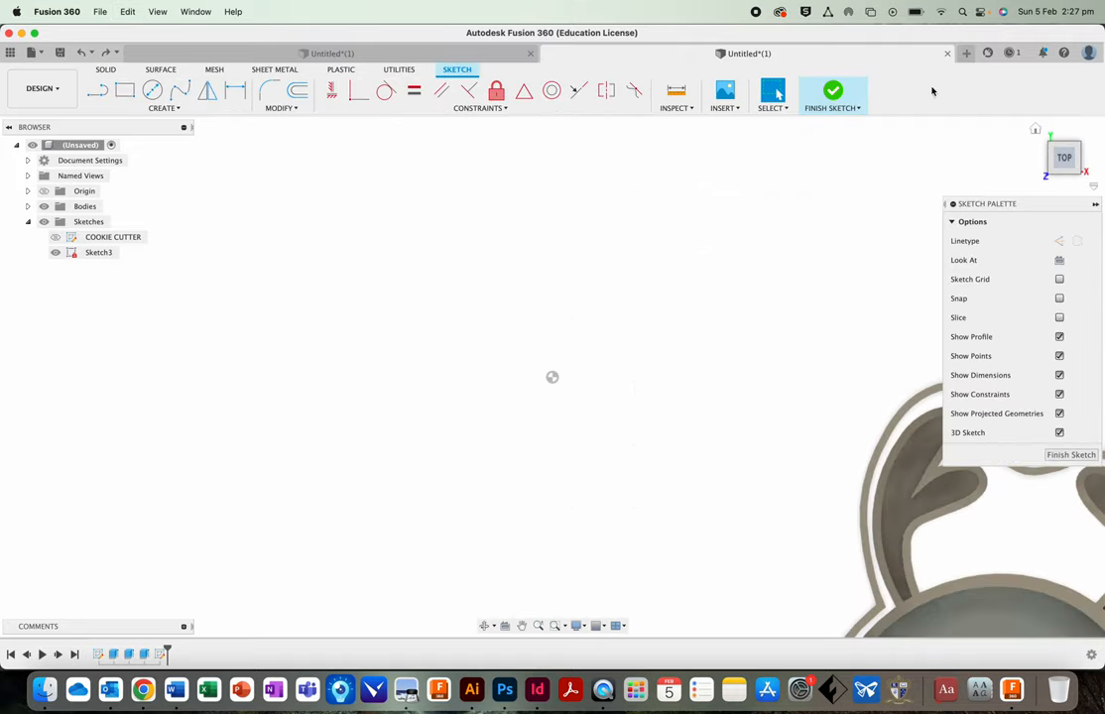
Sketch a second finger-hole circle (Sketch4) on the base near its lower edge
left_click(833, 91)
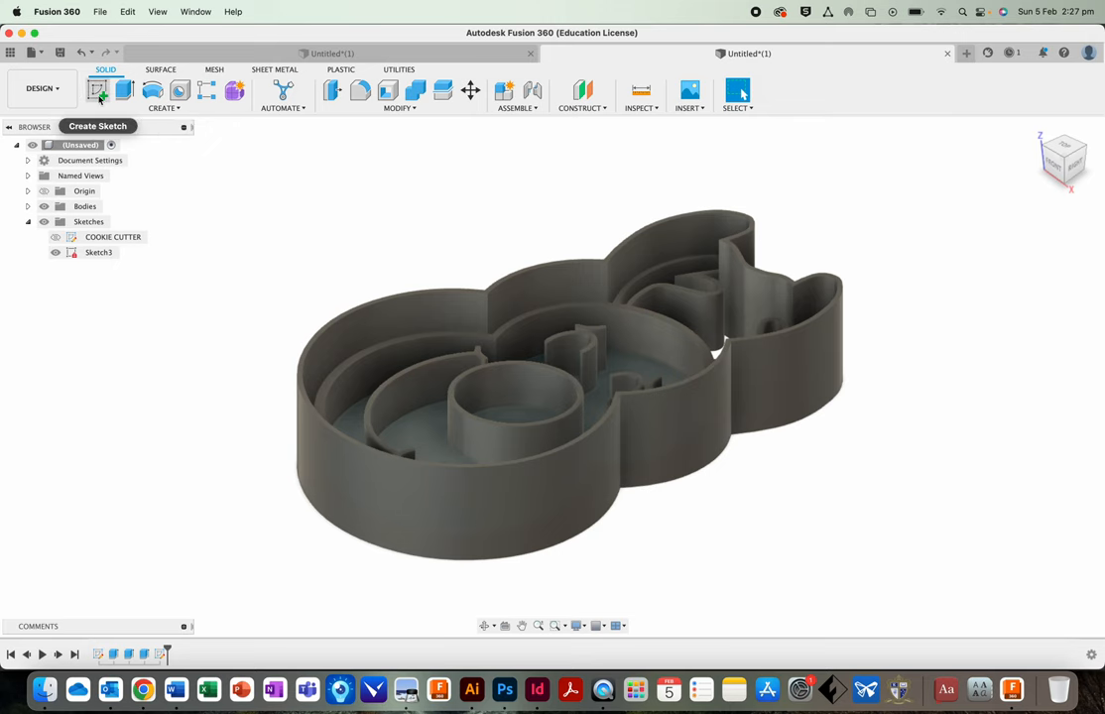
left_click(101, 91)
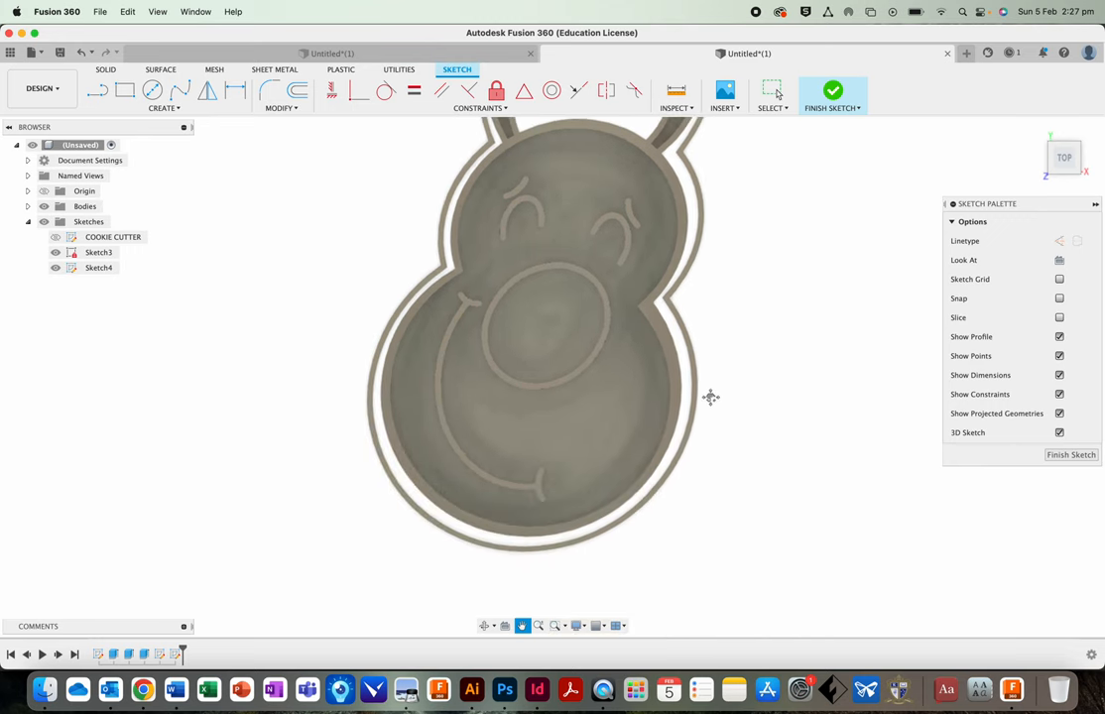
left_click(143, 91)
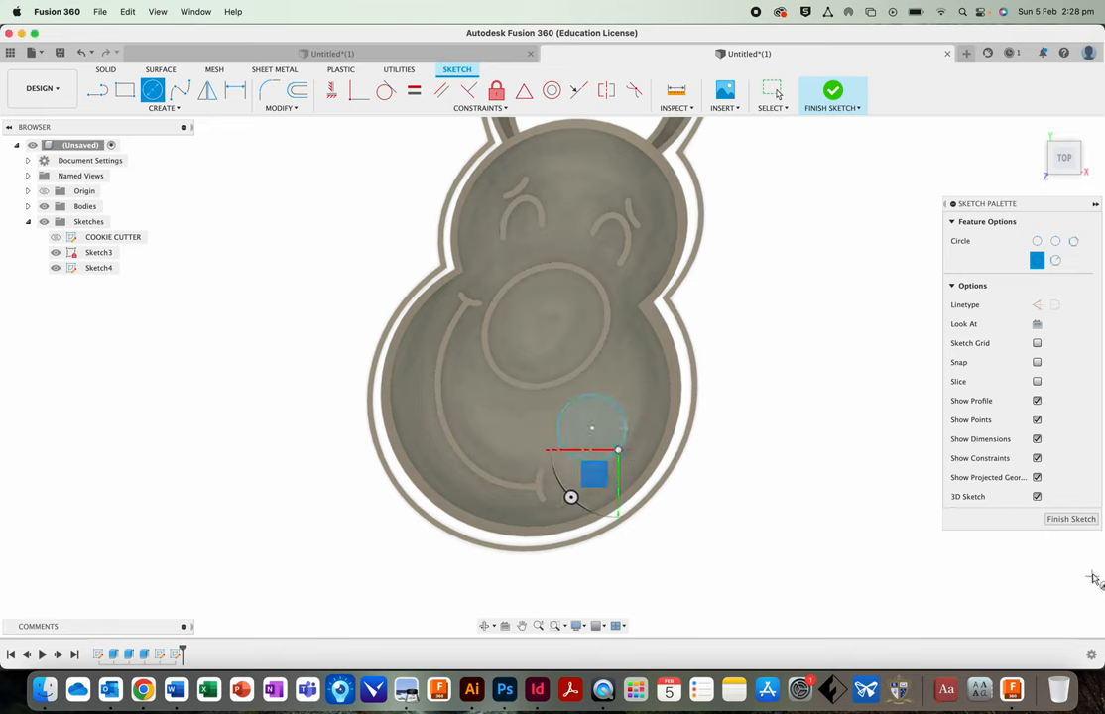
mouse_move(484, 405)
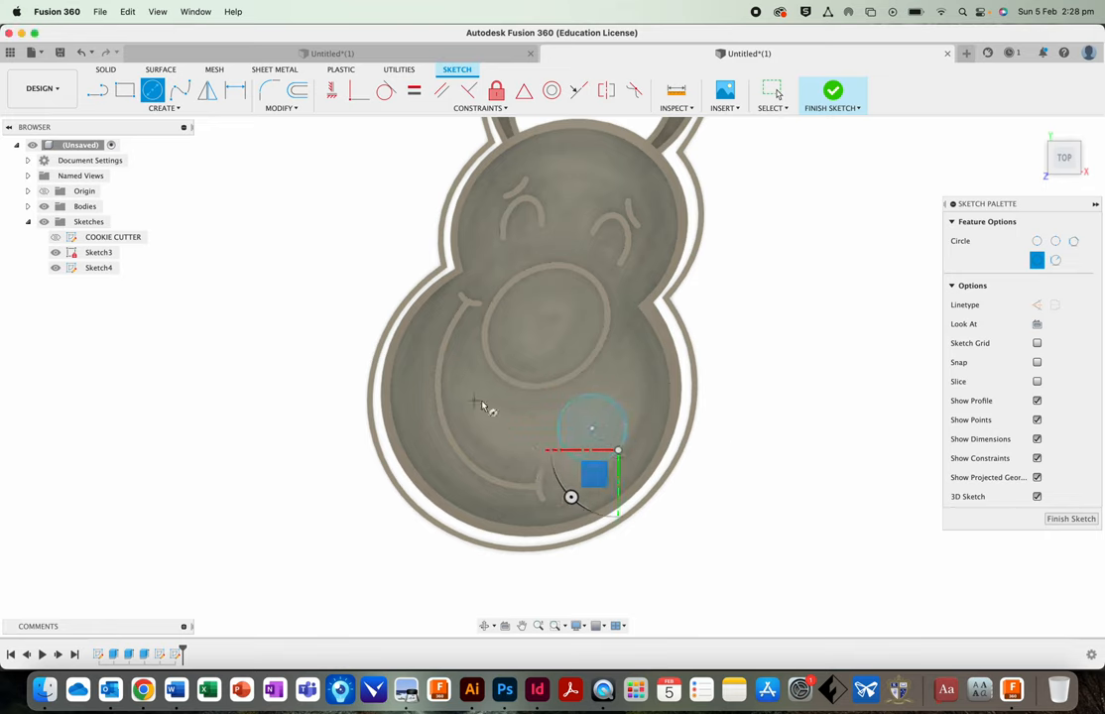
left_click(832, 91)
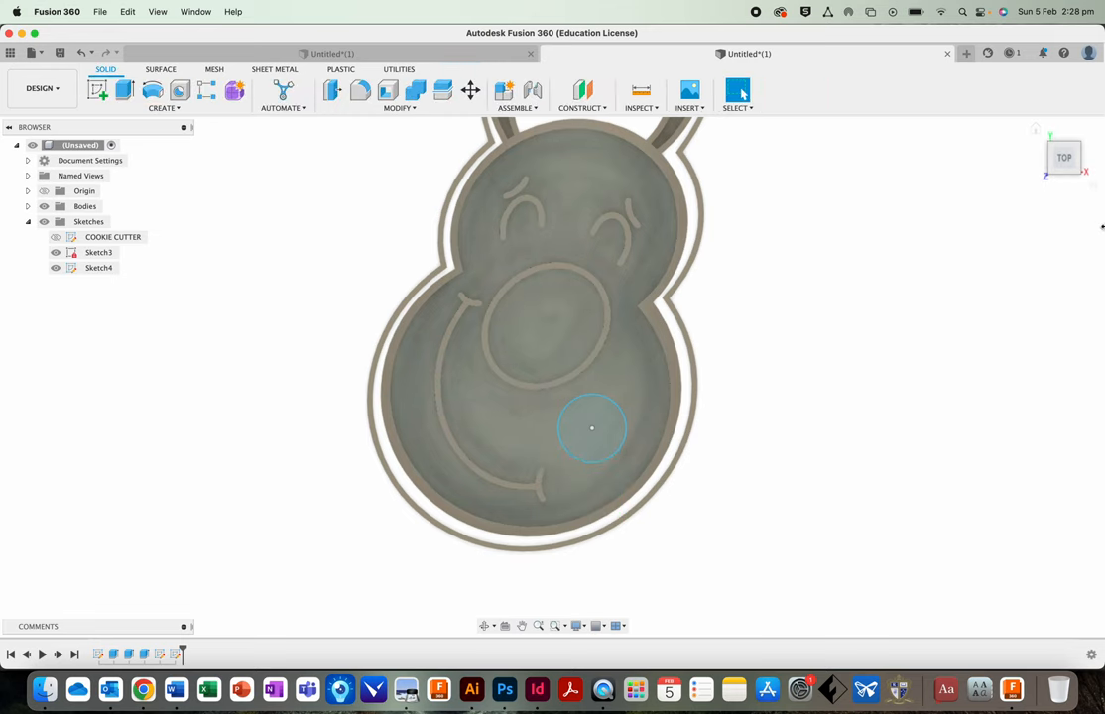
Cut-extrude the circle down through the base to open the finger hole
left_click_drag(592, 429, 584, 425)
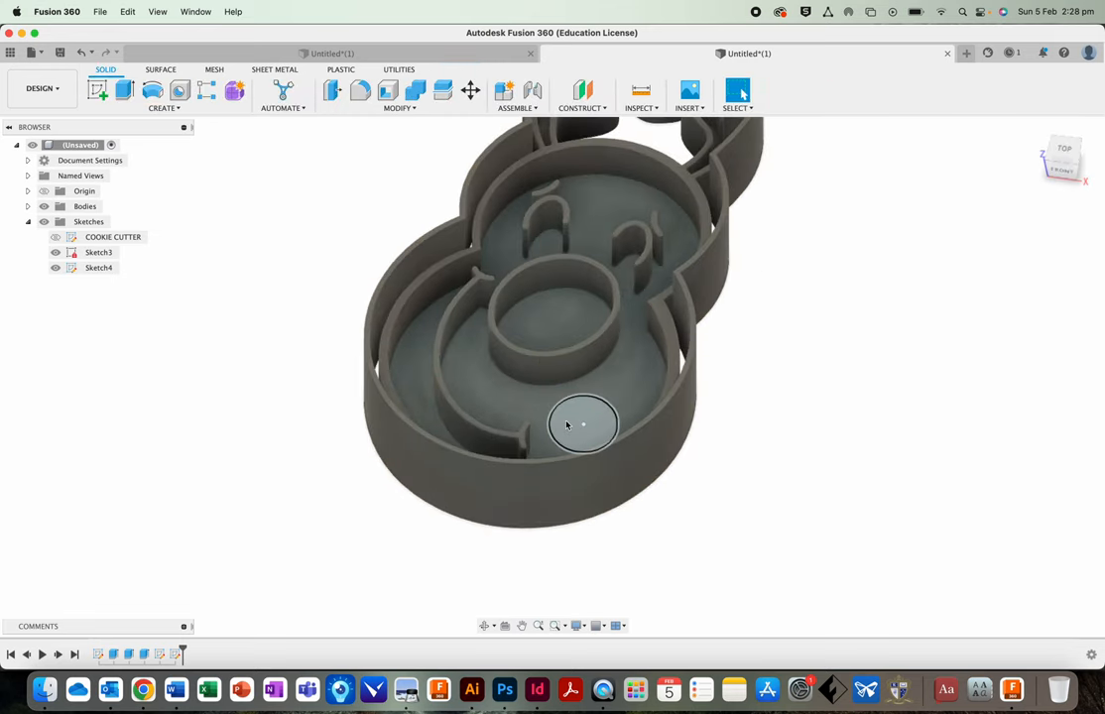
left_click(582, 424)
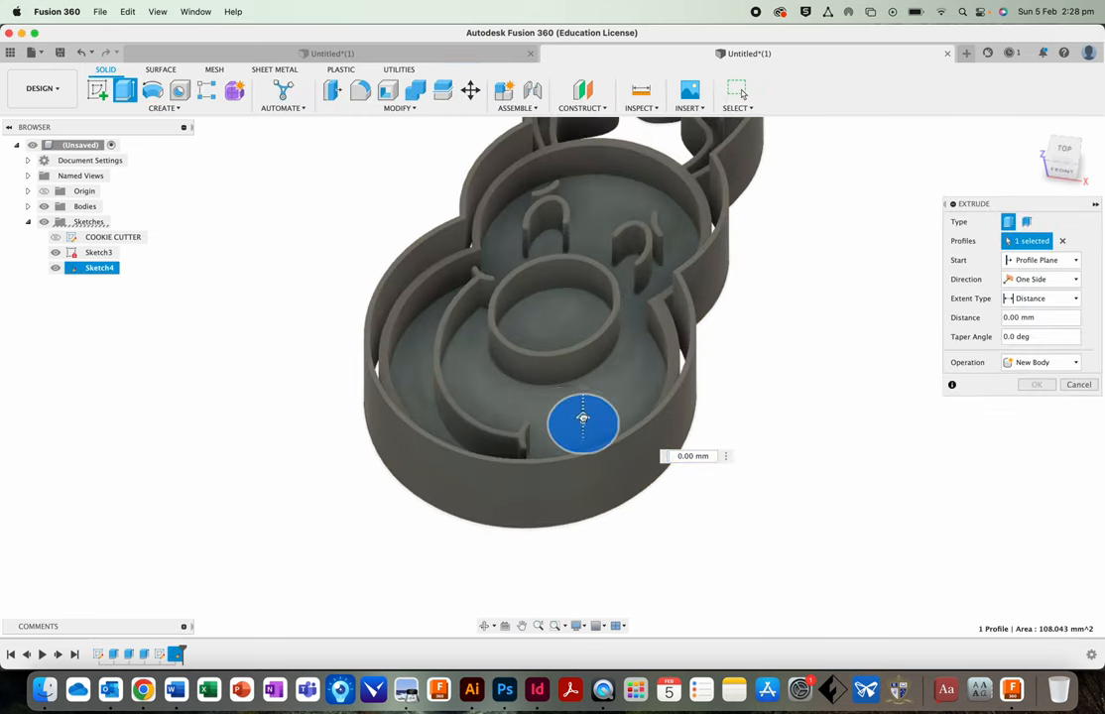
left_click_drag(584, 419, 583, 616)
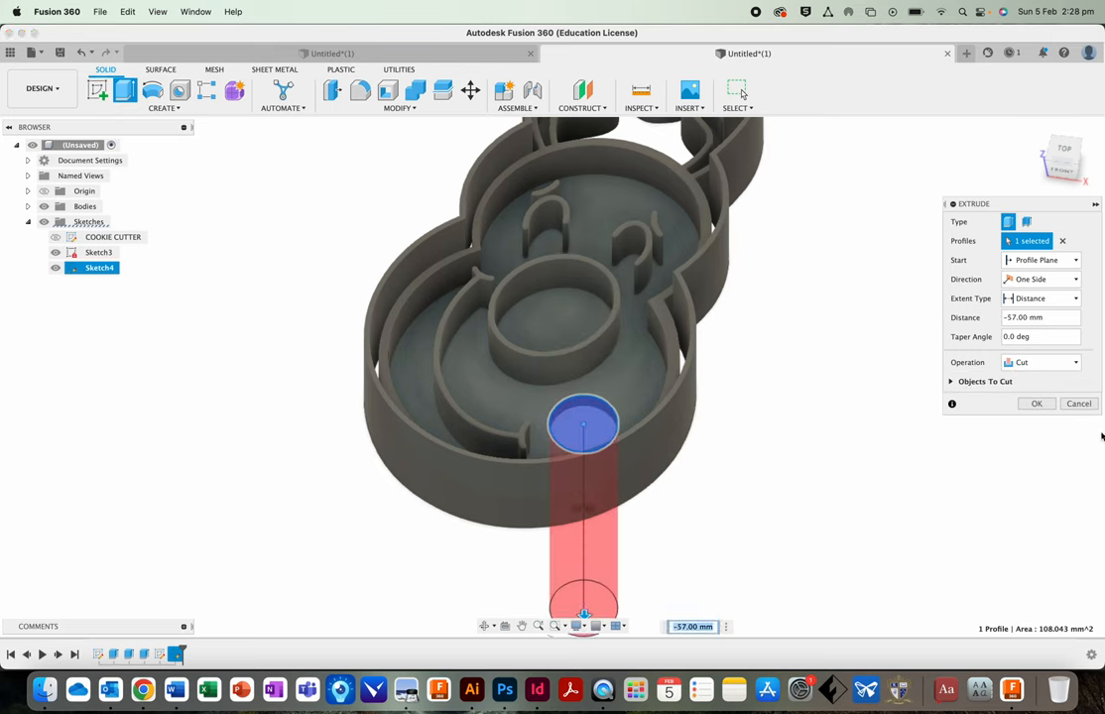
left_click(1036, 405)
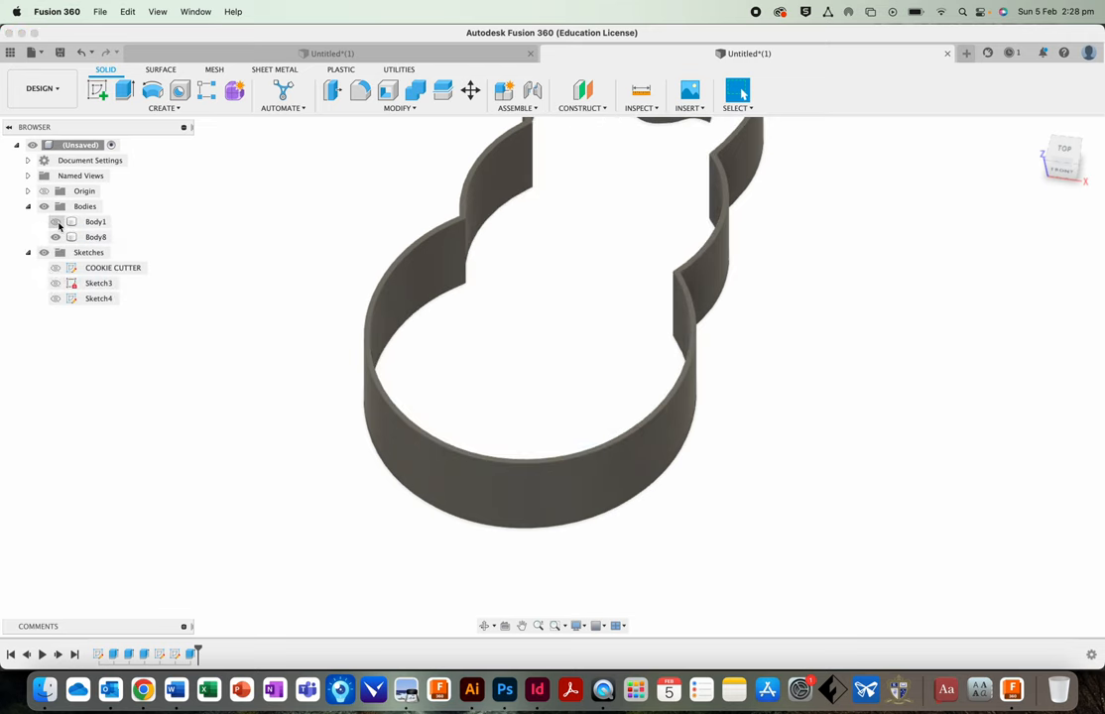
left_click(56, 237)
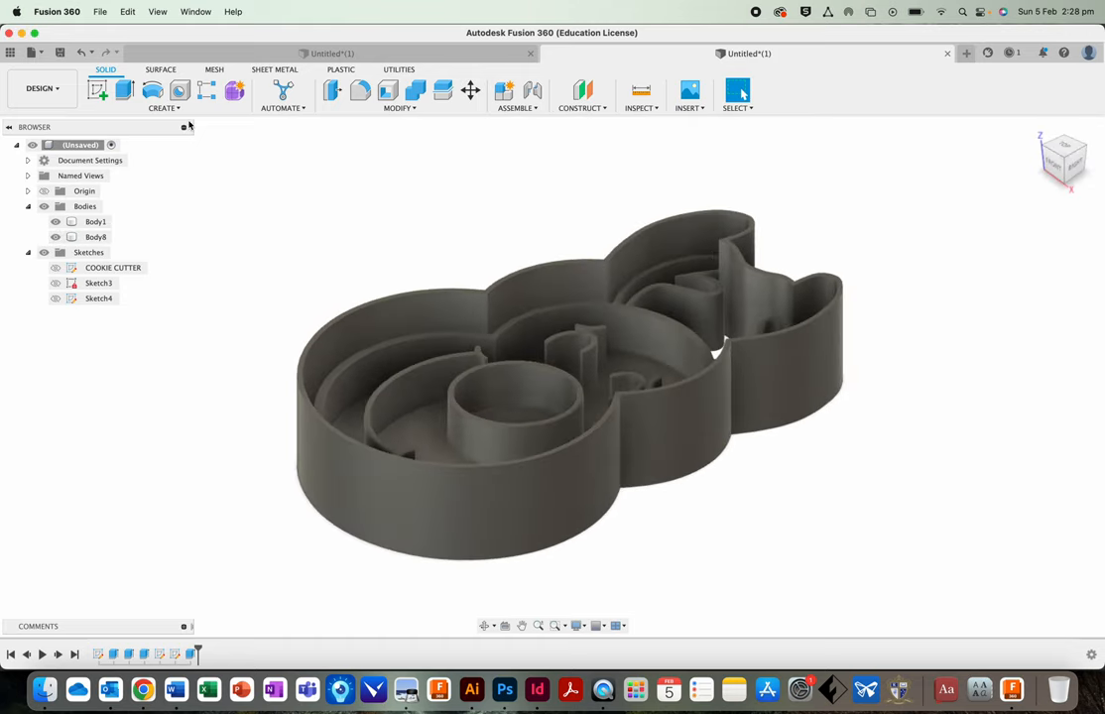
Save the design as Cookie Cutter
left_click(97, 12)
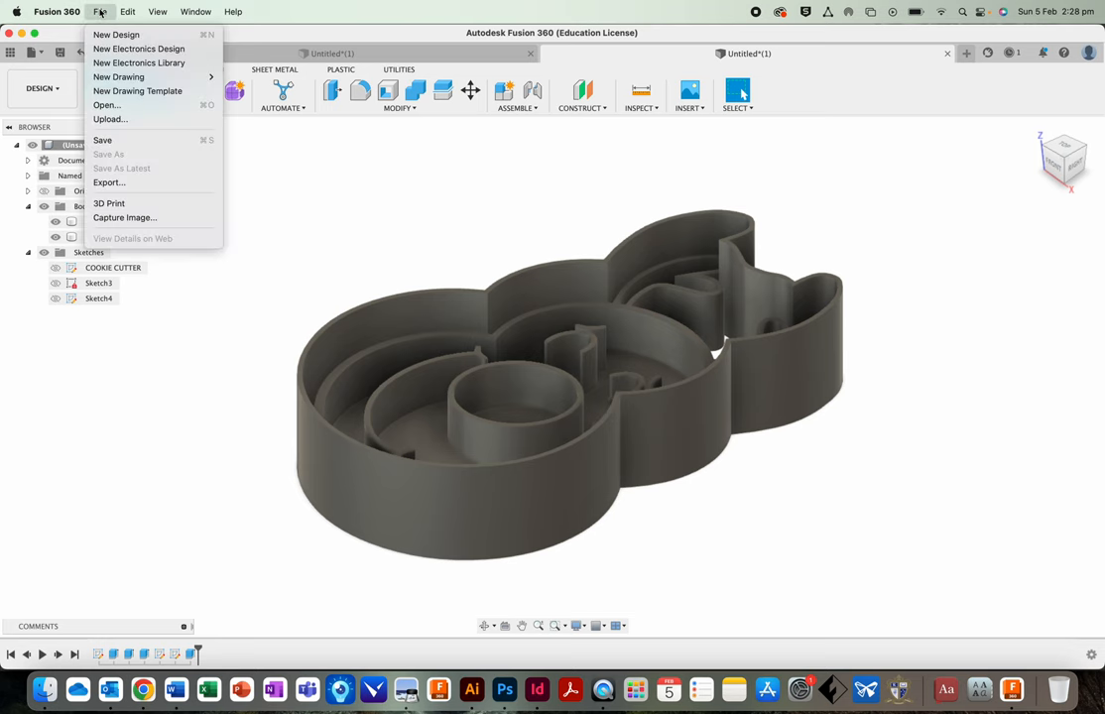
left_click(103, 139)
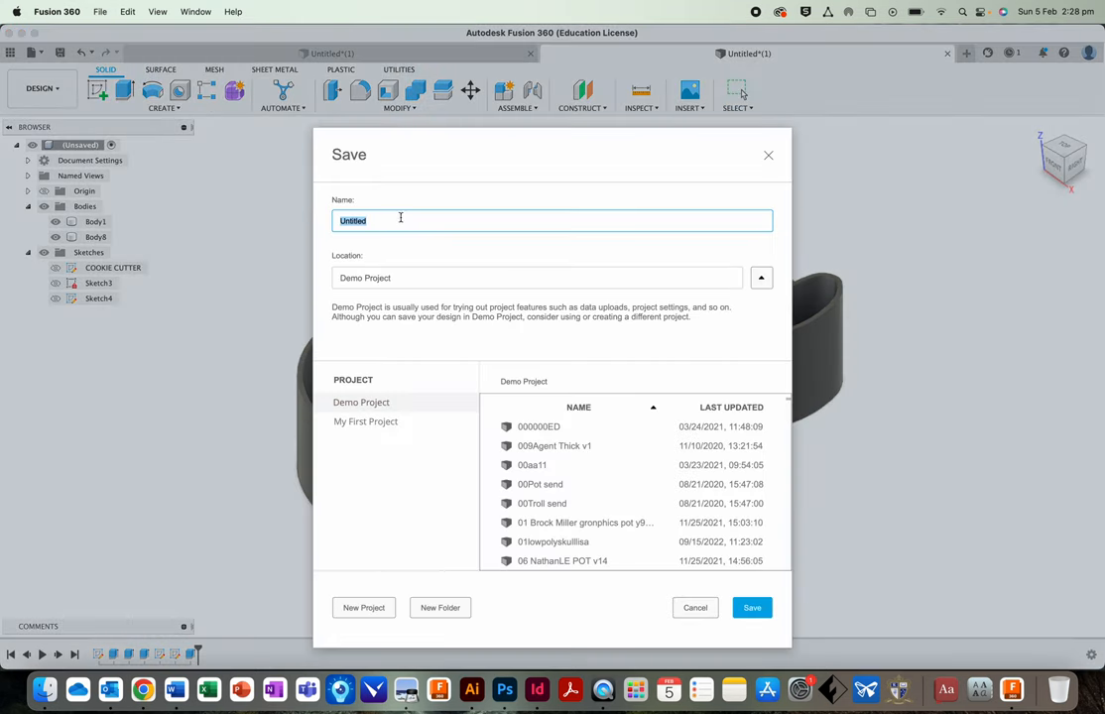
type("C")
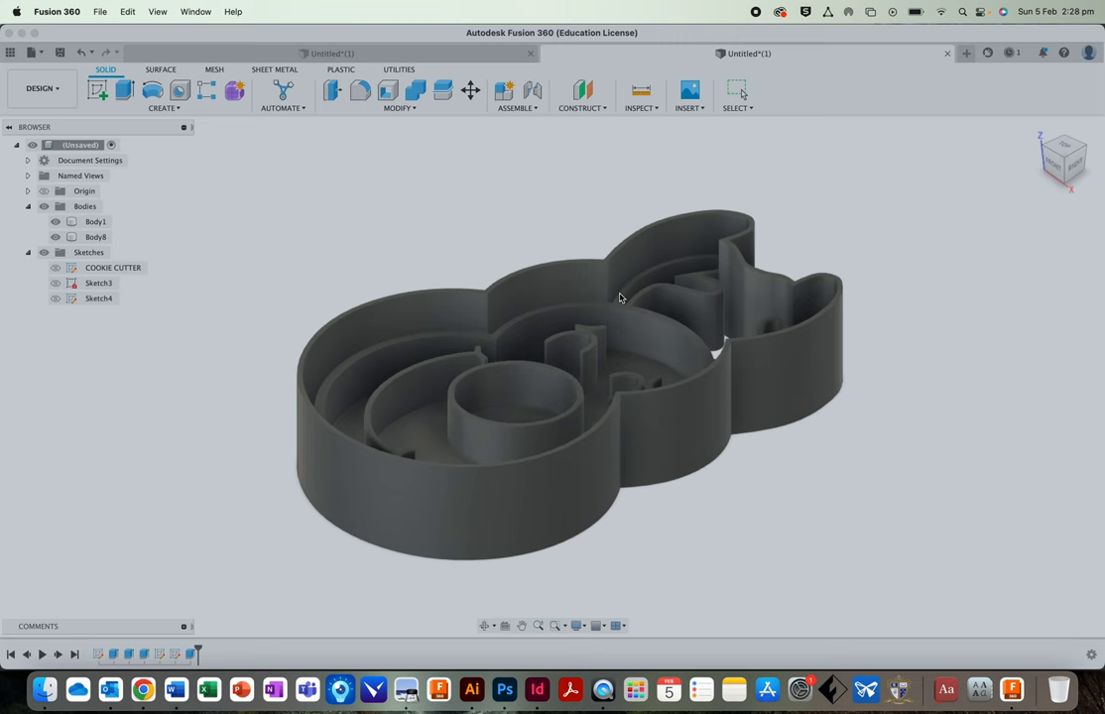
Export the model as an STL file
left_click(119, 12)
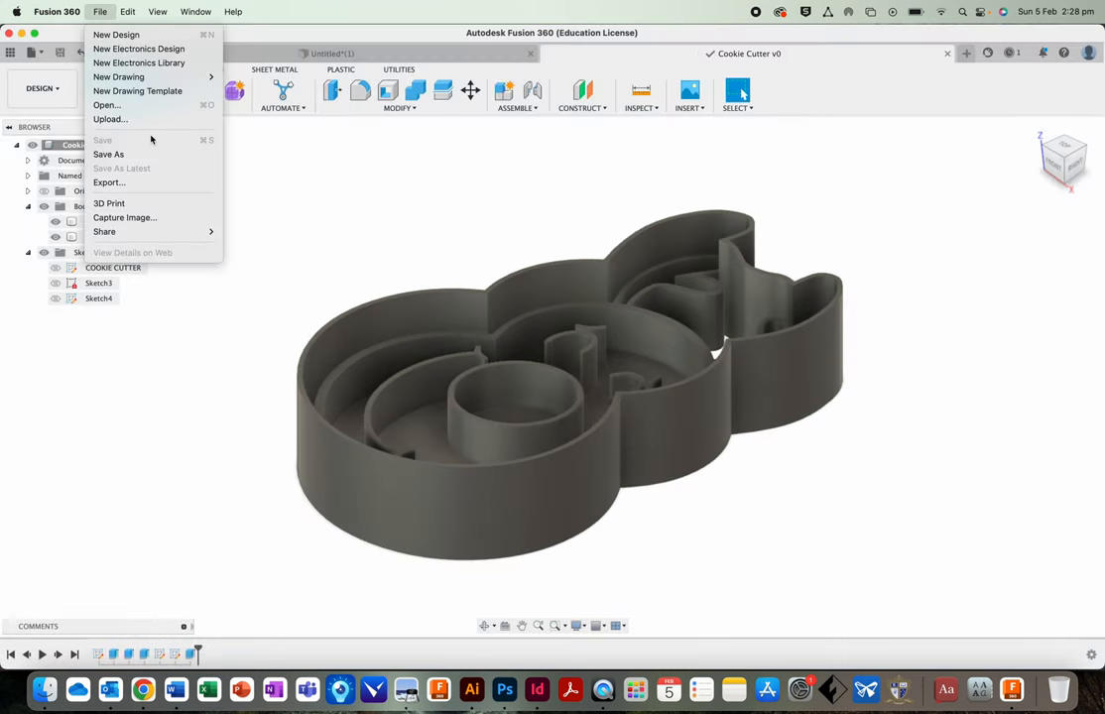
left_click(109, 182)
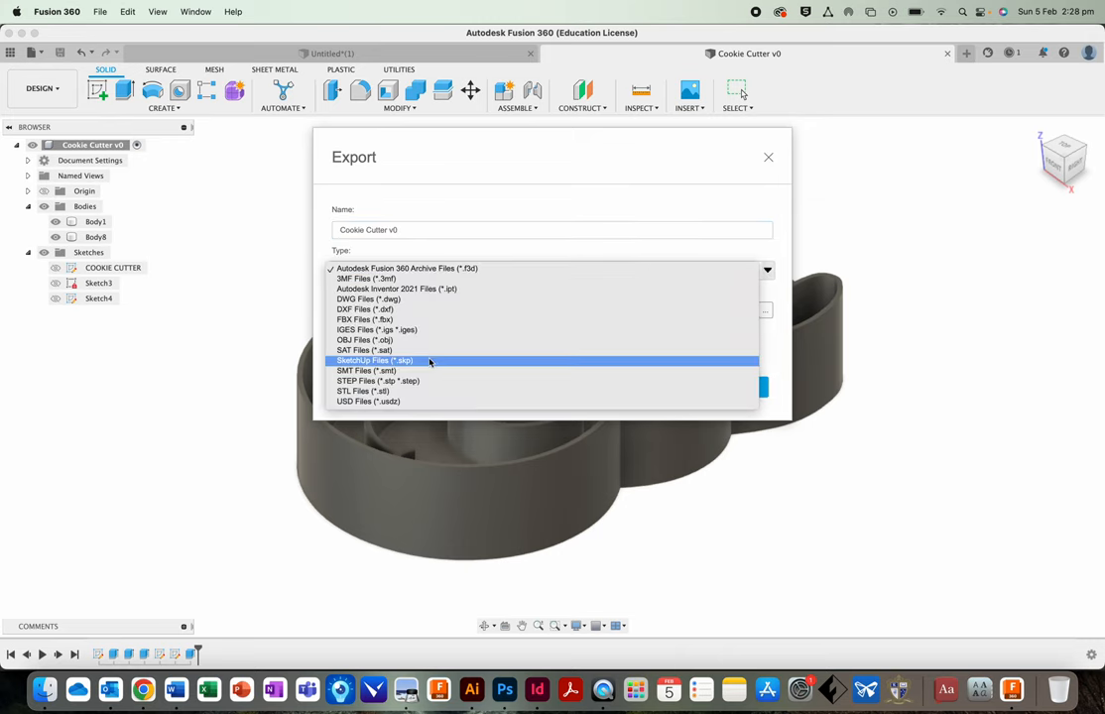
left_click(359, 391)
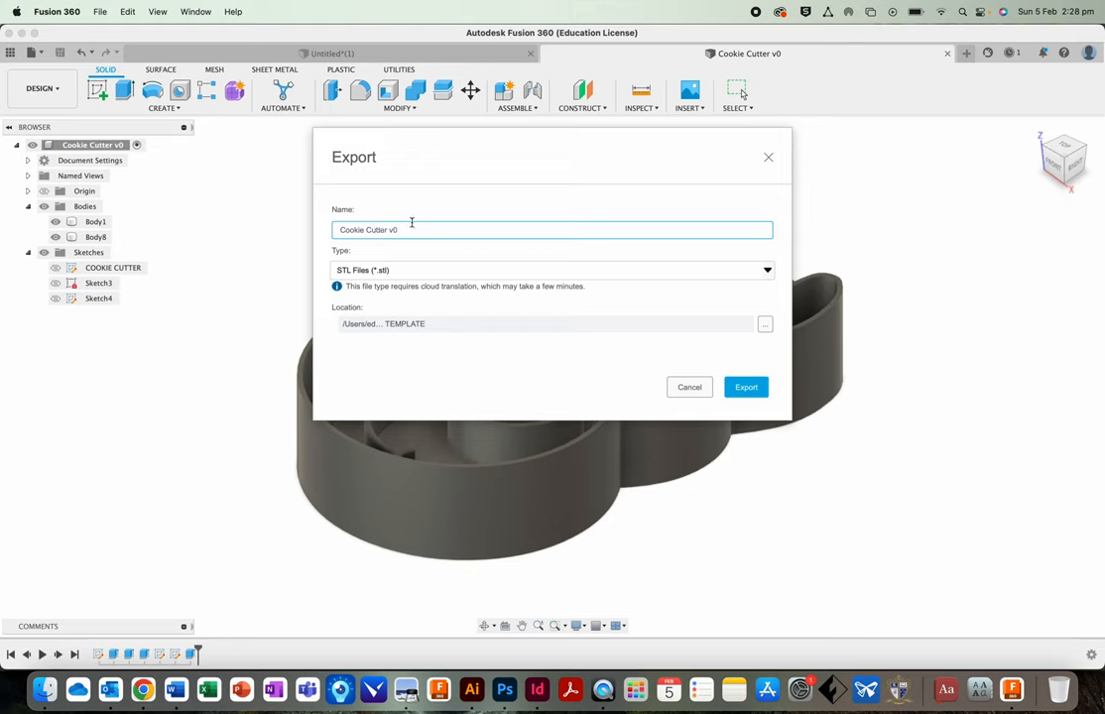
mouse_move(730, 425)
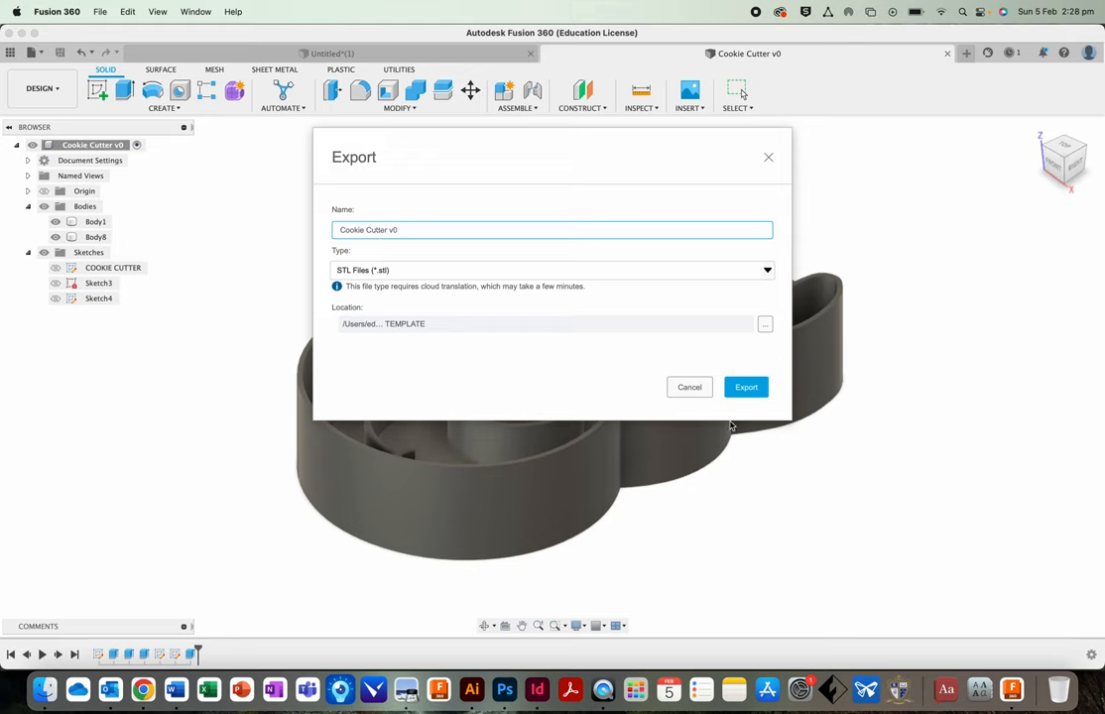
left_click(746, 387)
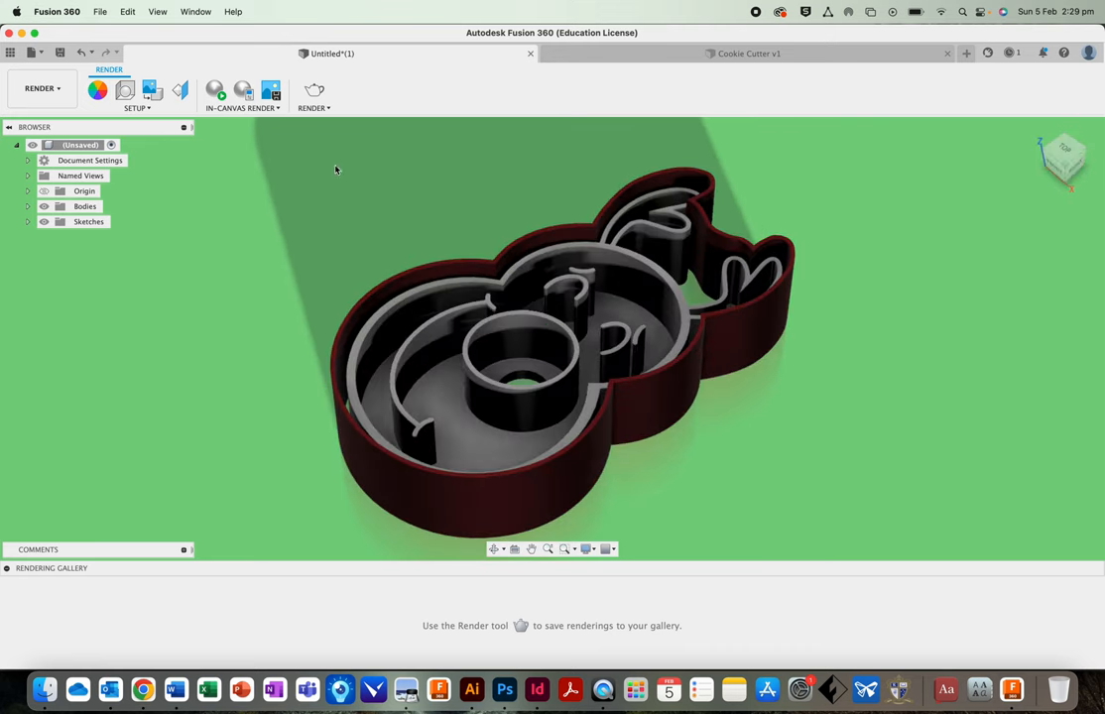
mouse_move(457, 570)
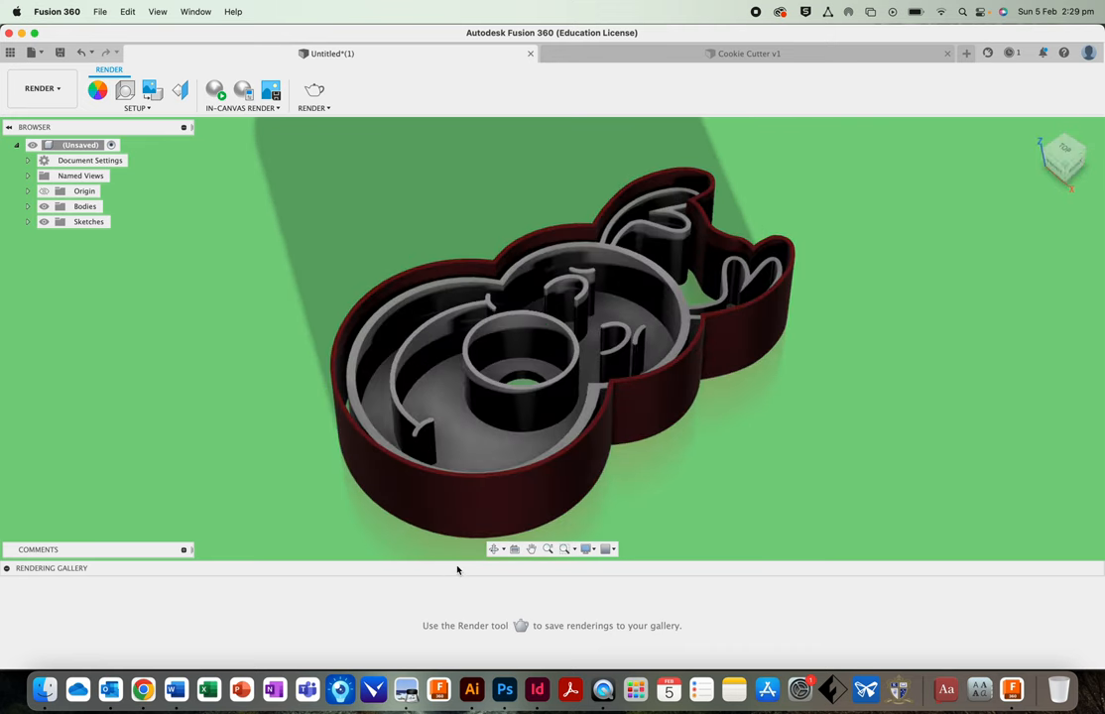